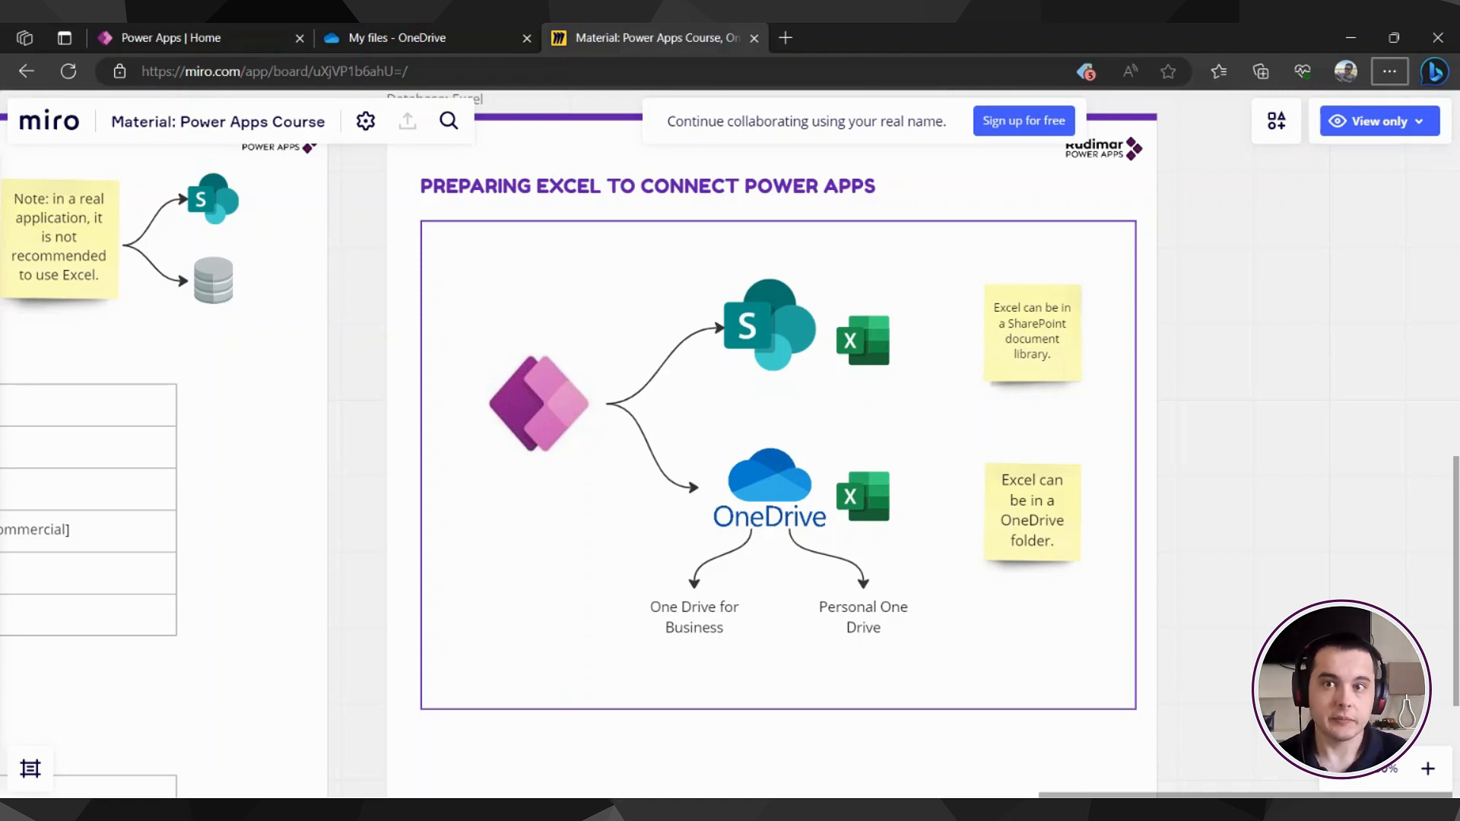
mouse_move(835, 342)
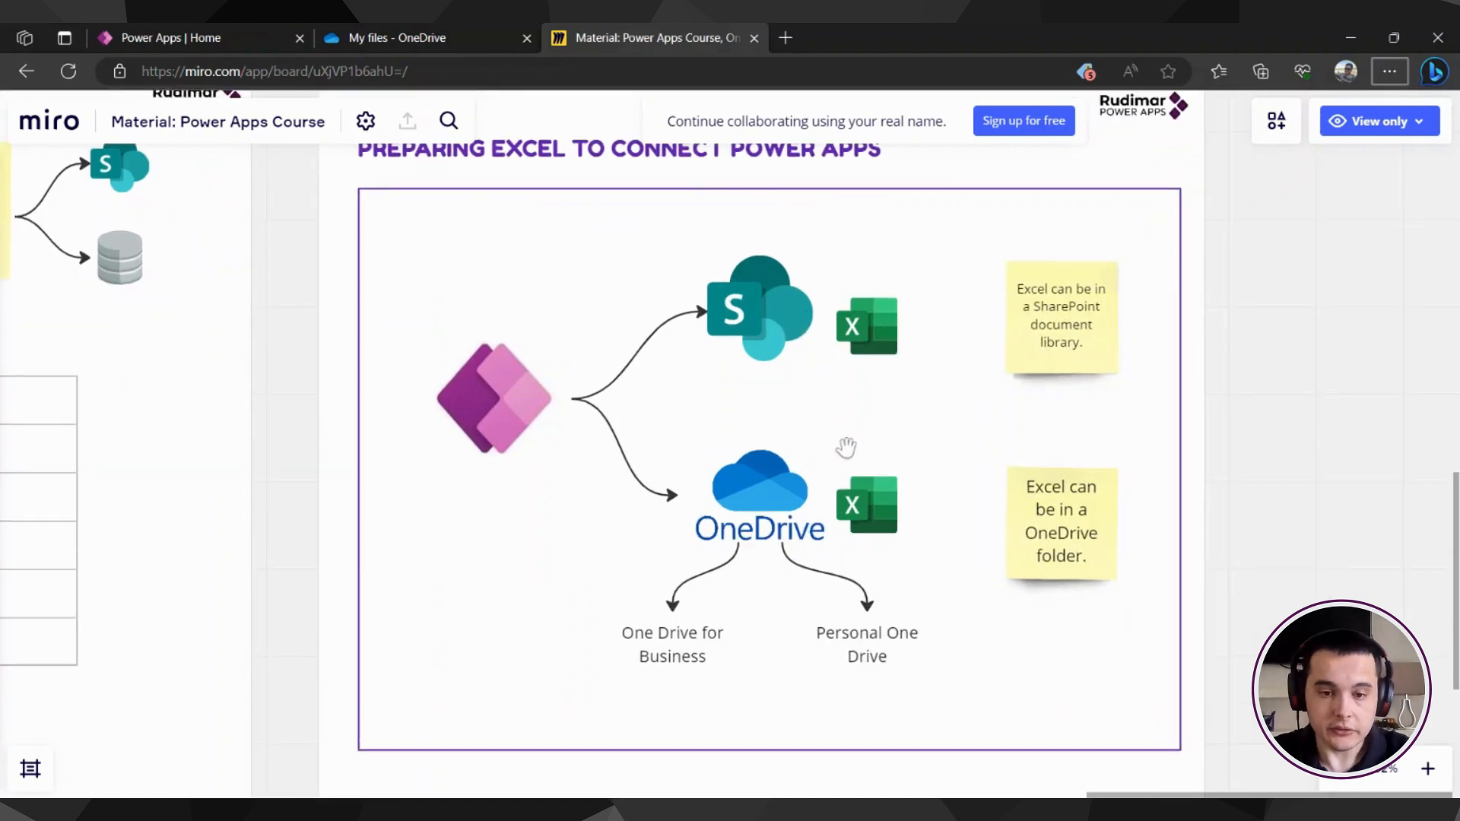
mouse_move(772, 330)
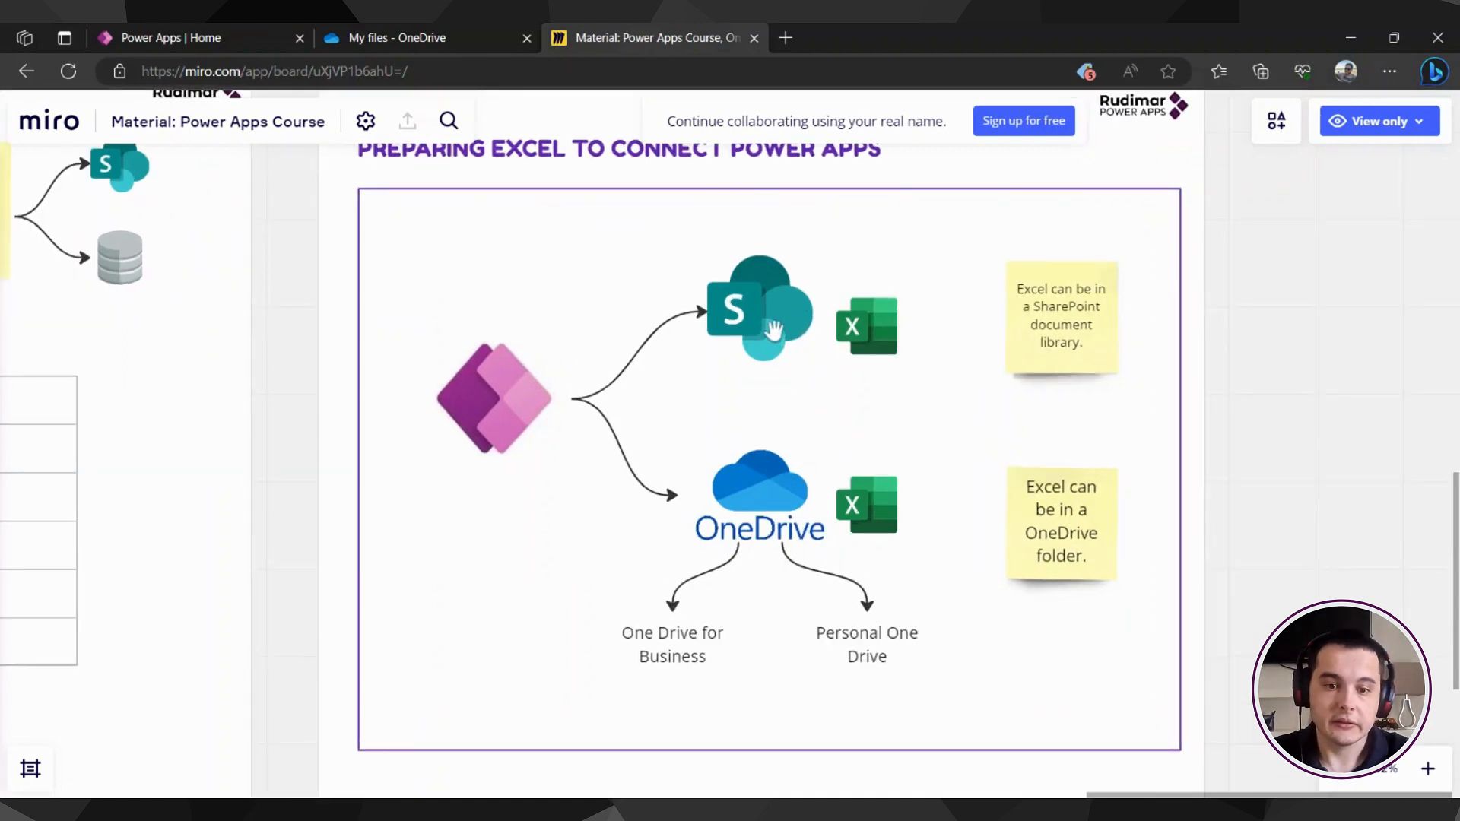
Leave the Miro diagram for the Power Apps home and bring up the Microsoft 365 app launcher
left_click(759, 307)
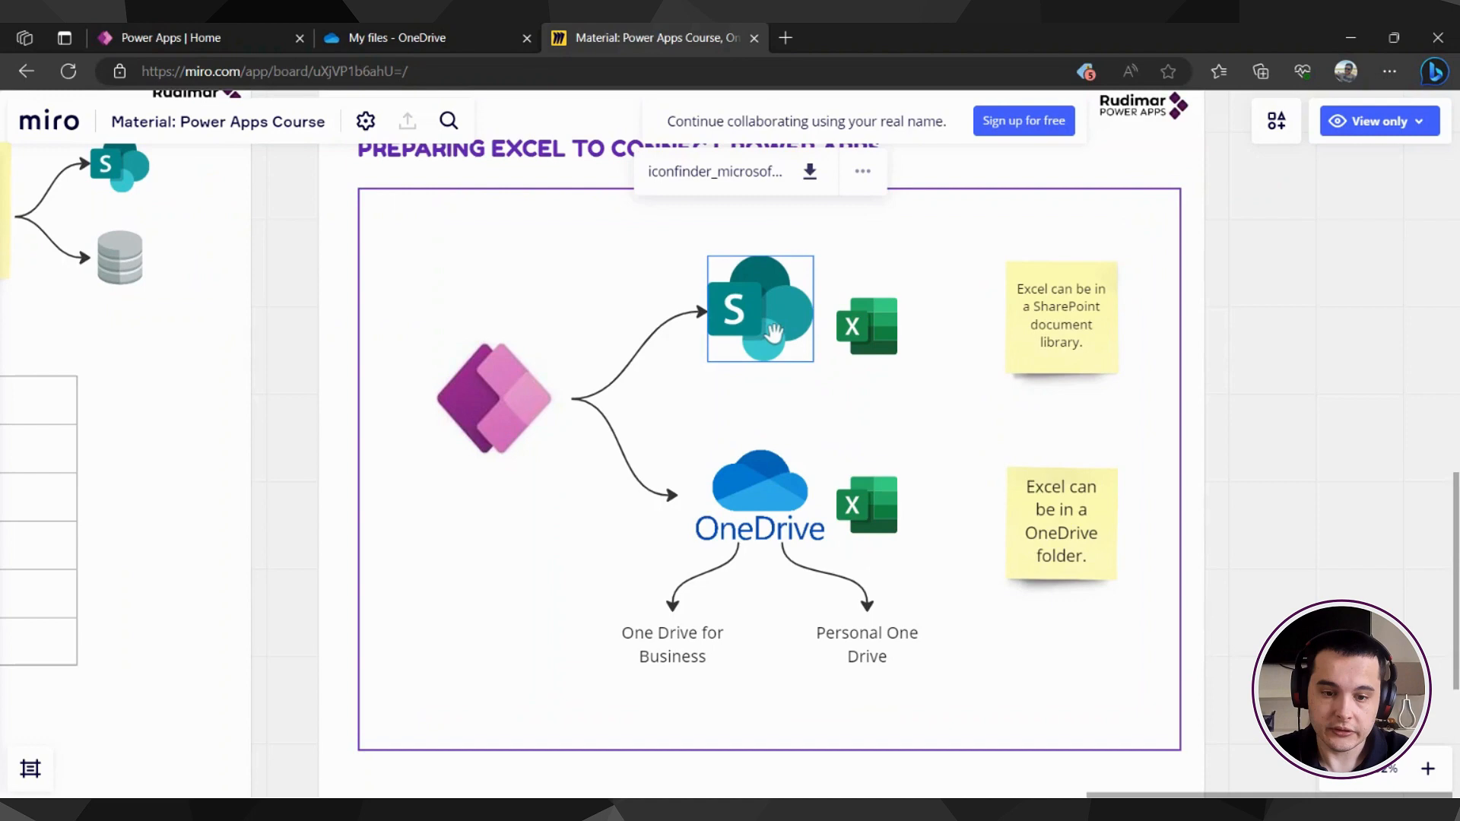
mouse_move(780, 495)
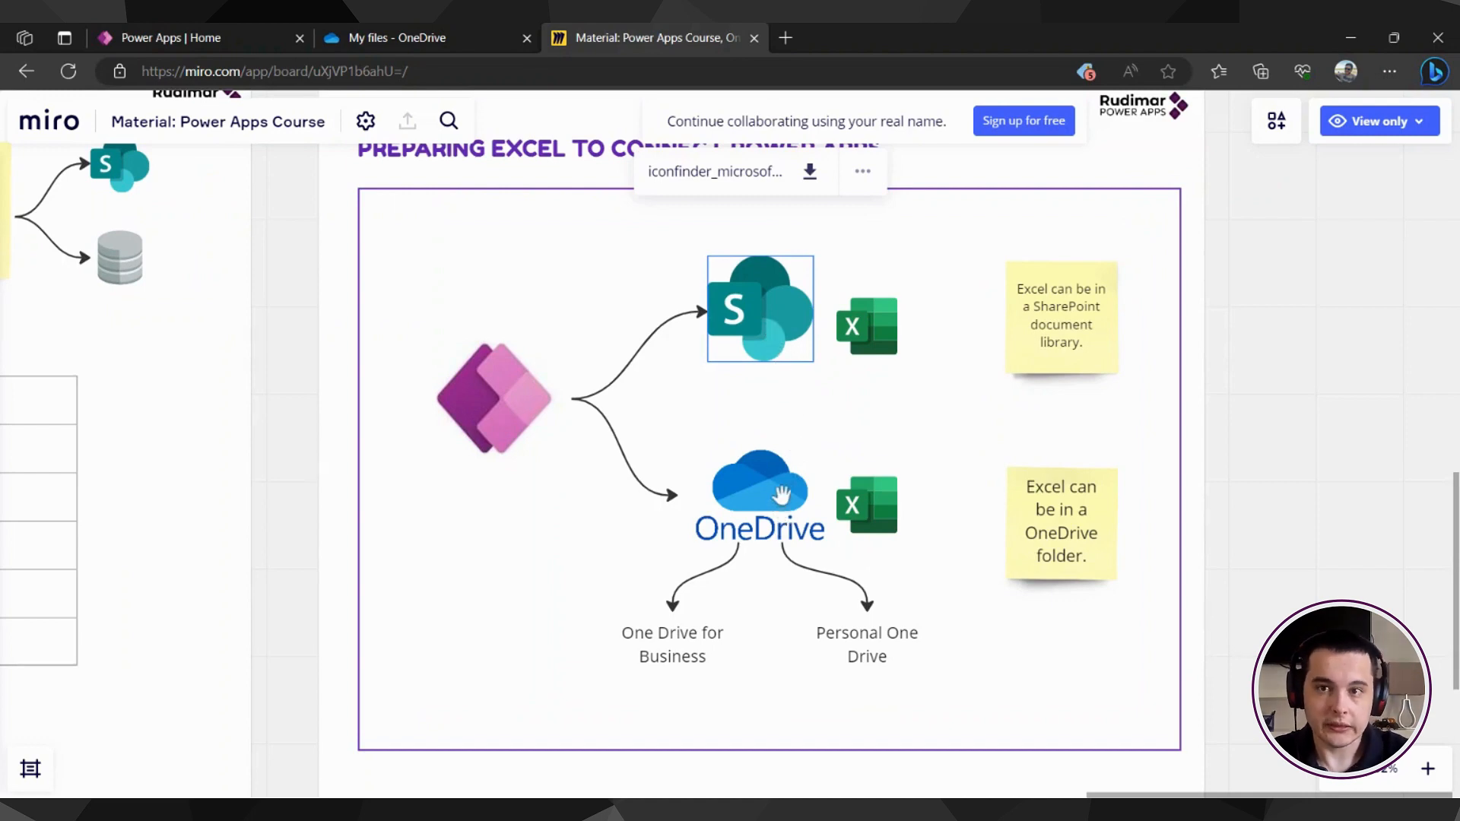
left_click(759, 499)
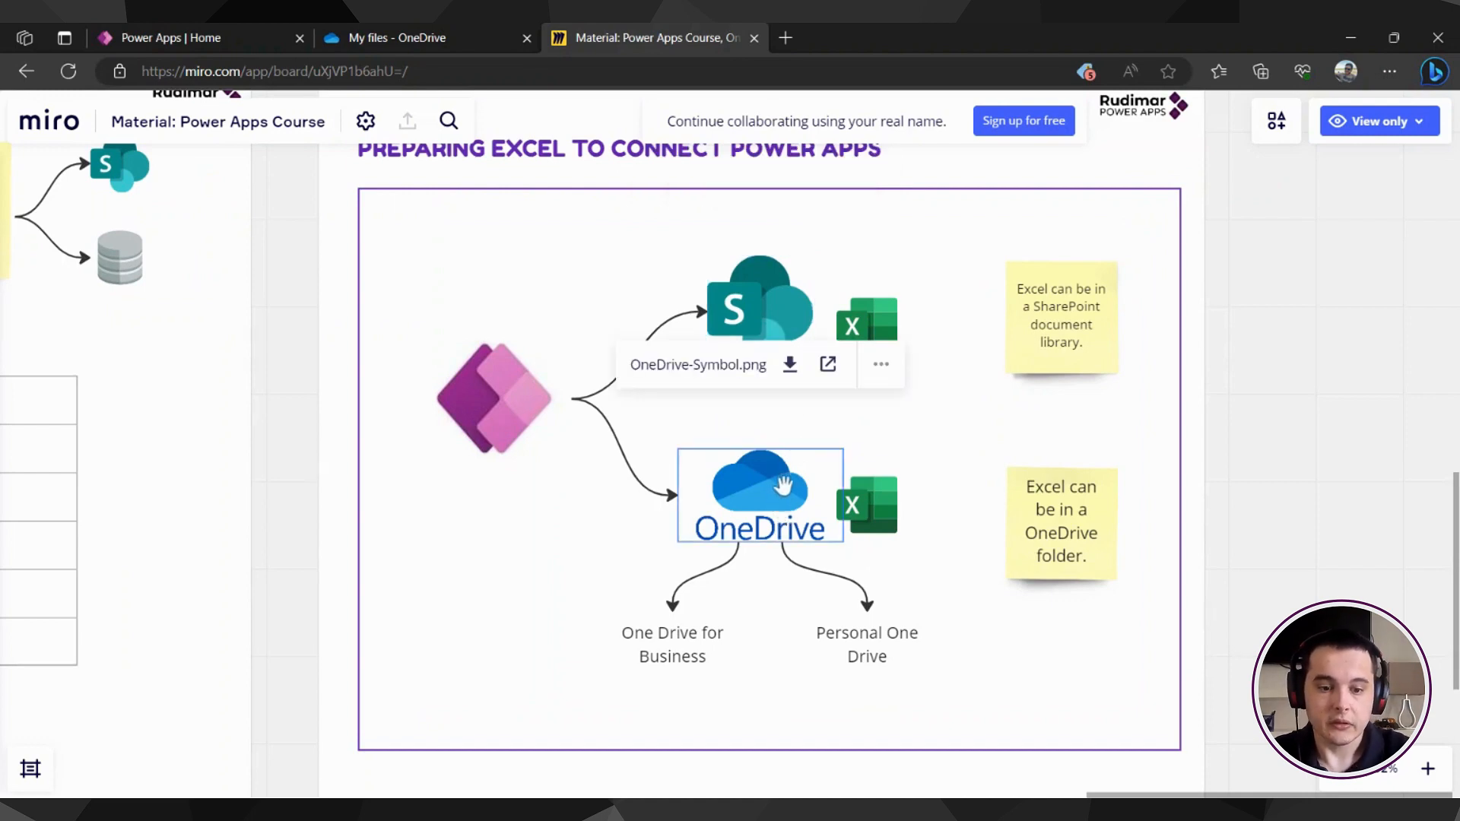
mouse_move(721, 637)
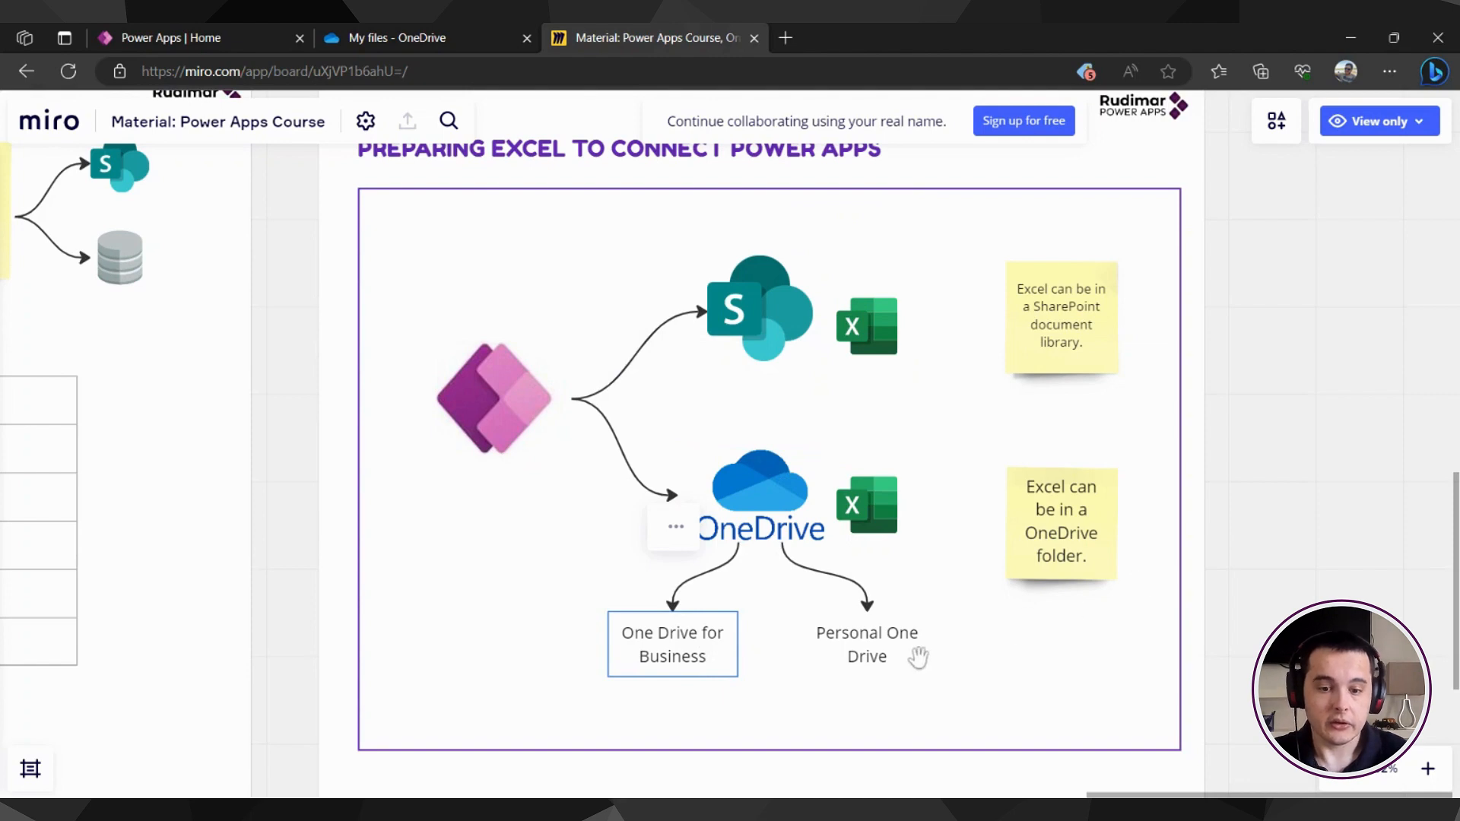
mouse_move(904, 654)
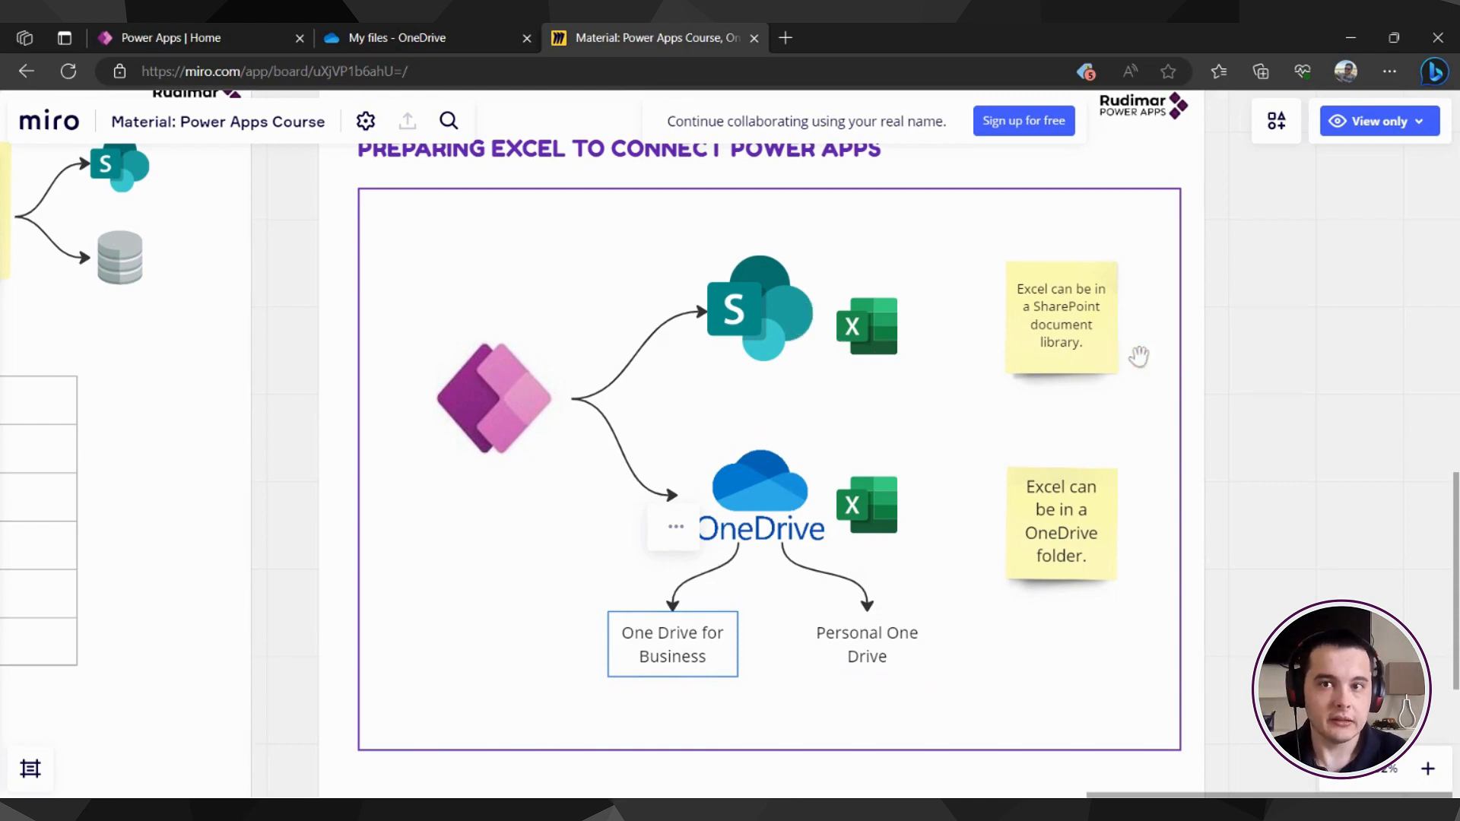
mouse_move(1188, 350)
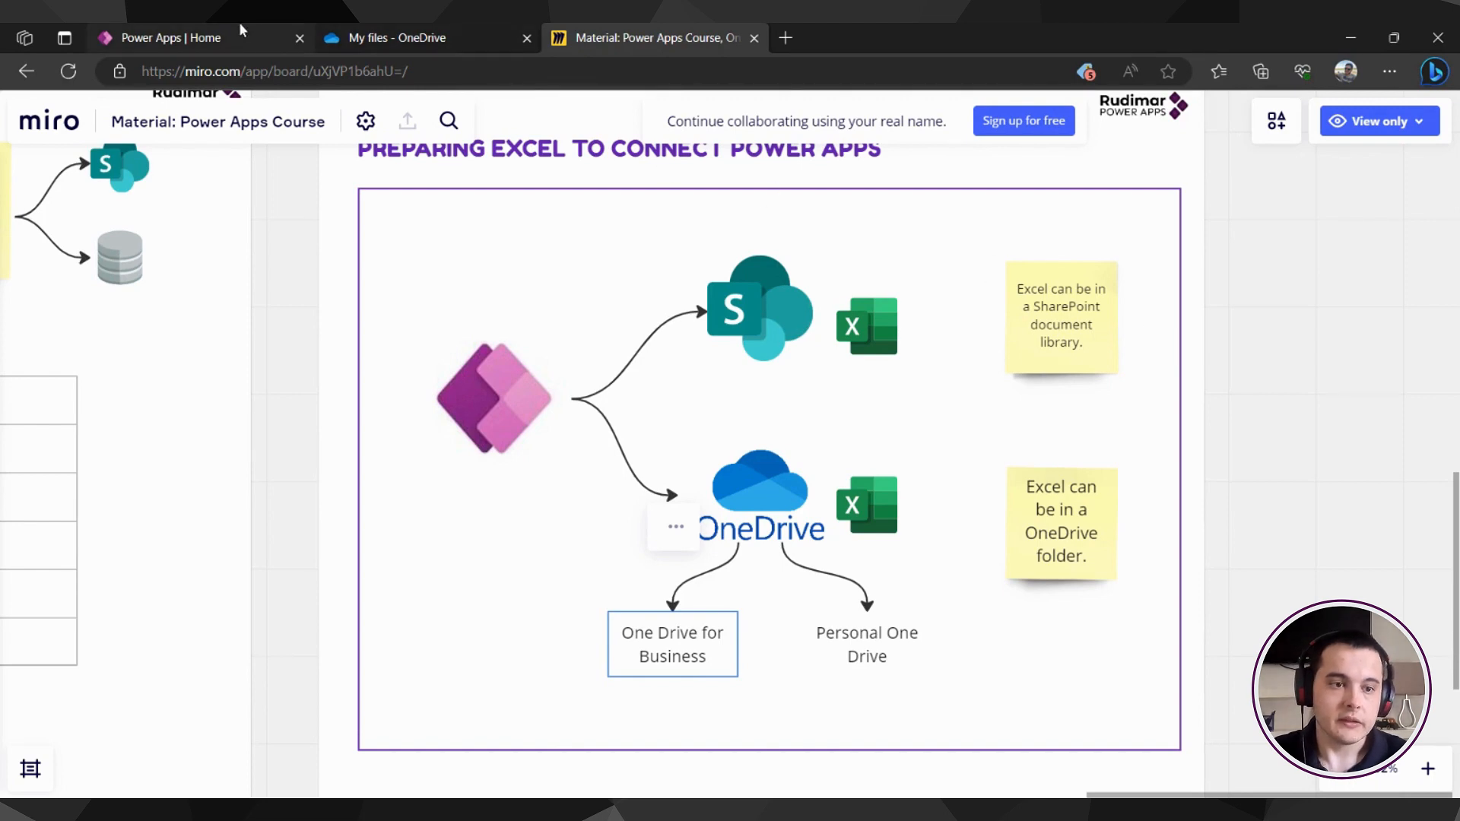
left_click(167, 37)
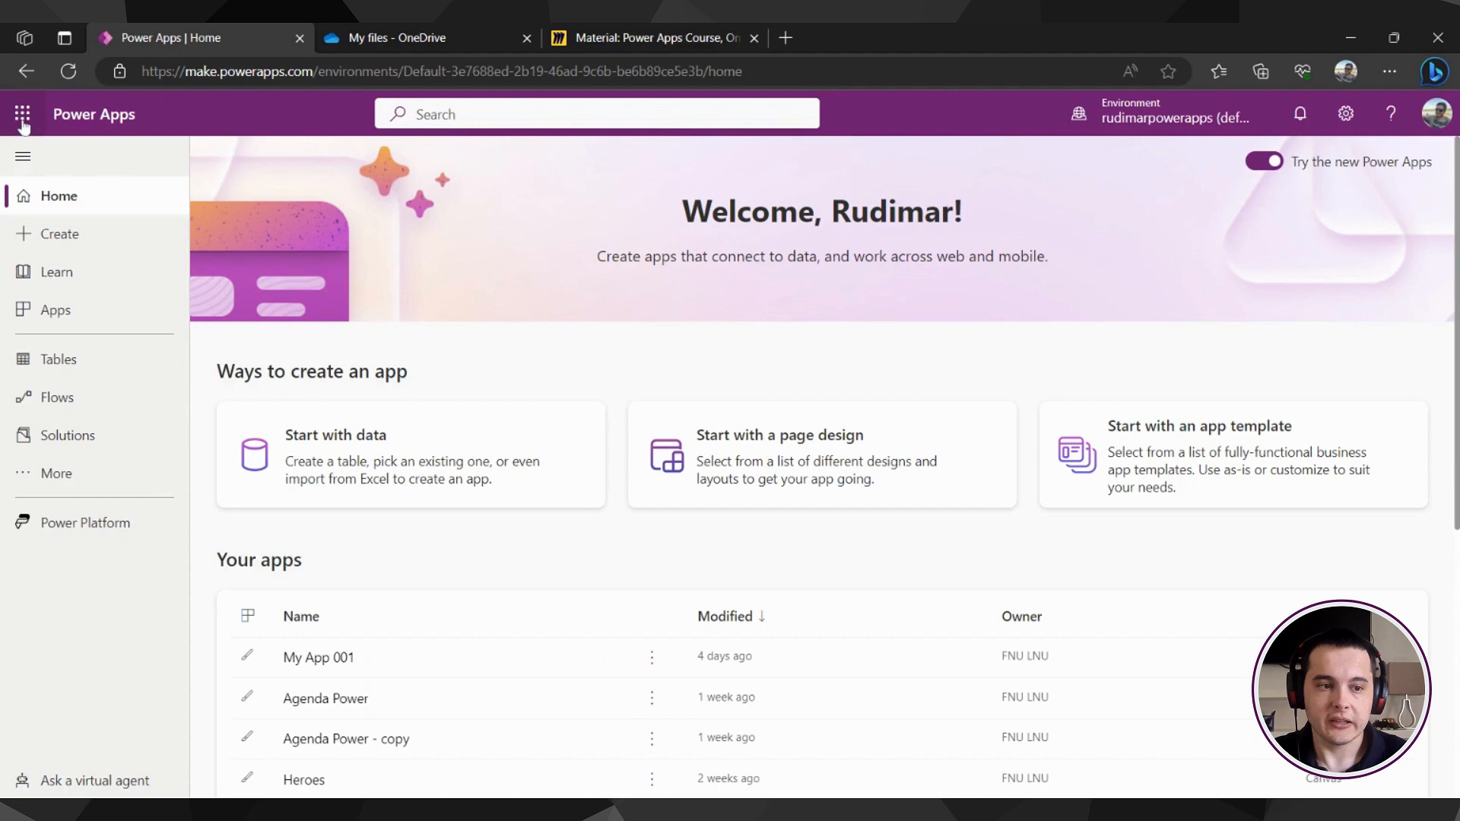
left_click(23, 114)
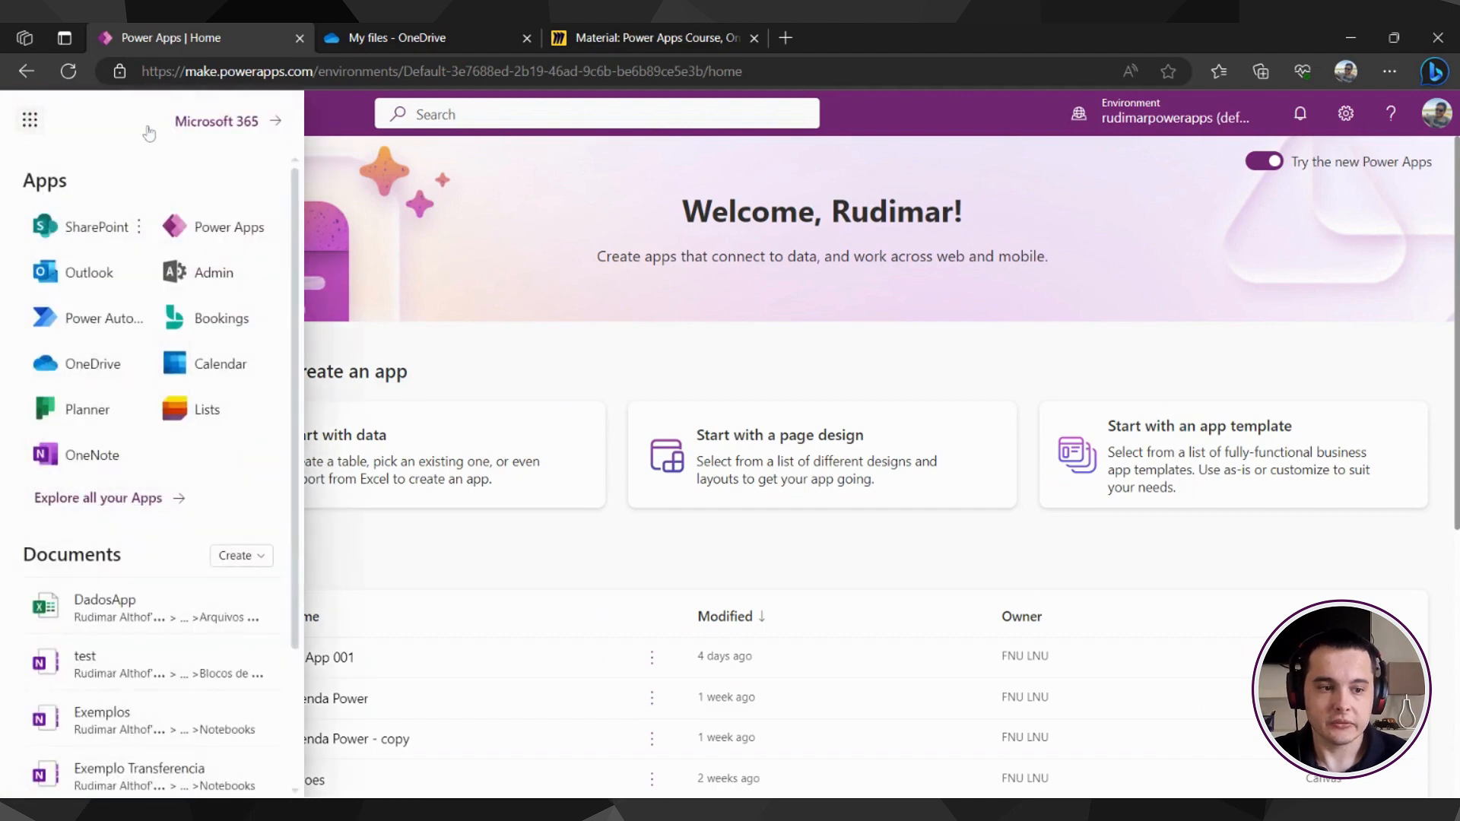
mouse_move(60, 371)
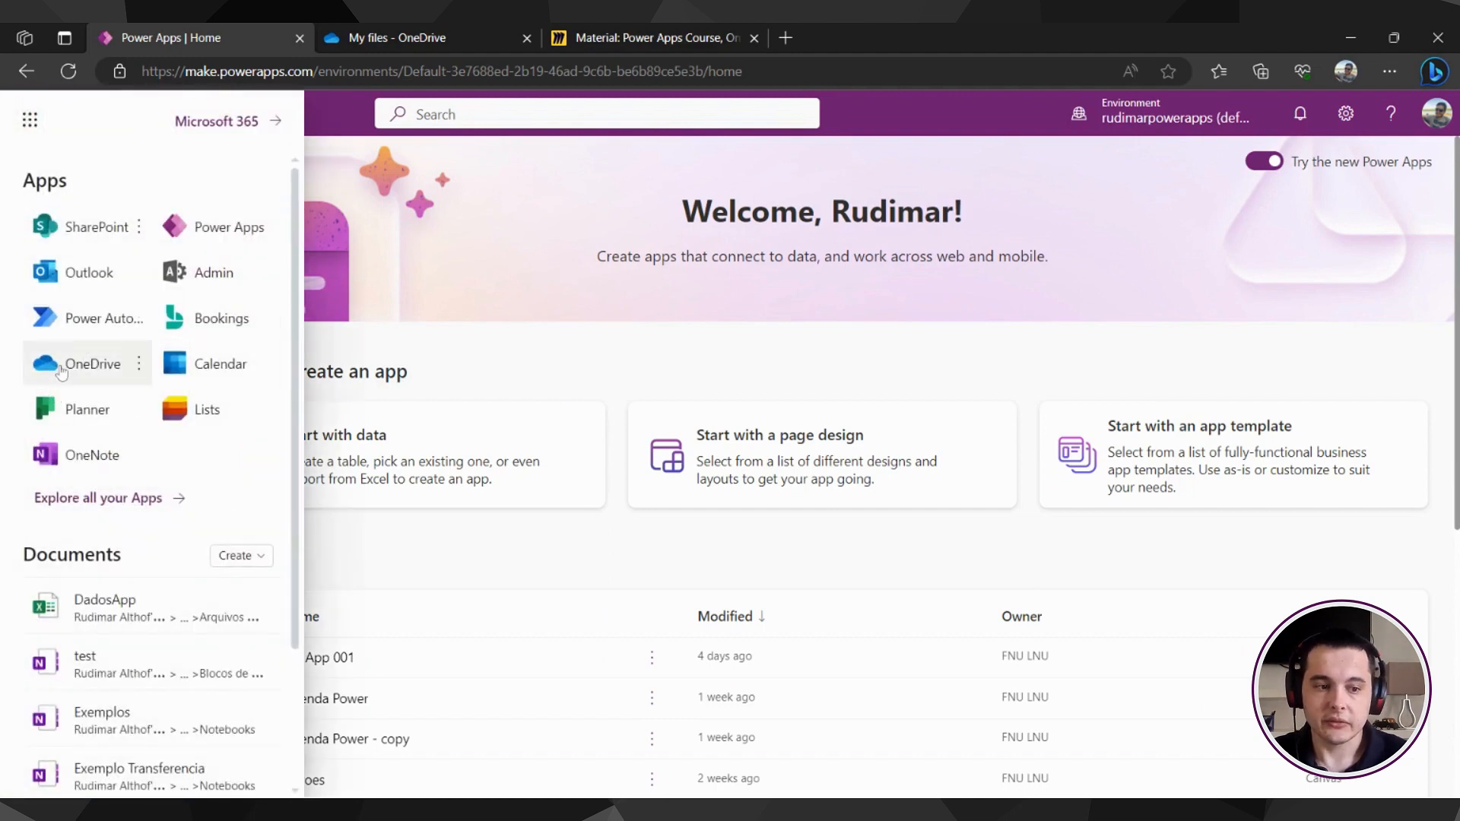
Launch OneDrive, close the older OneDrive page and show My files
left_click(93, 364)
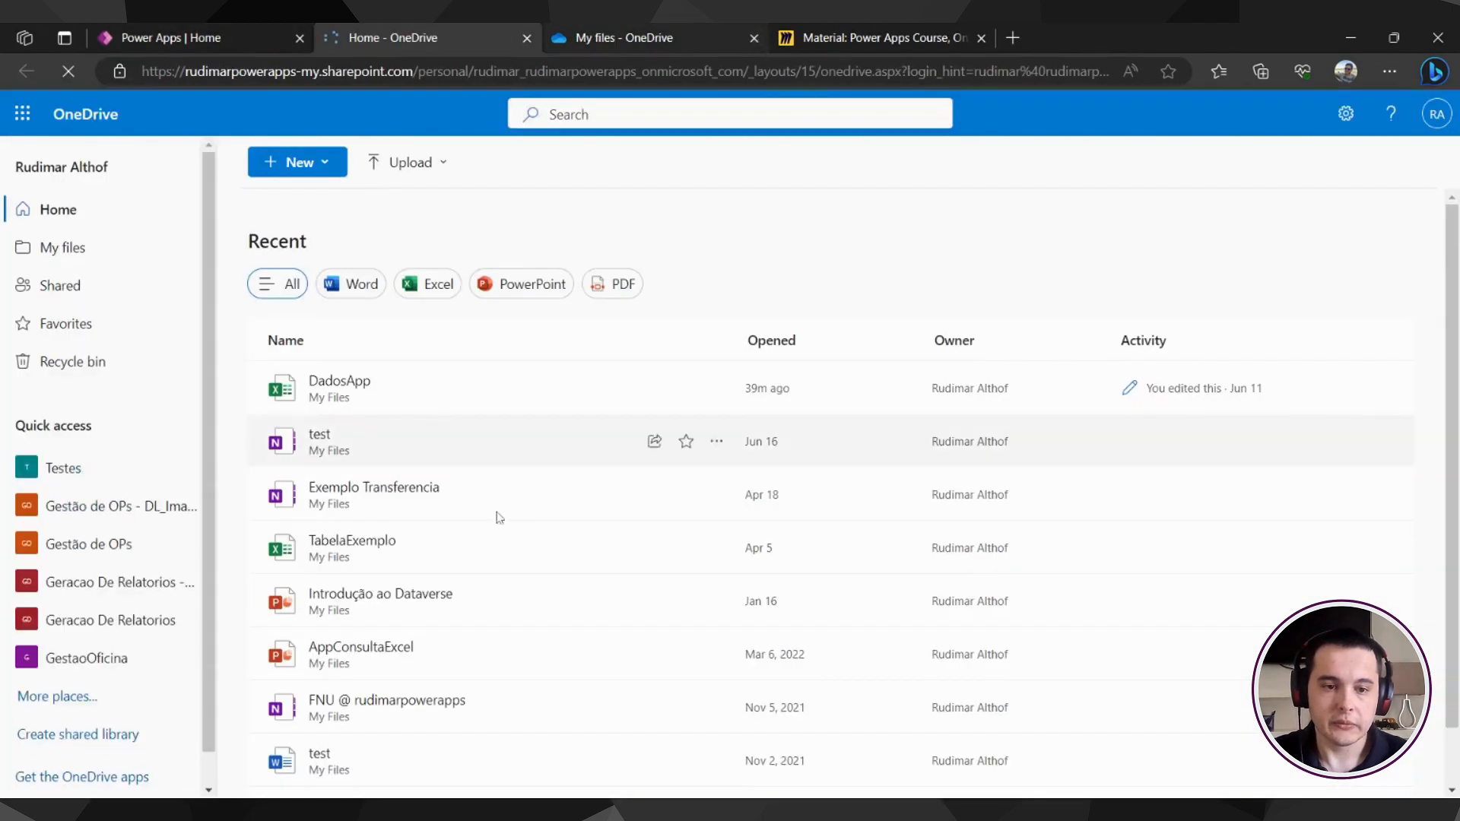
left_click(749, 36)
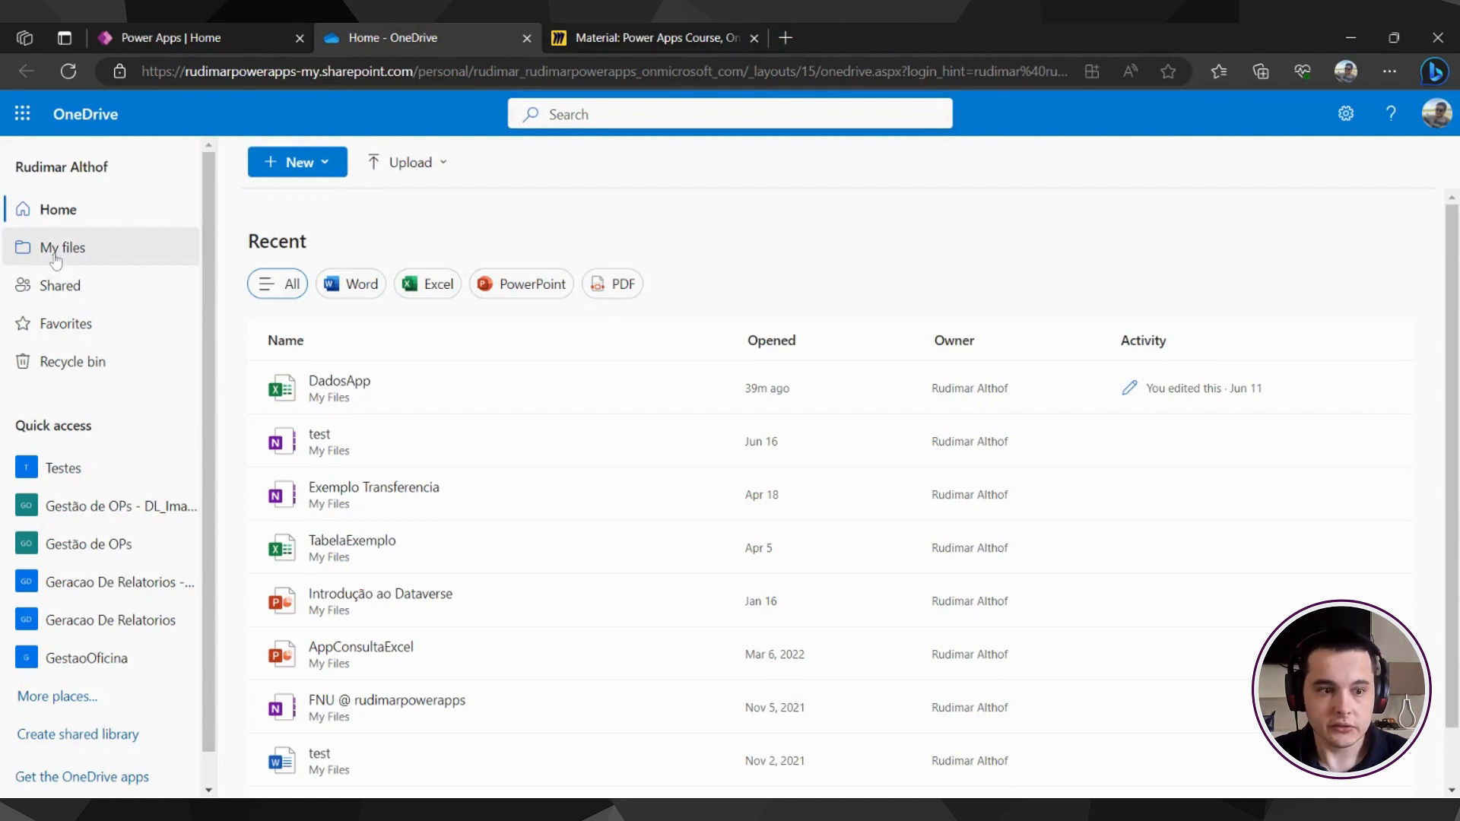
left_click(62, 246)
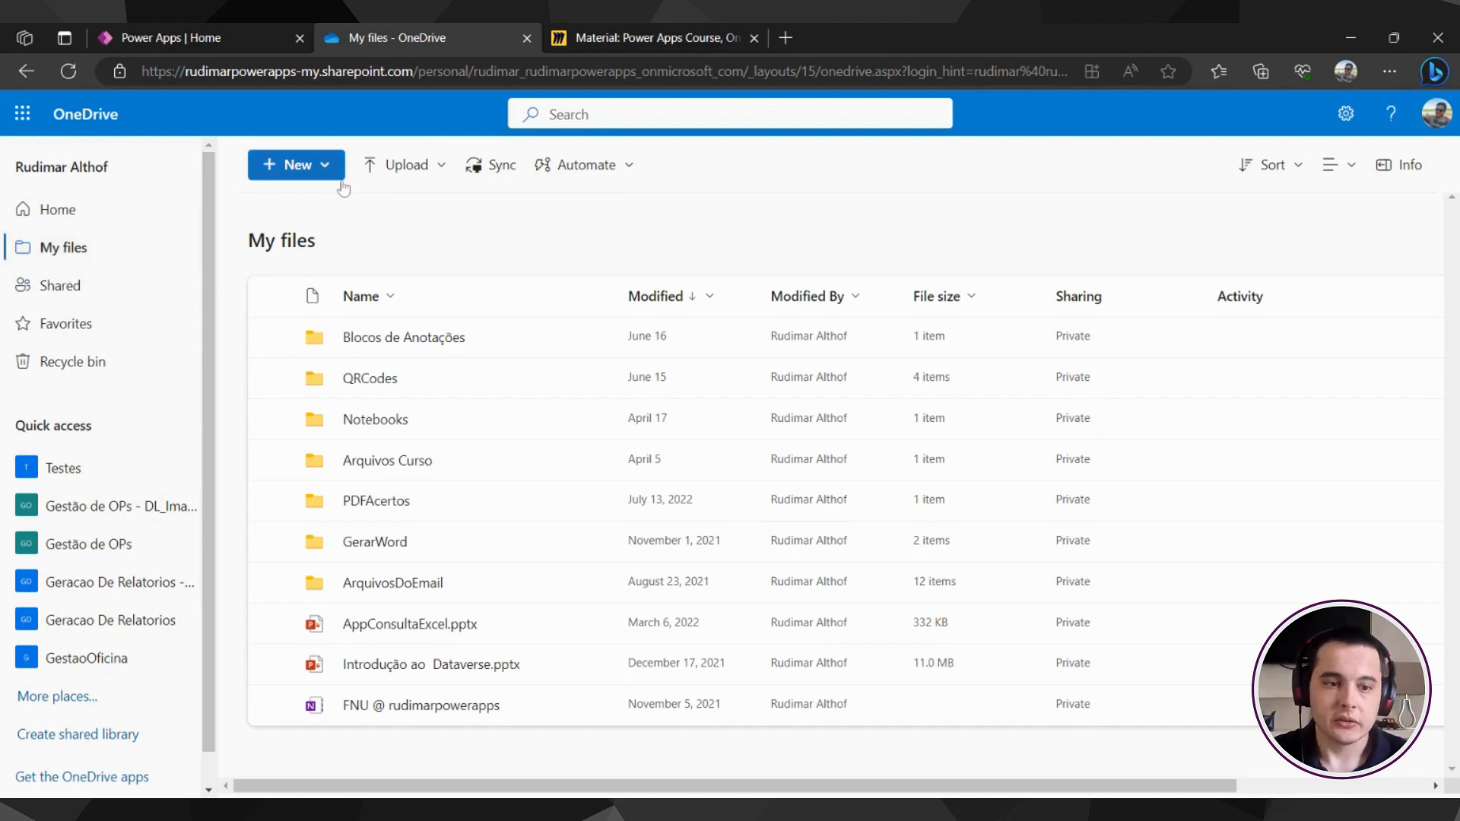
Create a new folder named CourseFiles in My files
left_click(295, 165)
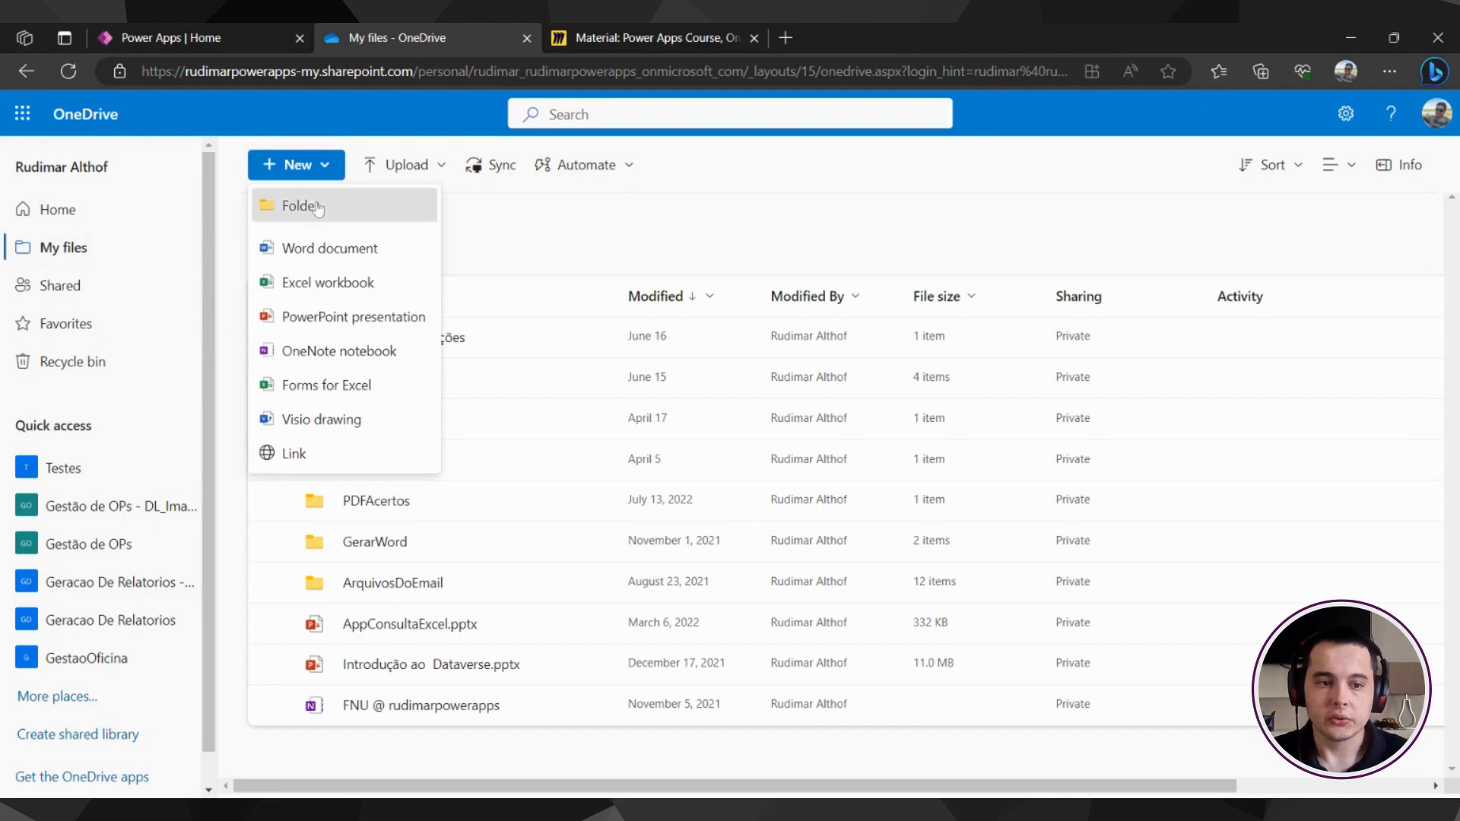
left_click(302, 205)
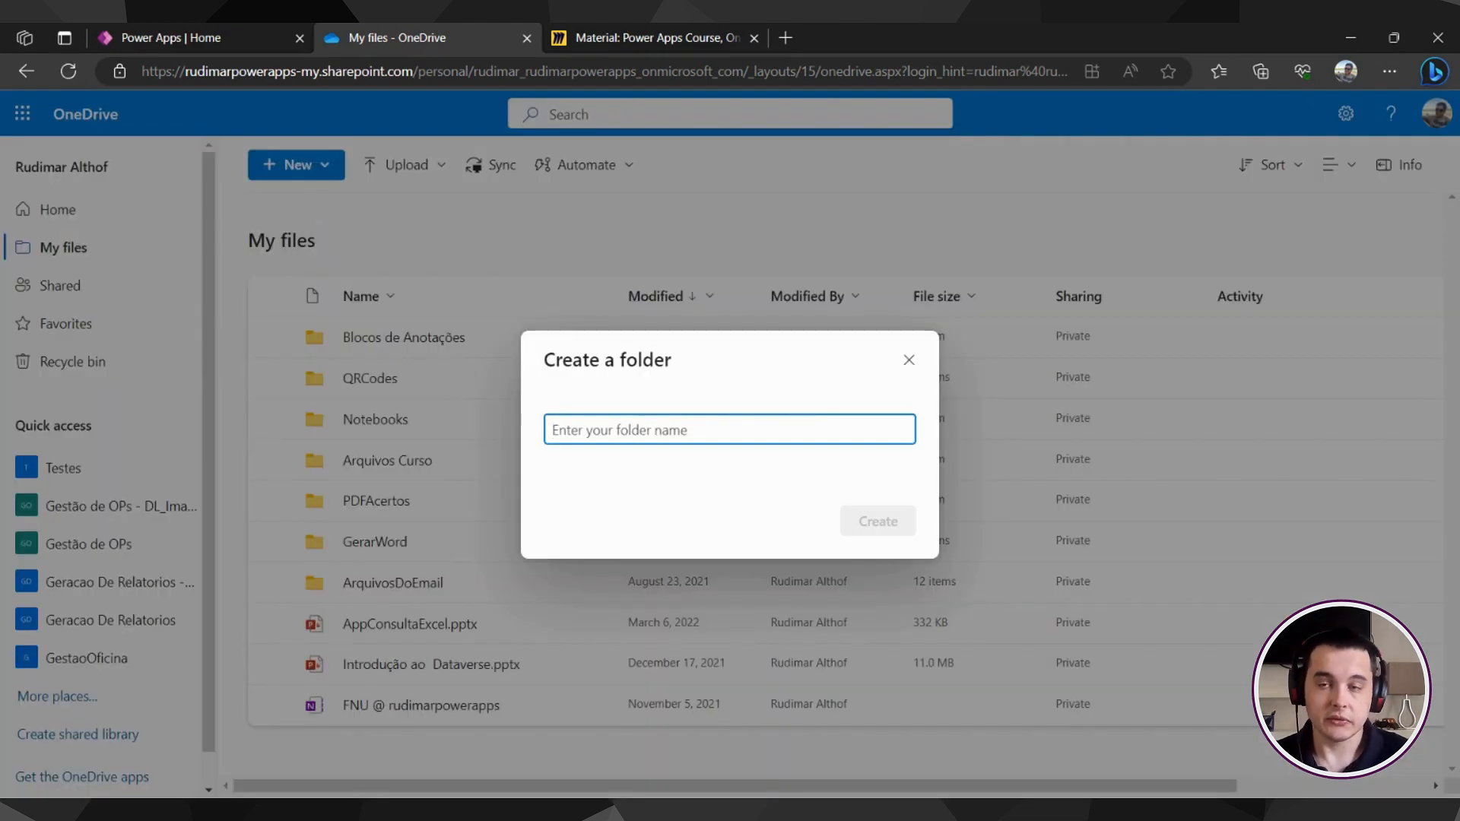
type("CourseFiles")
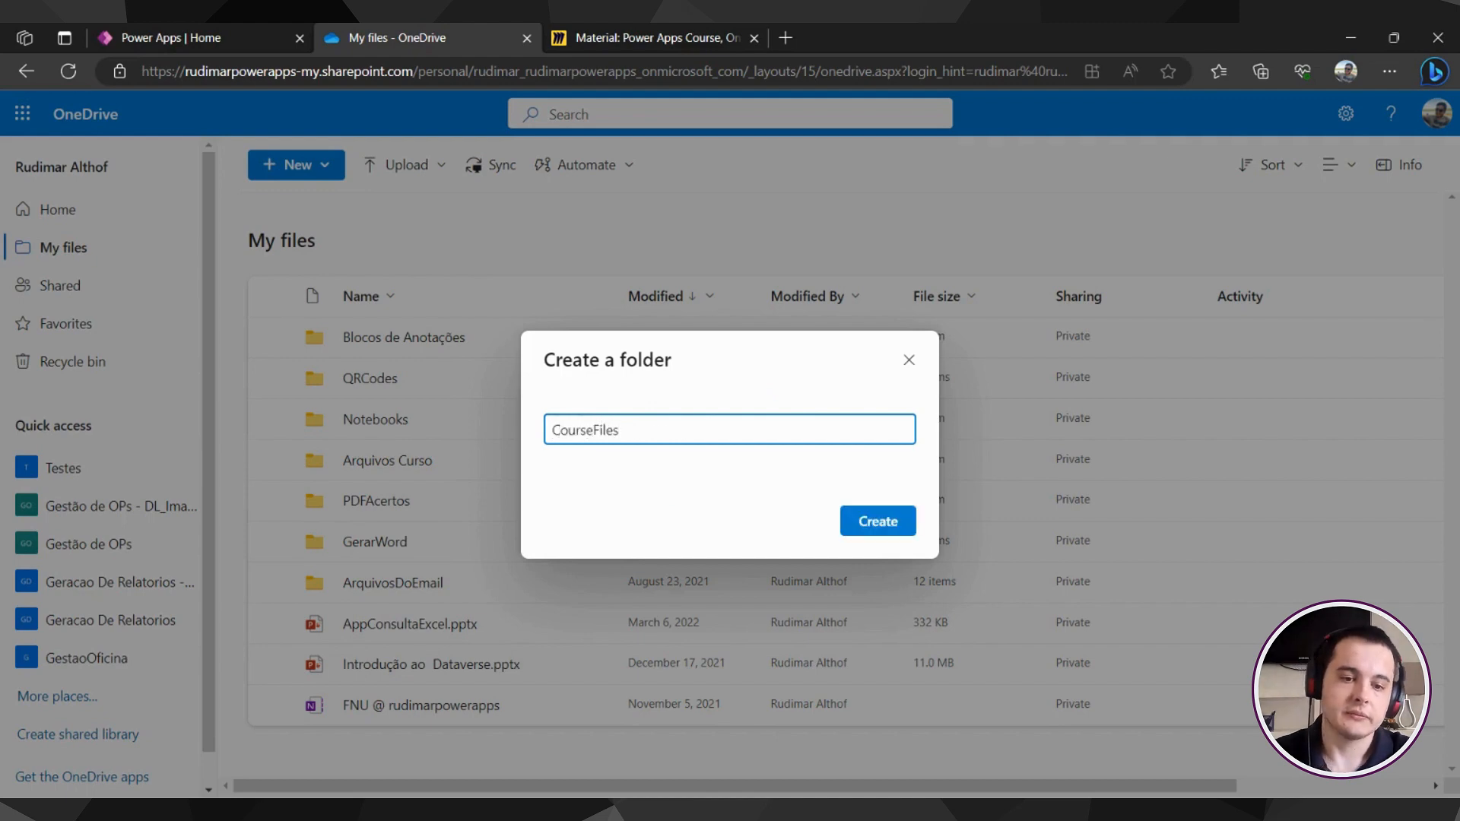
left_click(876, 520)
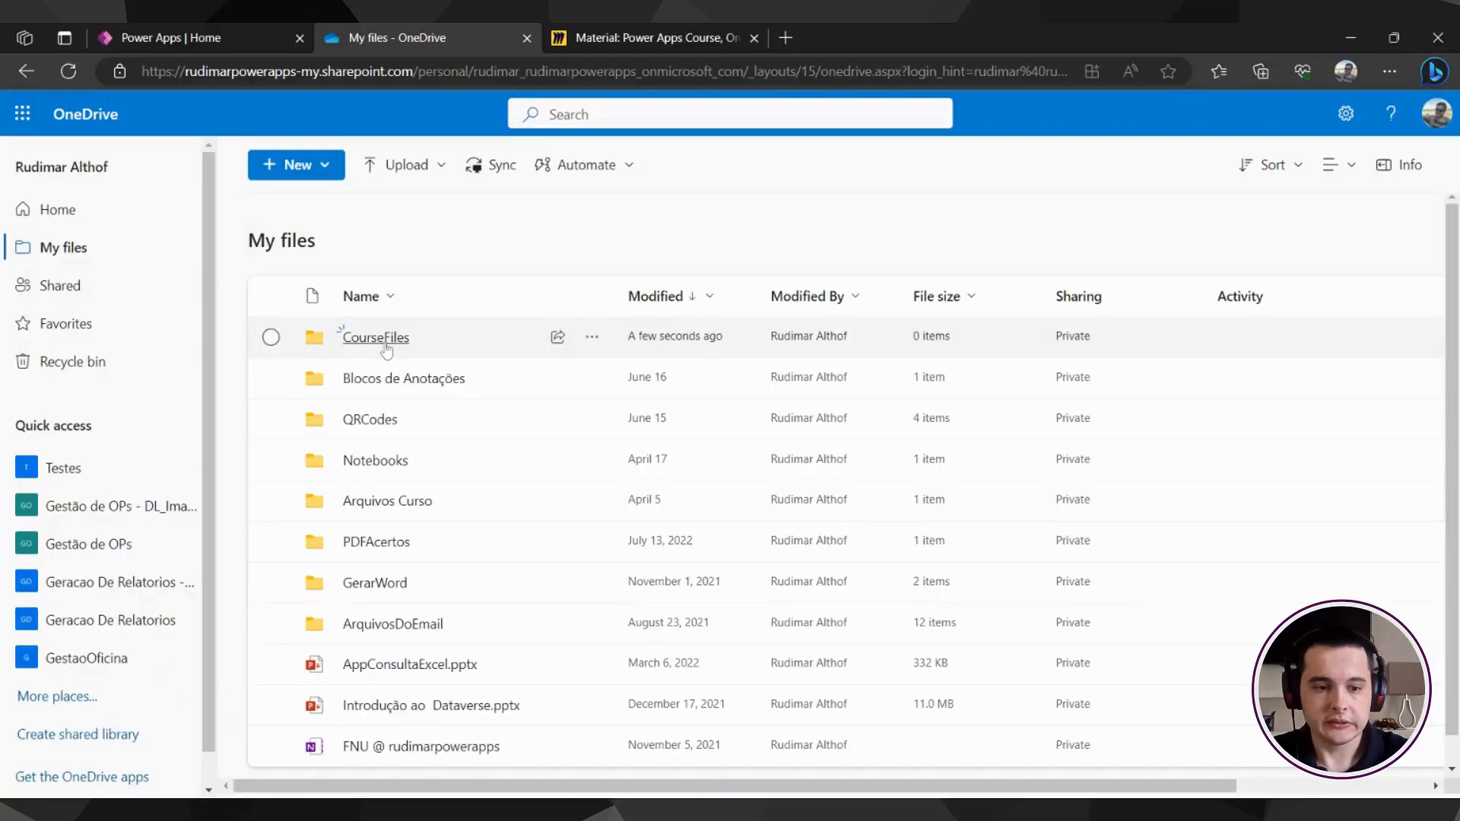
Create a blank Excel workbook inside CourseFiles, then return to the Miro TB_Contact spec
left_click(374, 338)
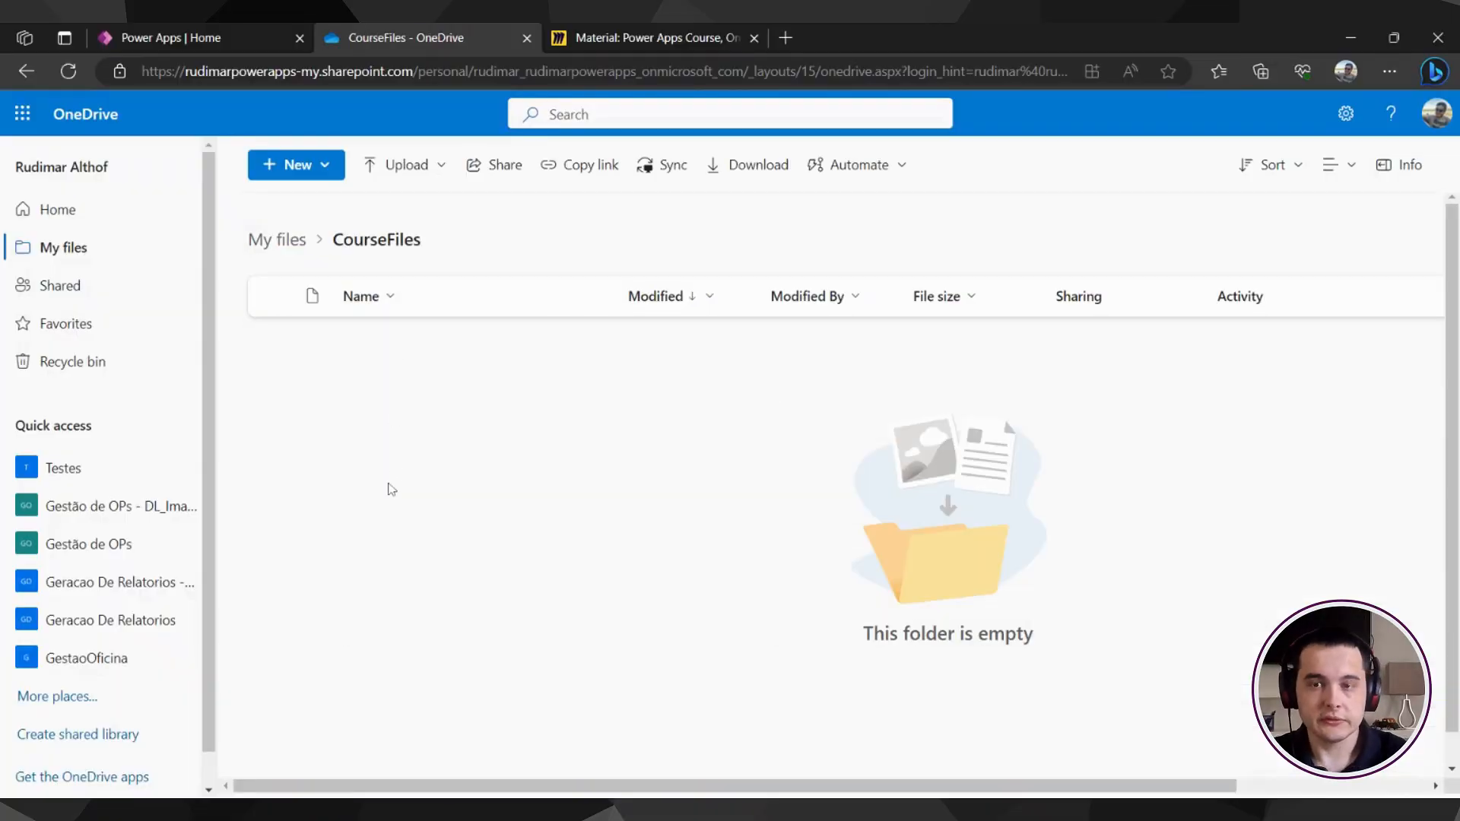
left_click(295, 165)
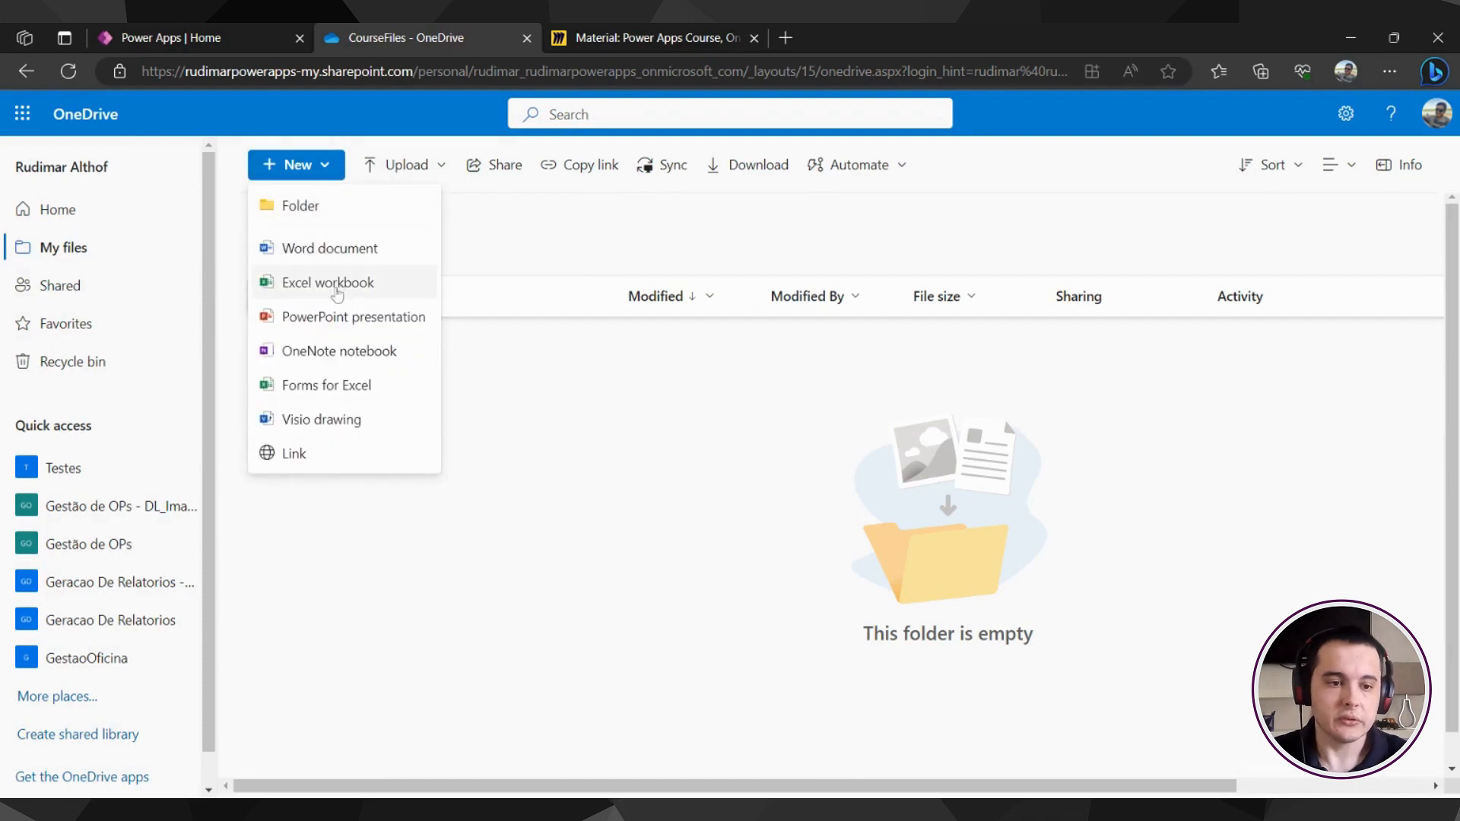
left_click(327, 283)
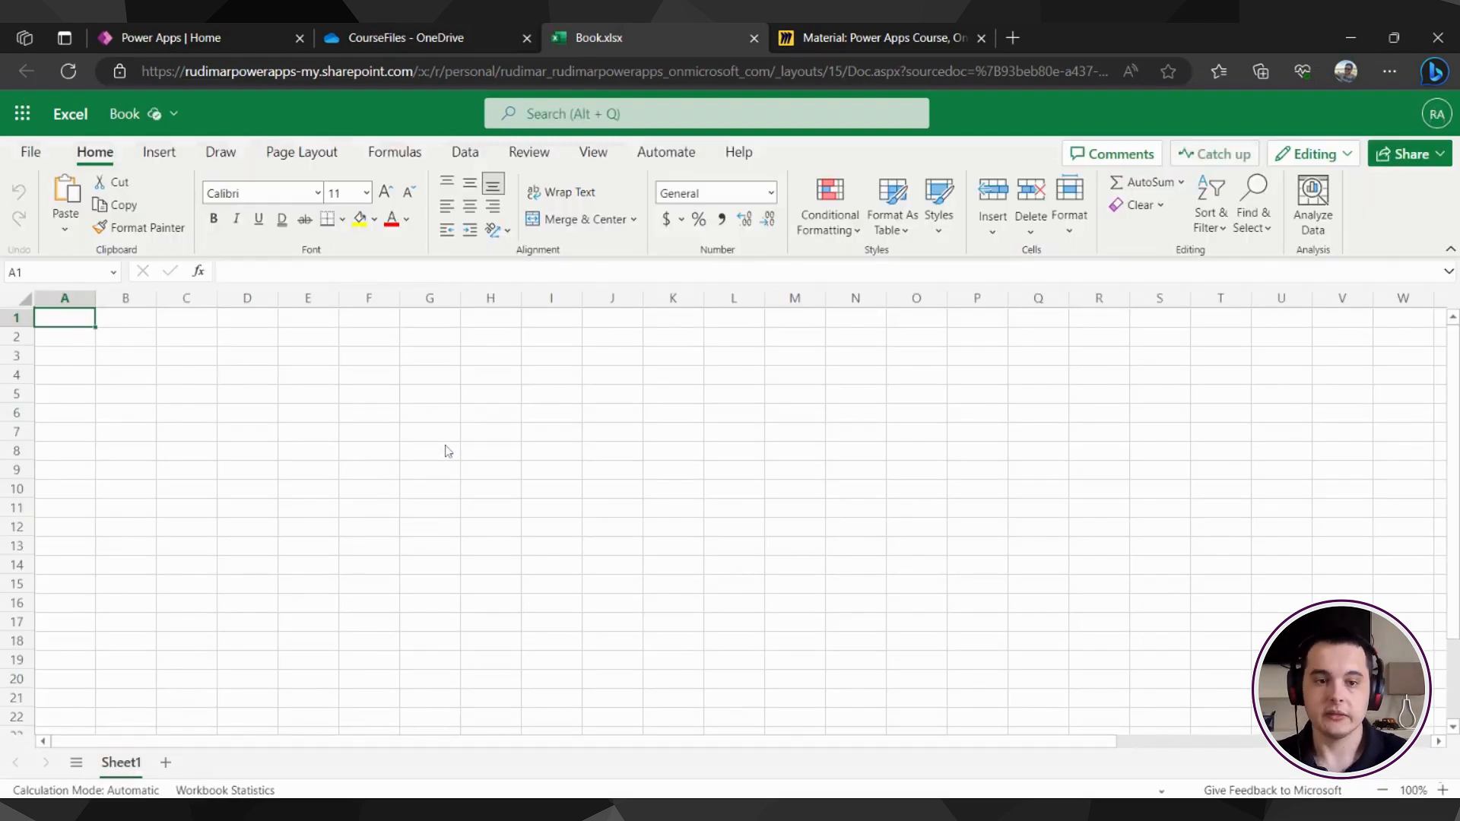
left_click(881, 37)
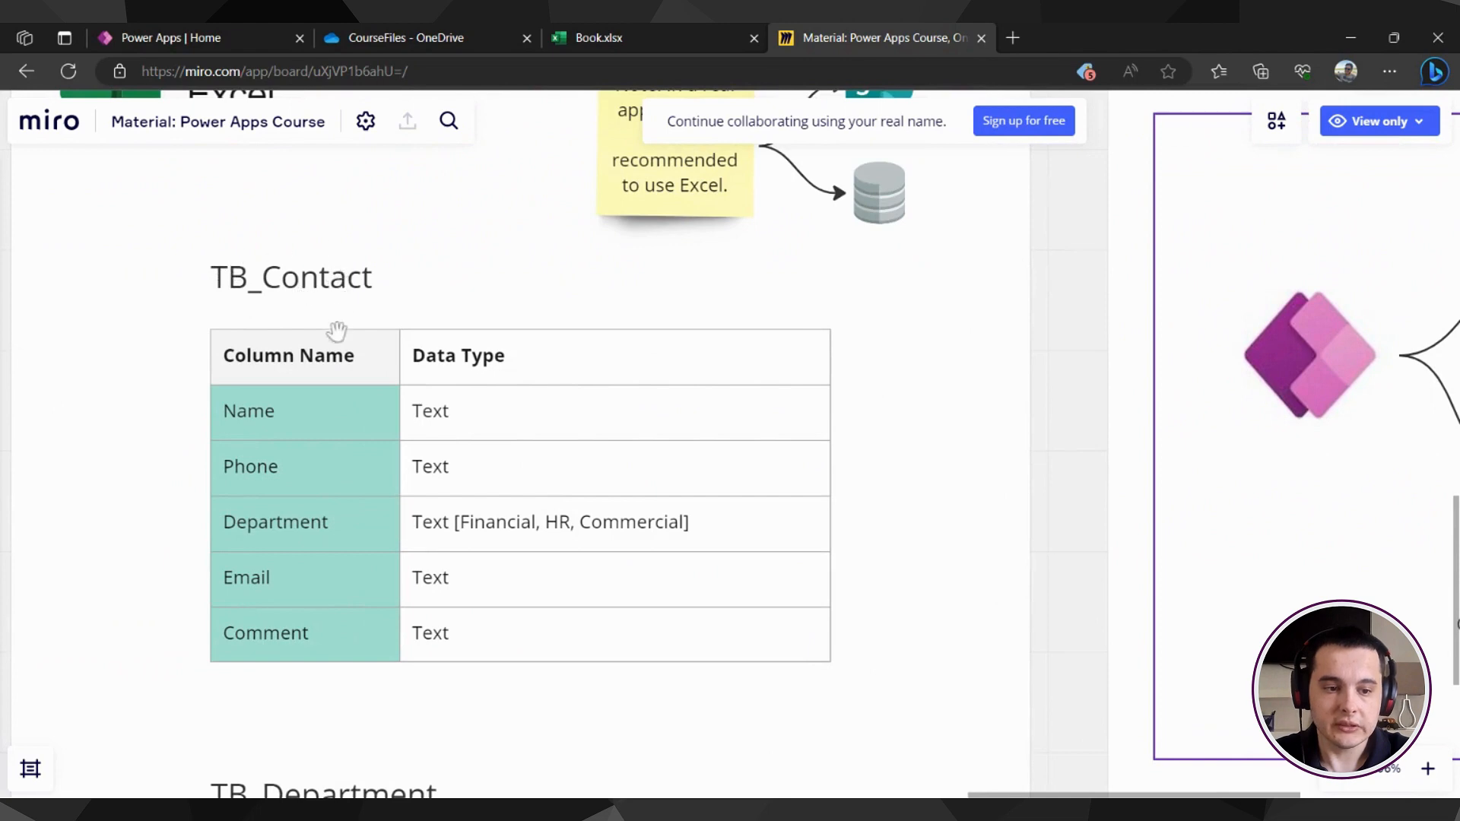
mouse_move(313, 424)
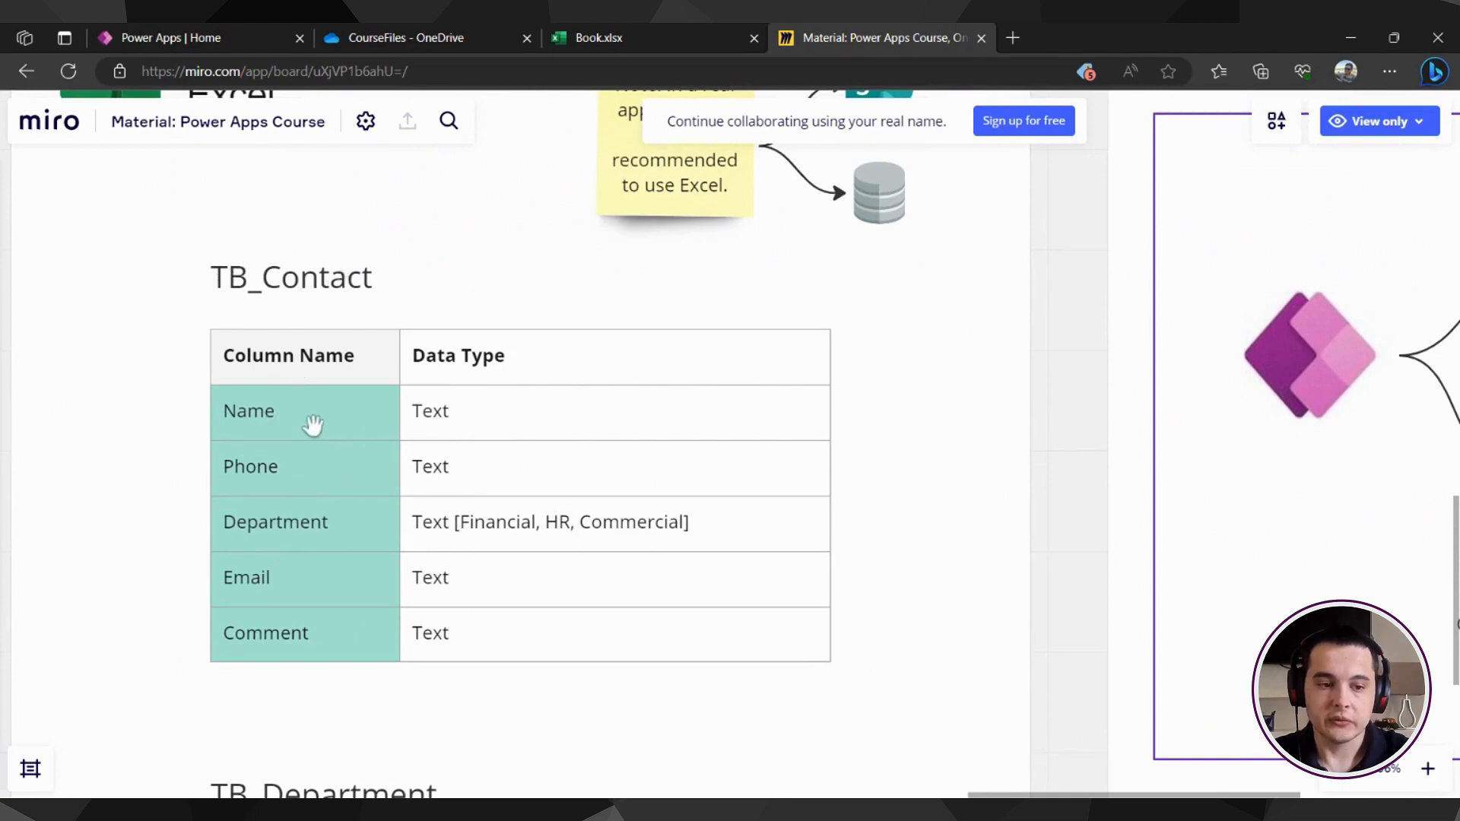
mouse_move(304, 662)
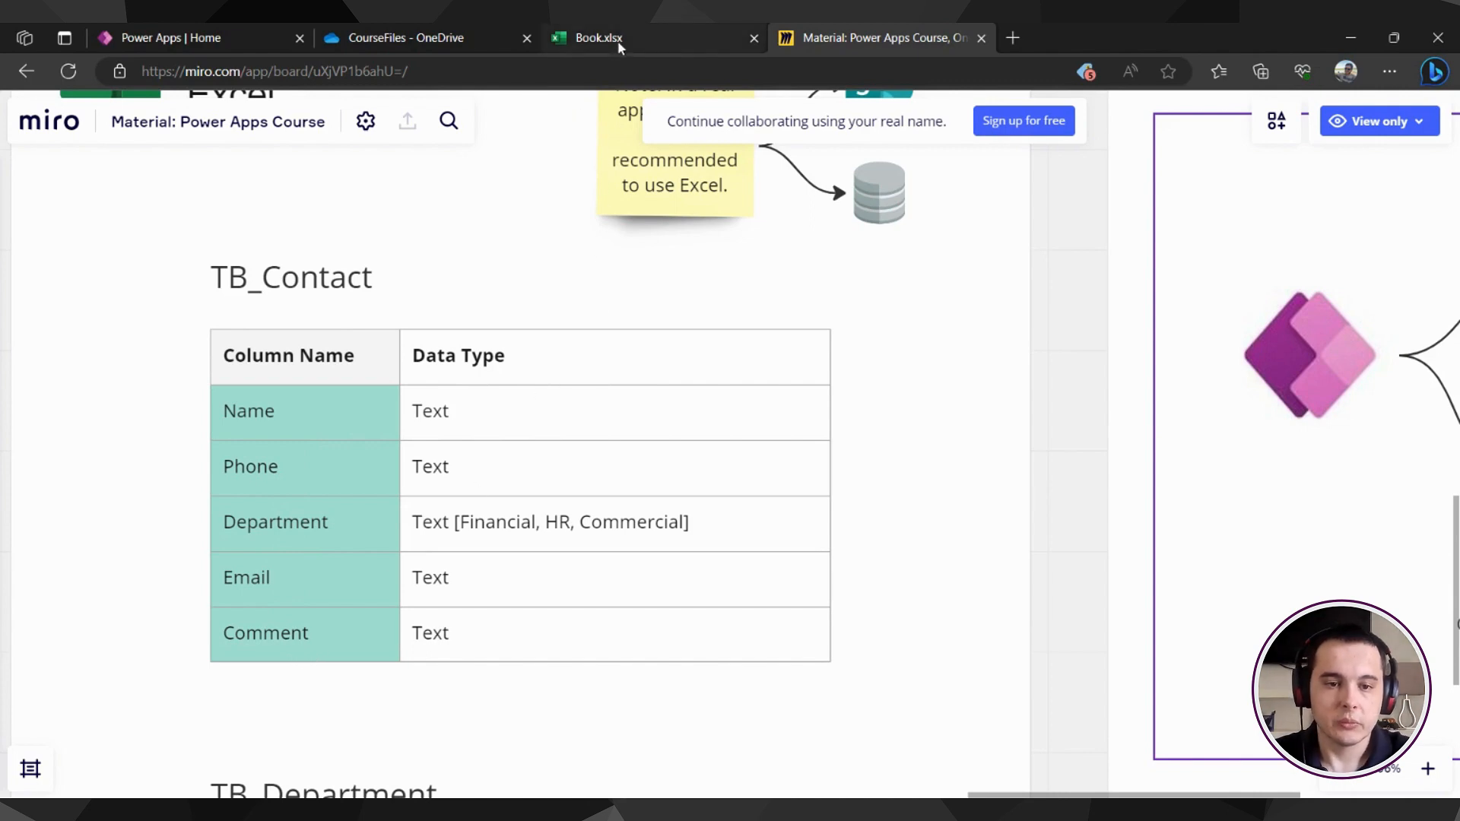
Enter the headers Name, Phone, Email, Department and Comment across row 1 of Book.xlsx
left_click(598, 37)
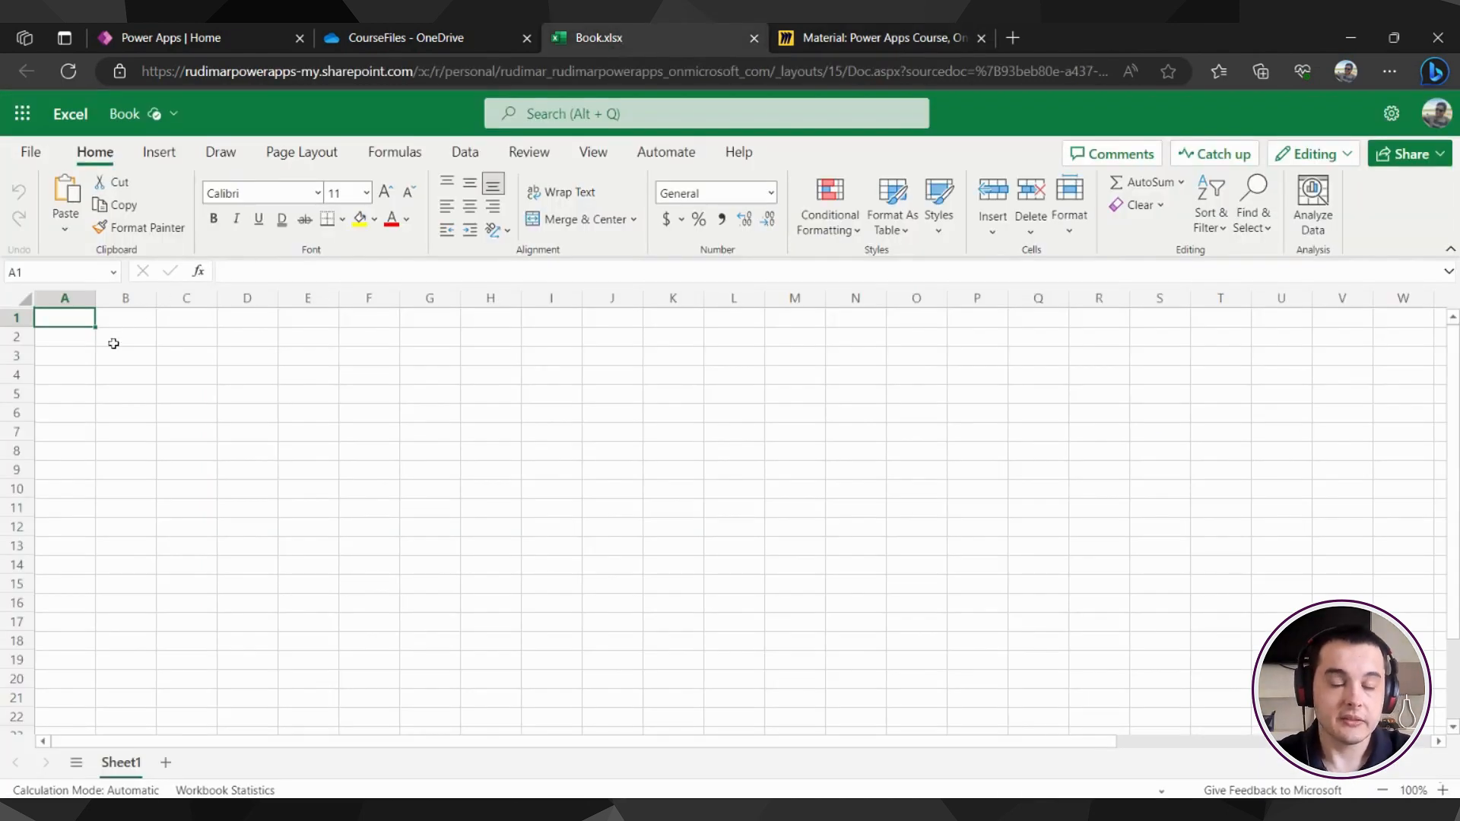
type("Name")
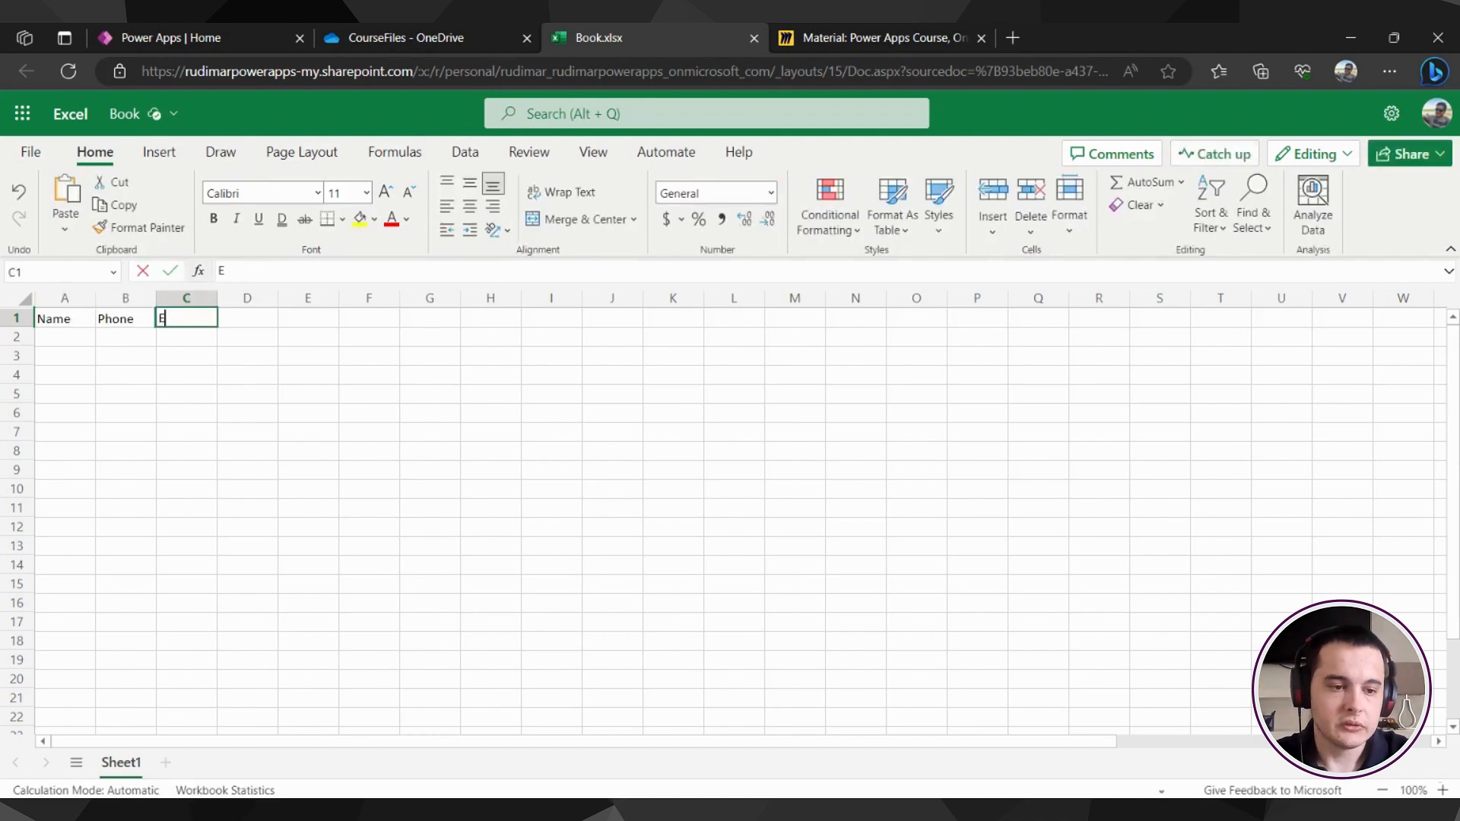
type("Departmen")
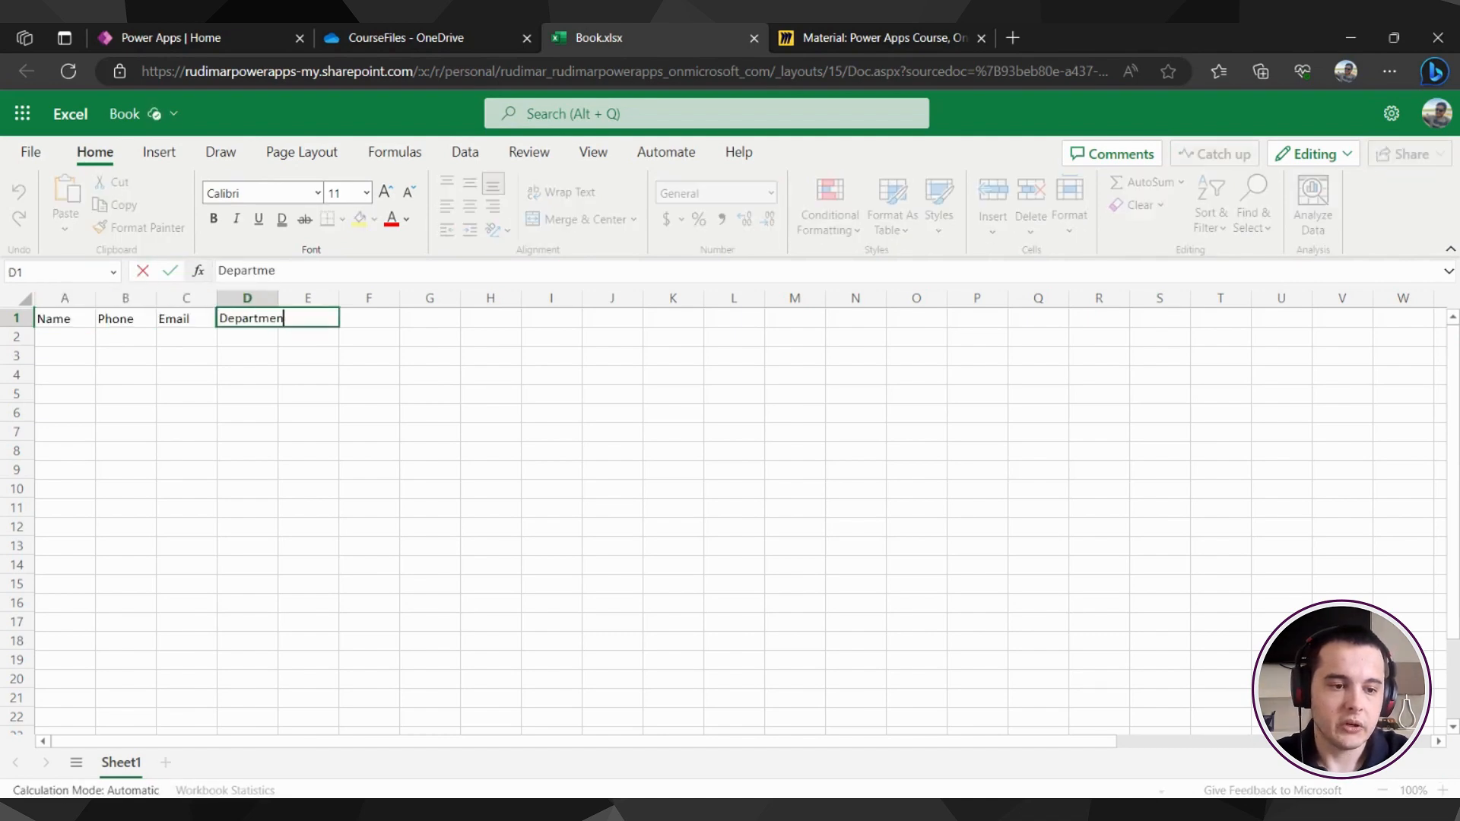
type("Com")
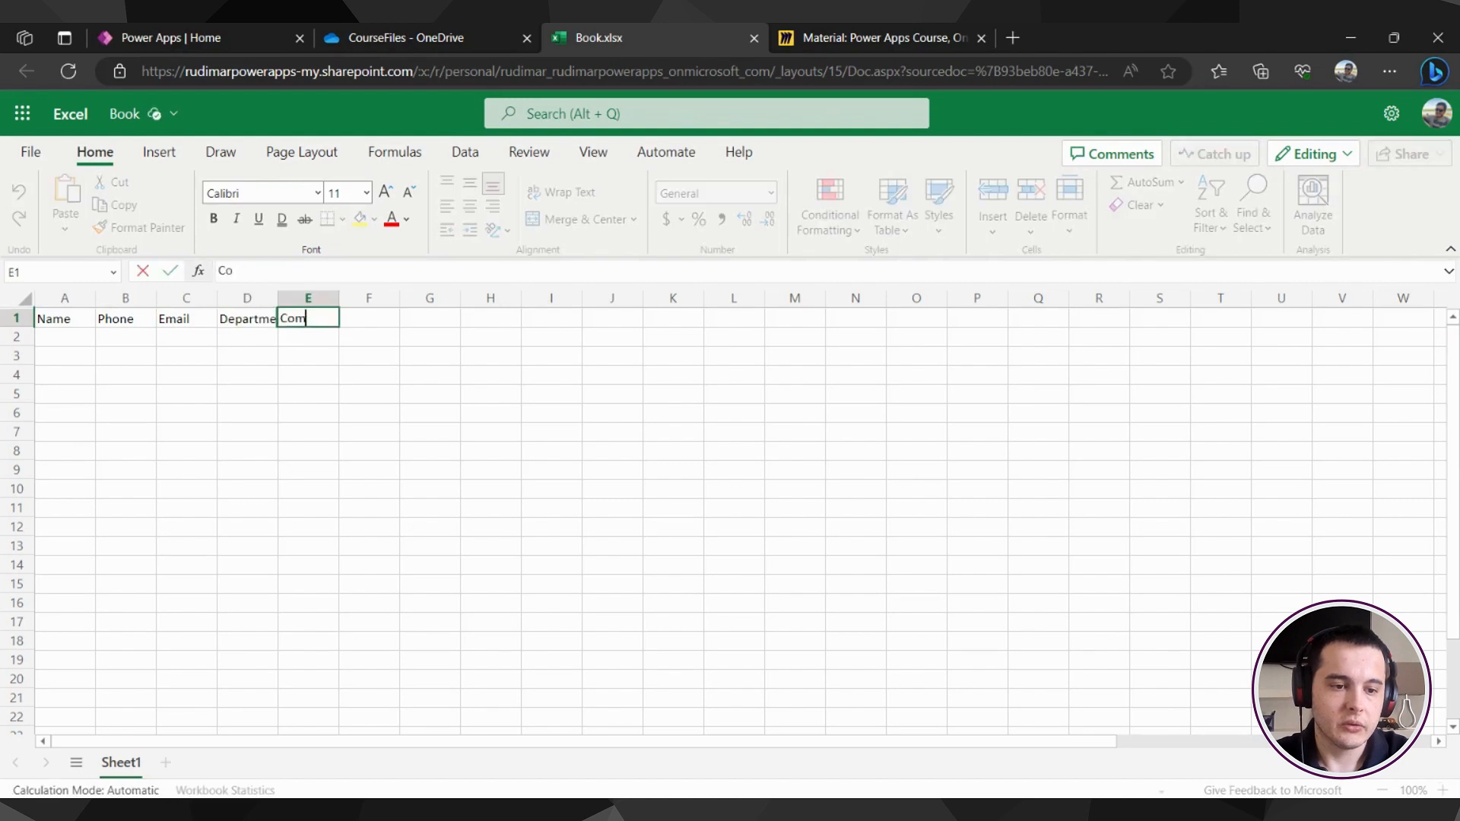
key("enter")
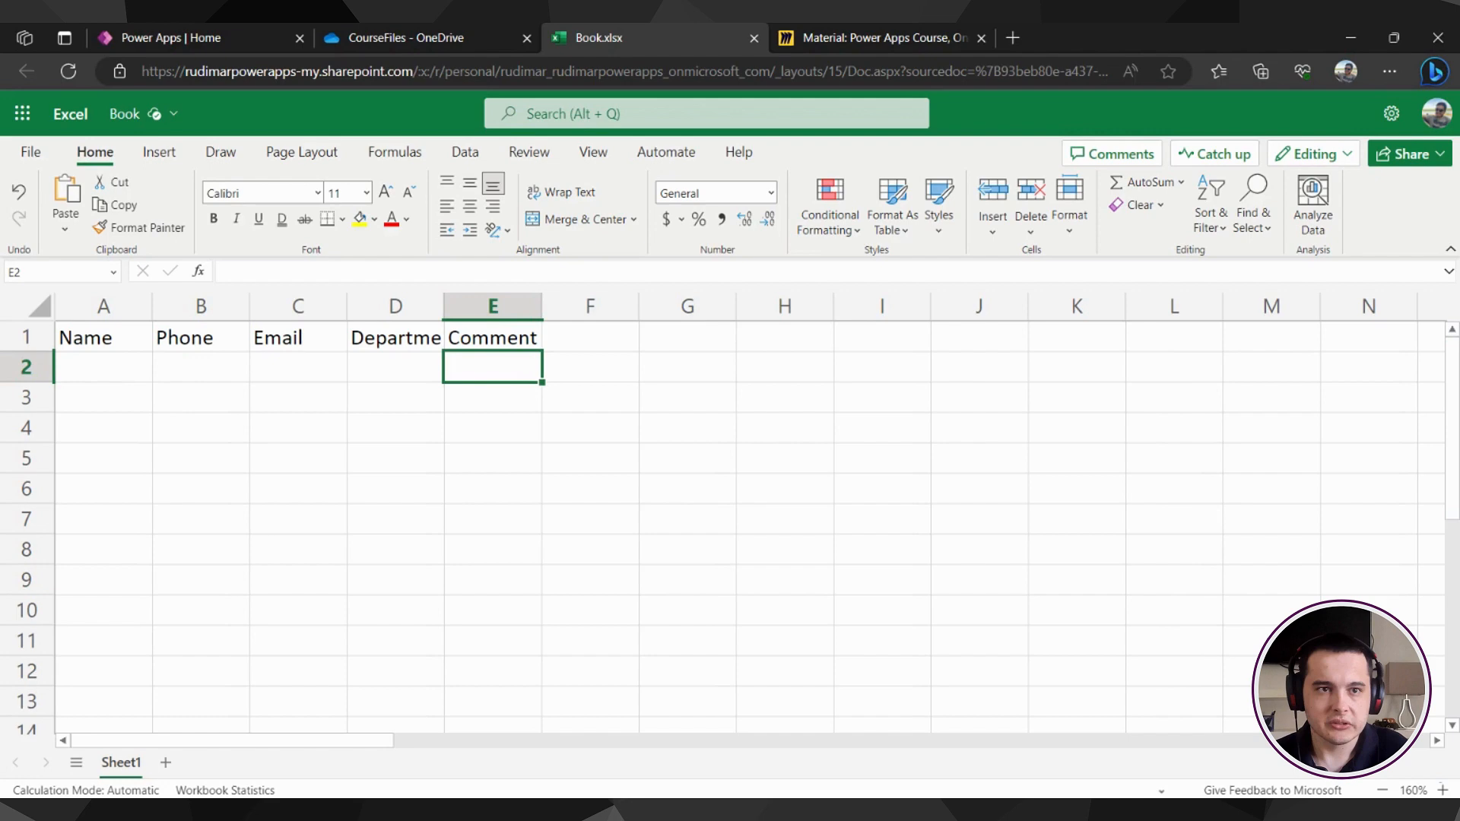
mouse_move(188, 397)
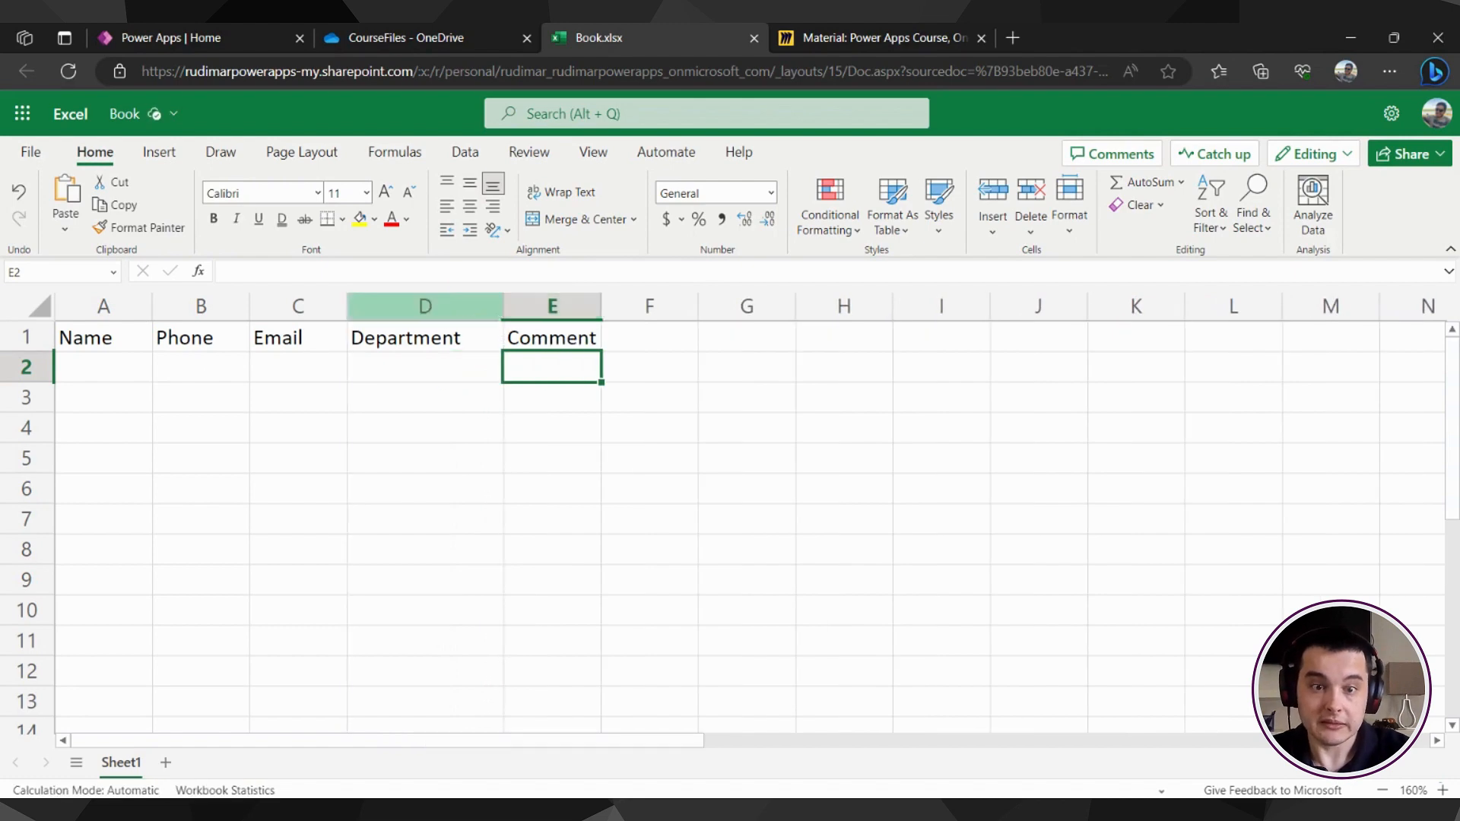
Fill row 2 with Rudimar, a +55 phone number and Development as department
left_click(104, 366)
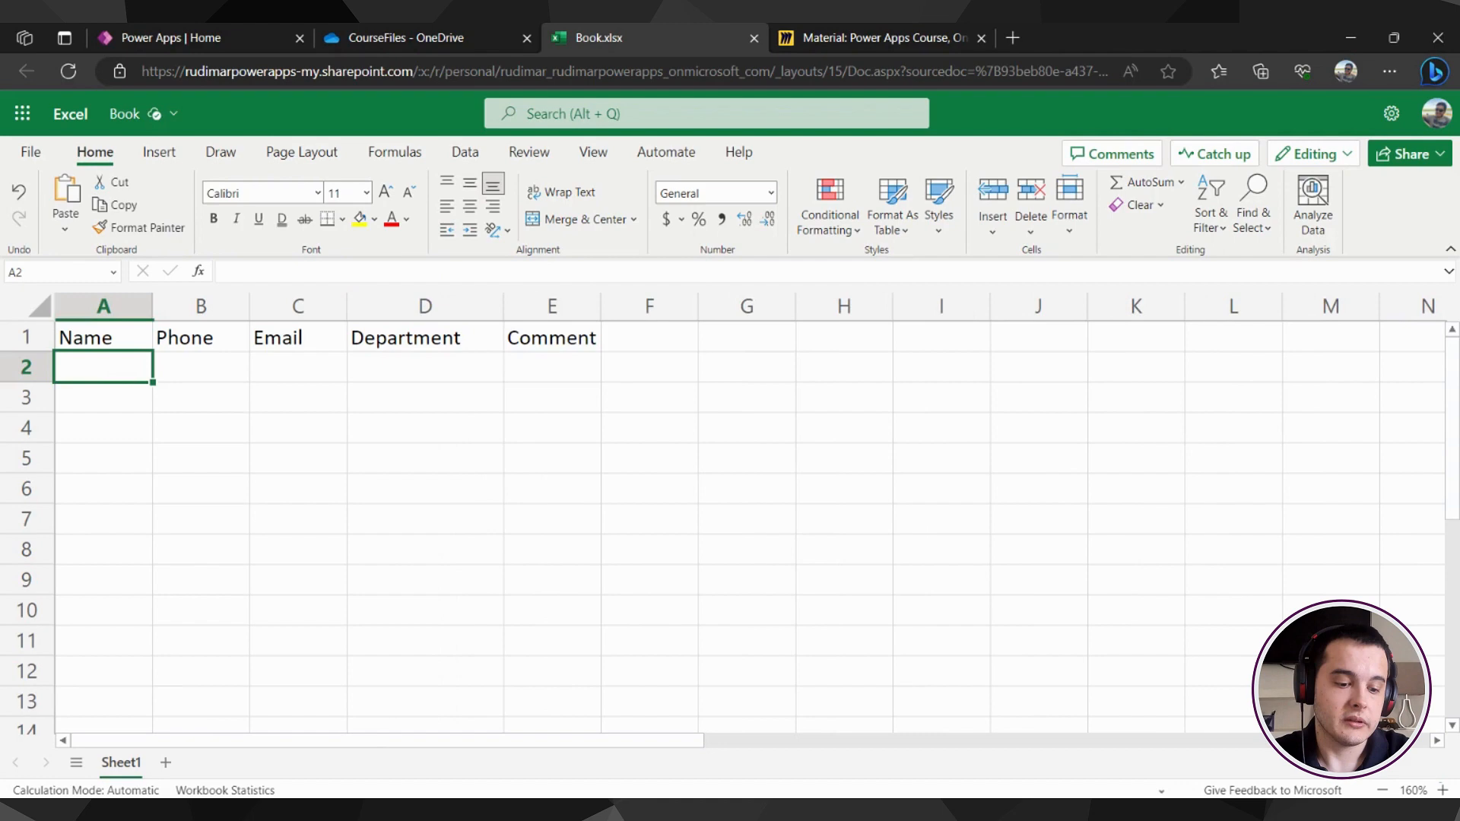
type("Rudimar")
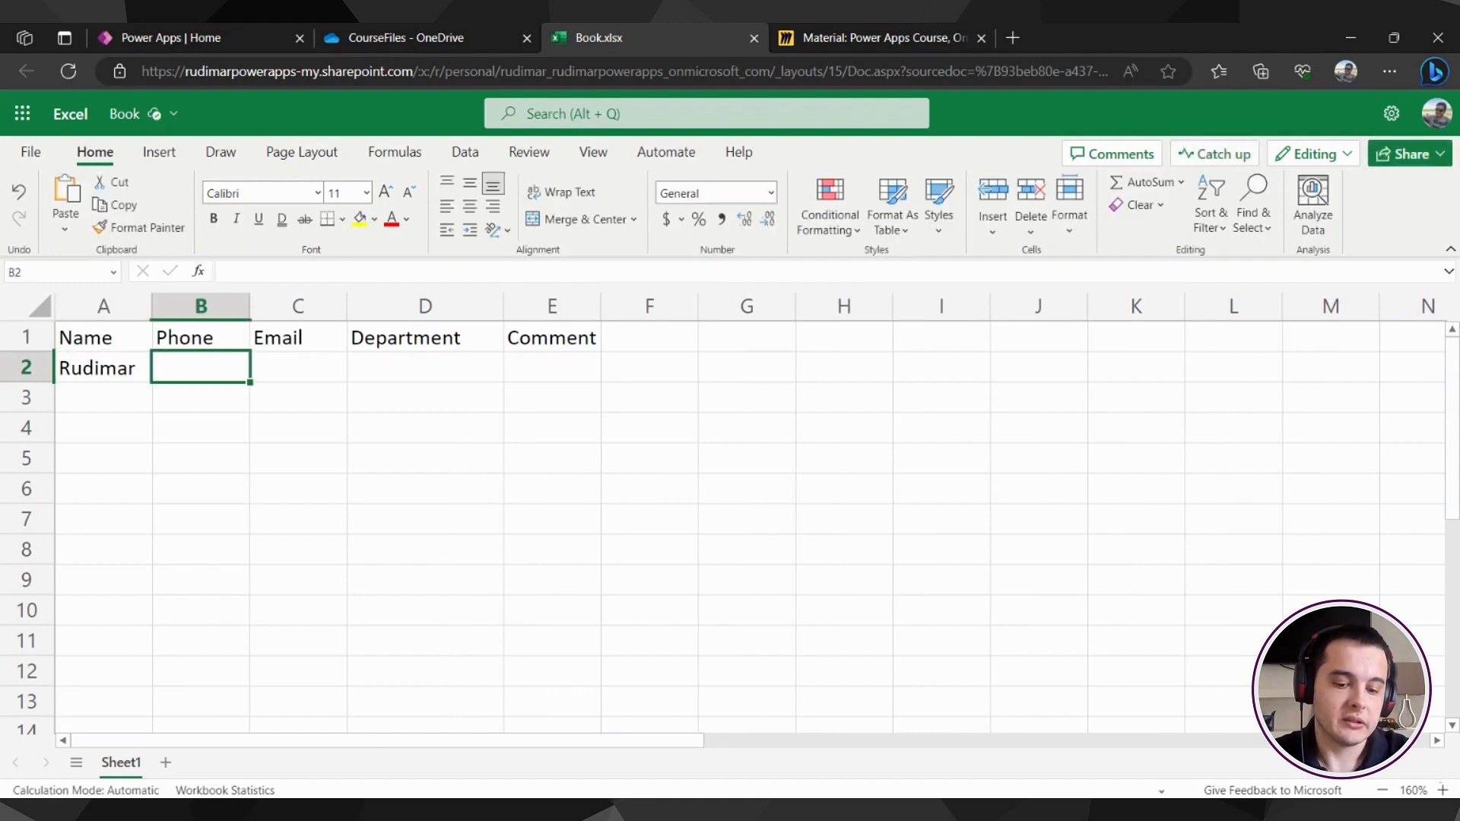
type("+55")
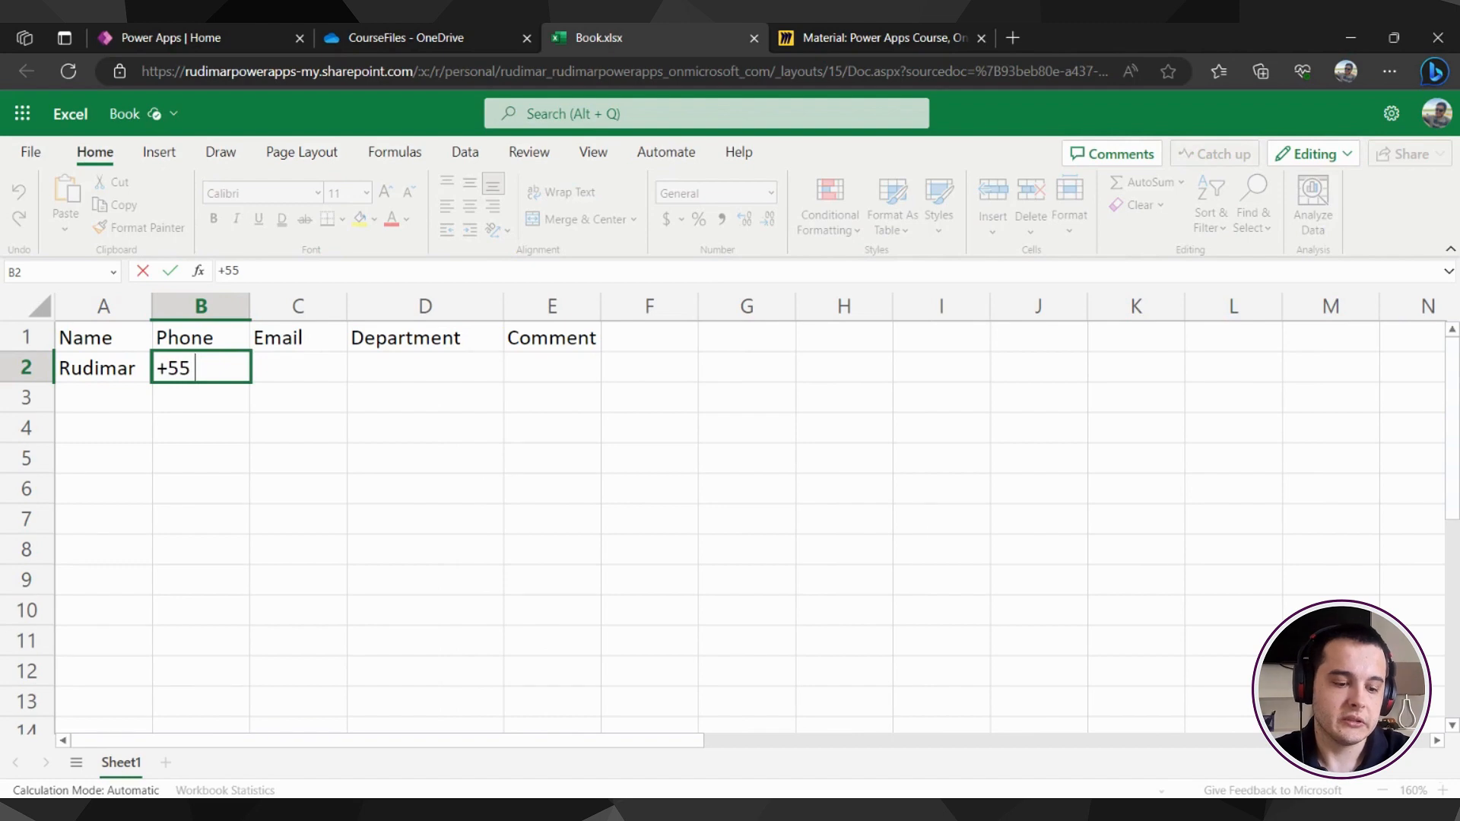
type("48 1234 1234")
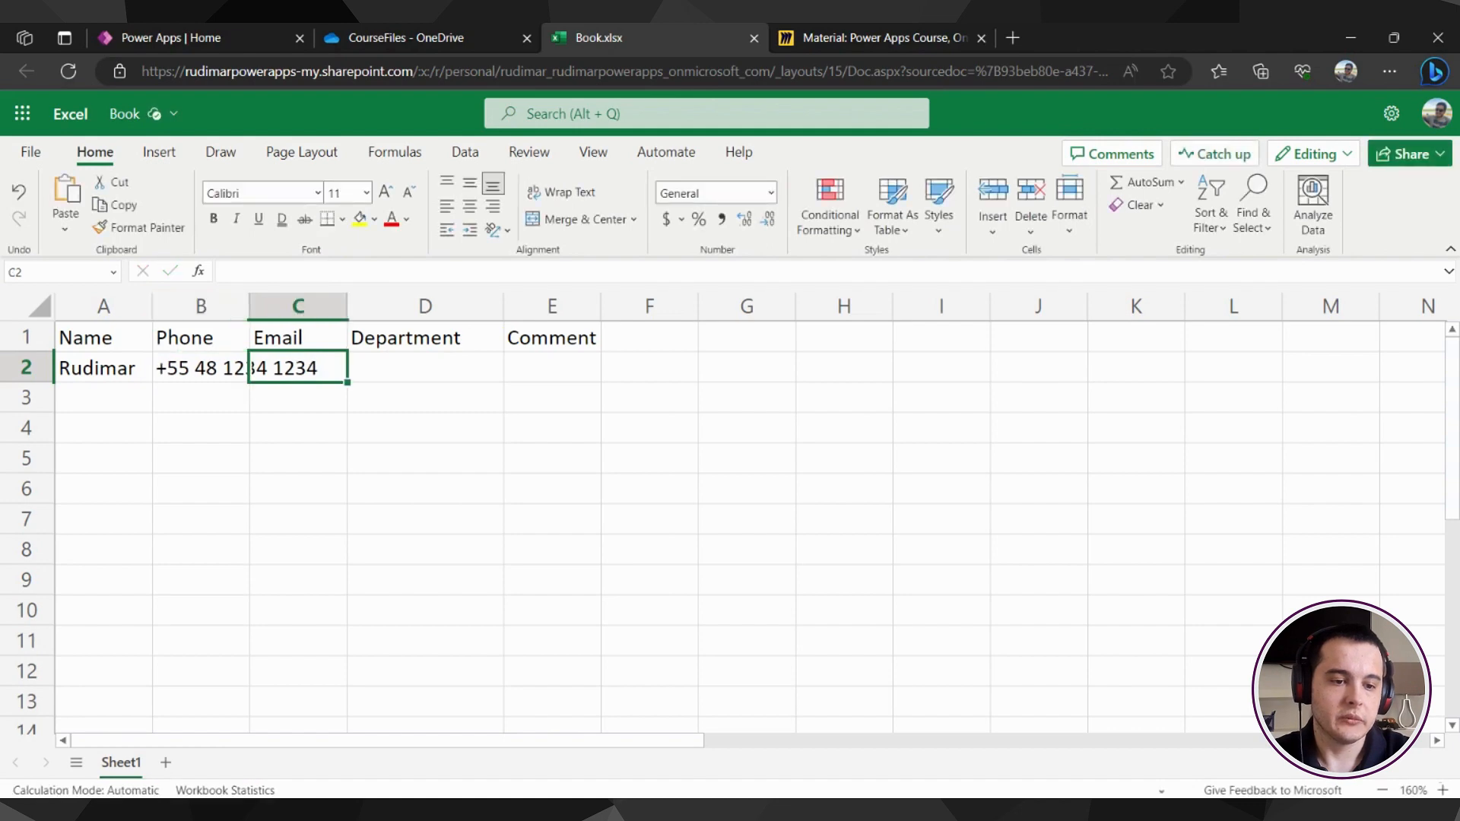
type("Develp")
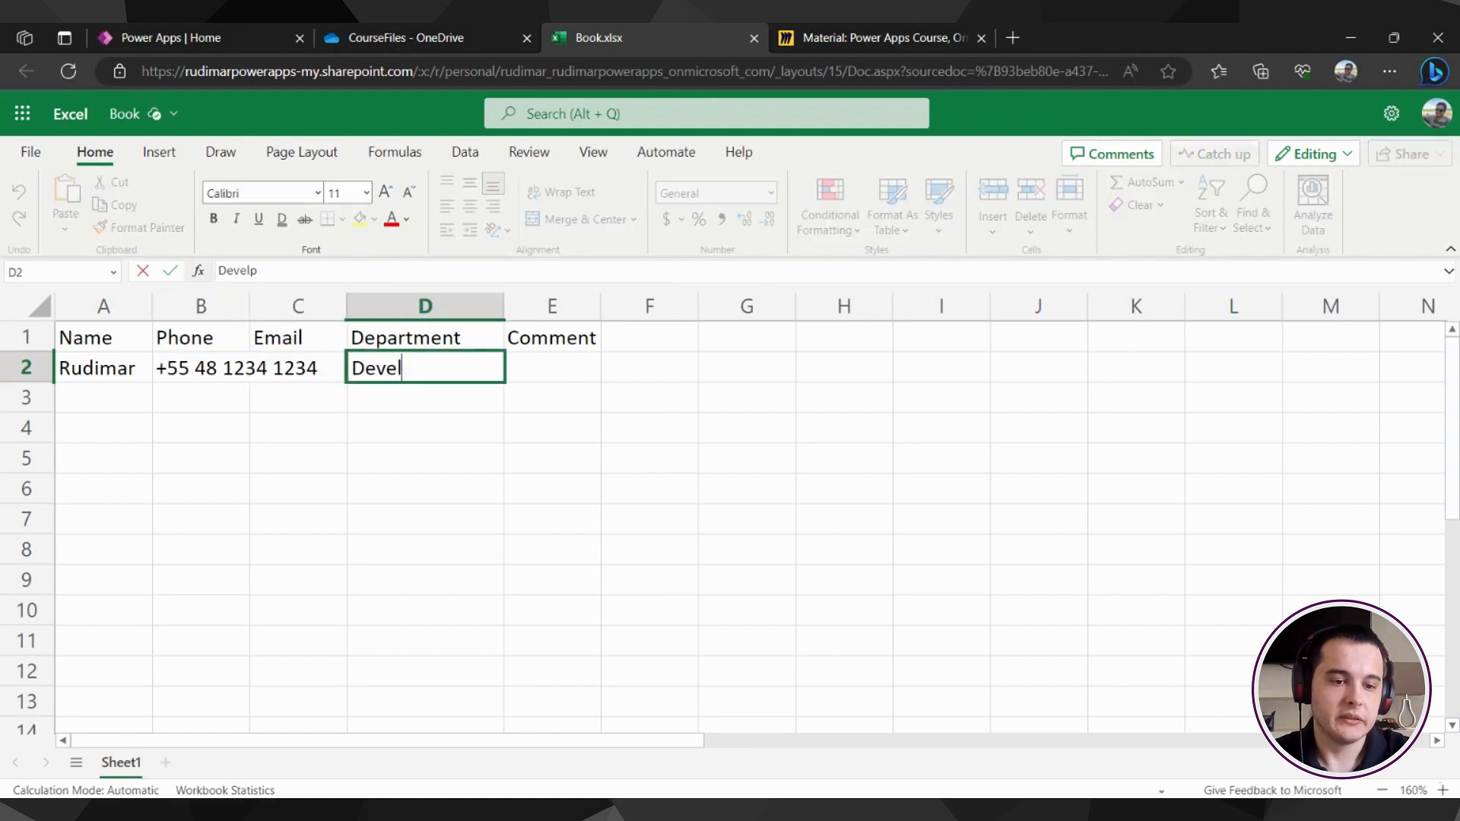
type("opment")
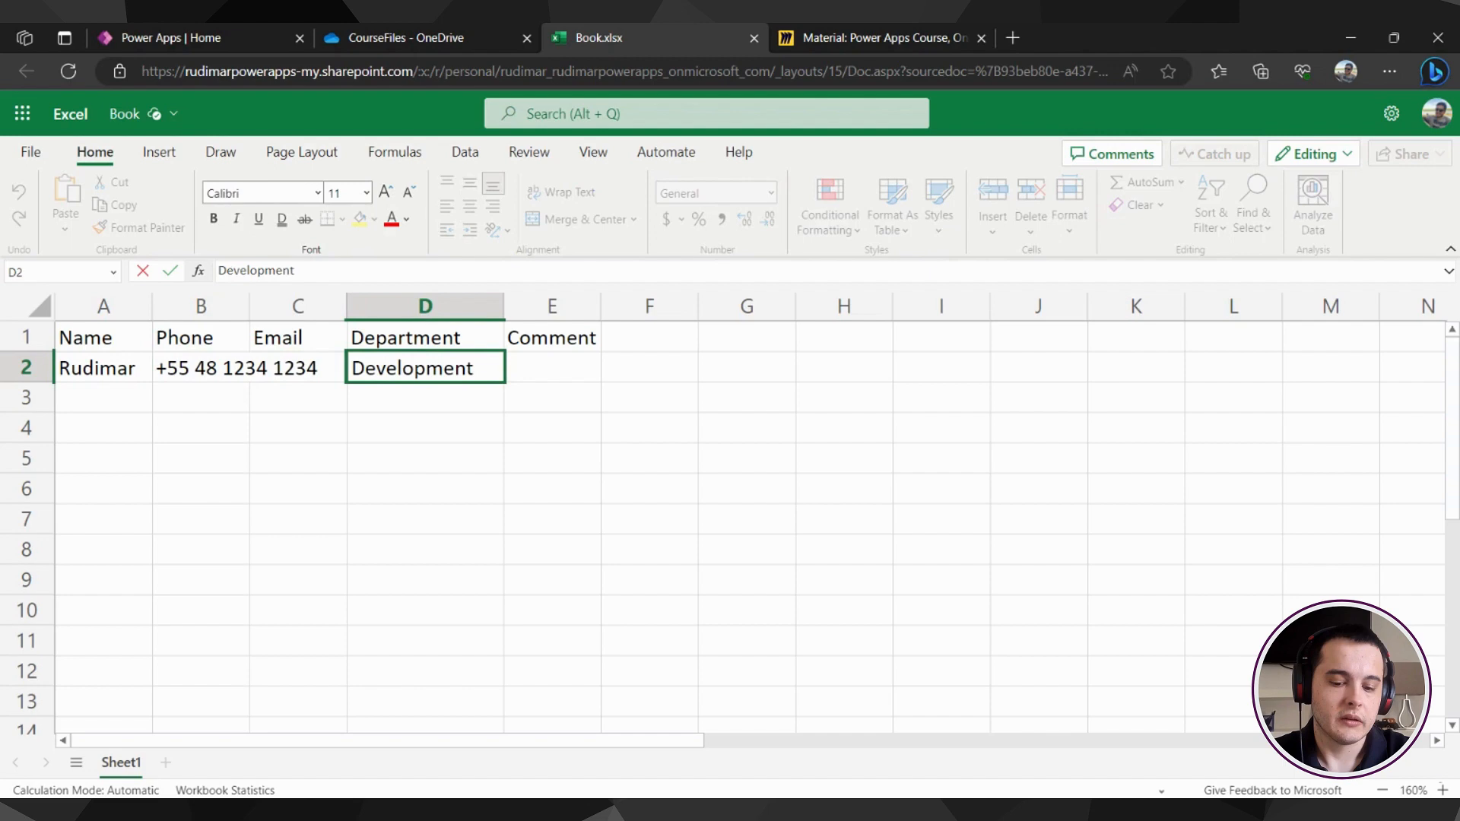
Add Dev as the row 2 comment, widen the Comment column and move to row 3
left_click(550, 366)
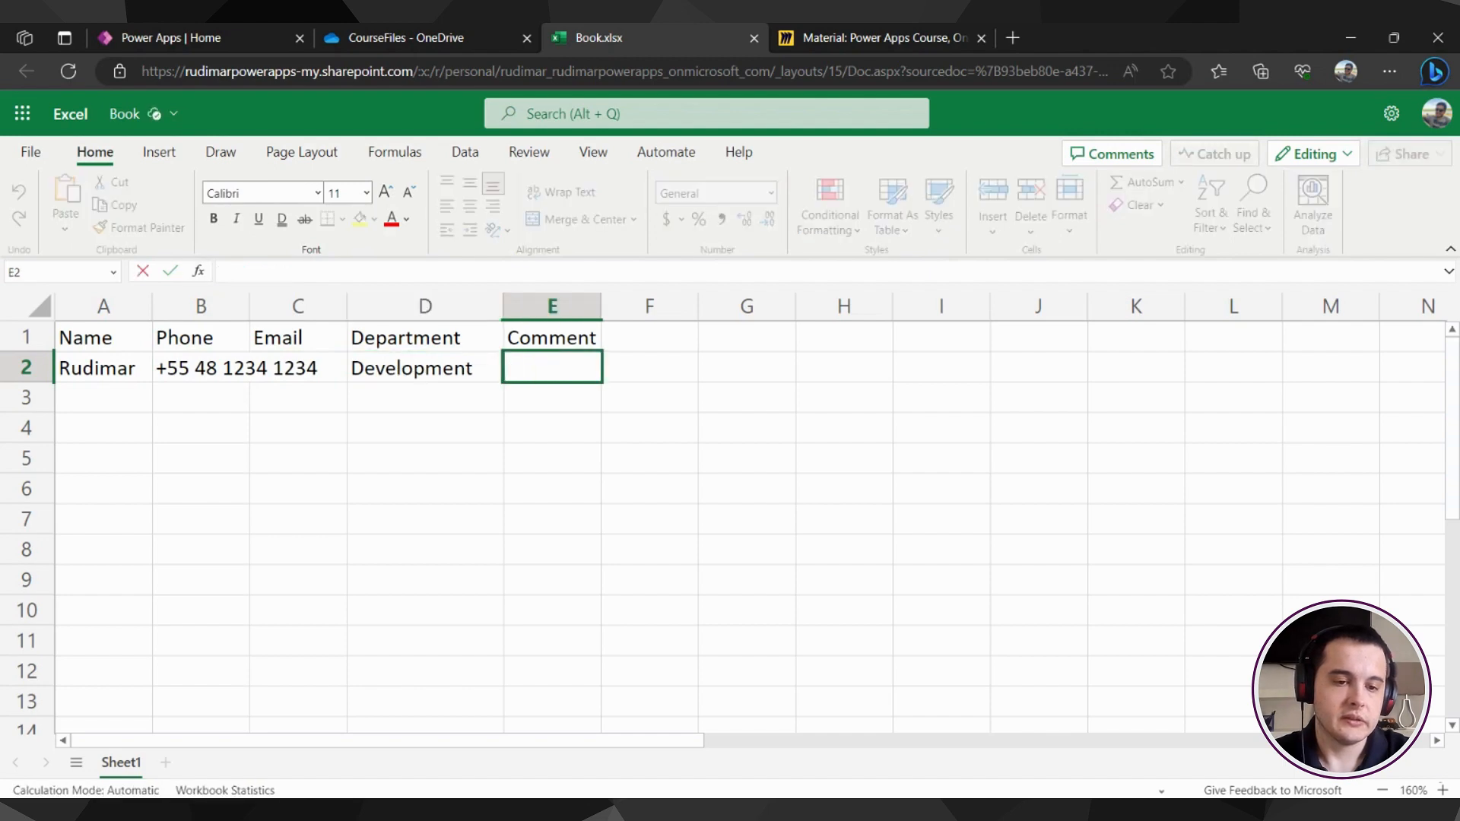
type("Dev")
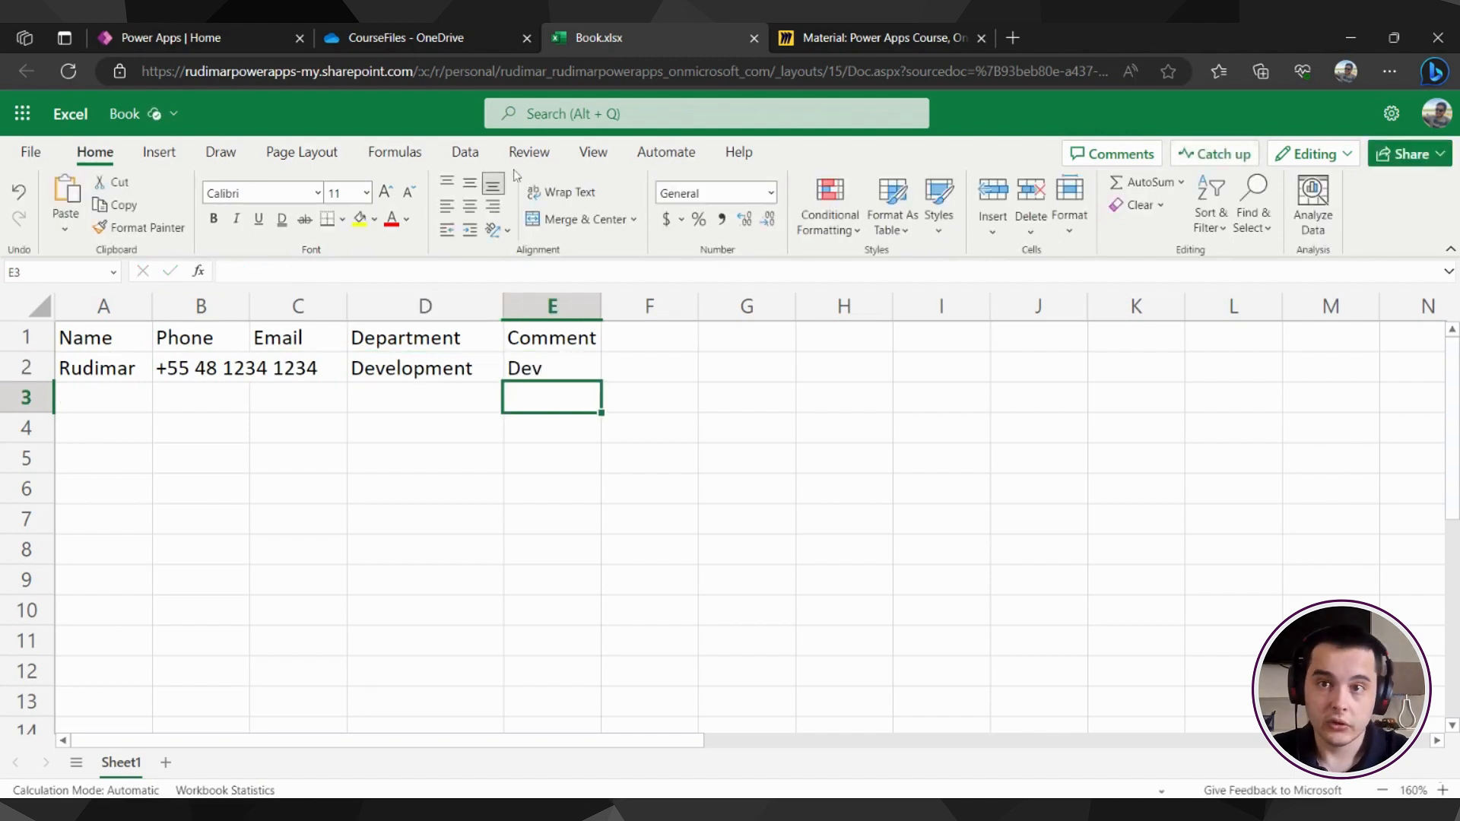
left_click_drag(602, 305, 653, 305)
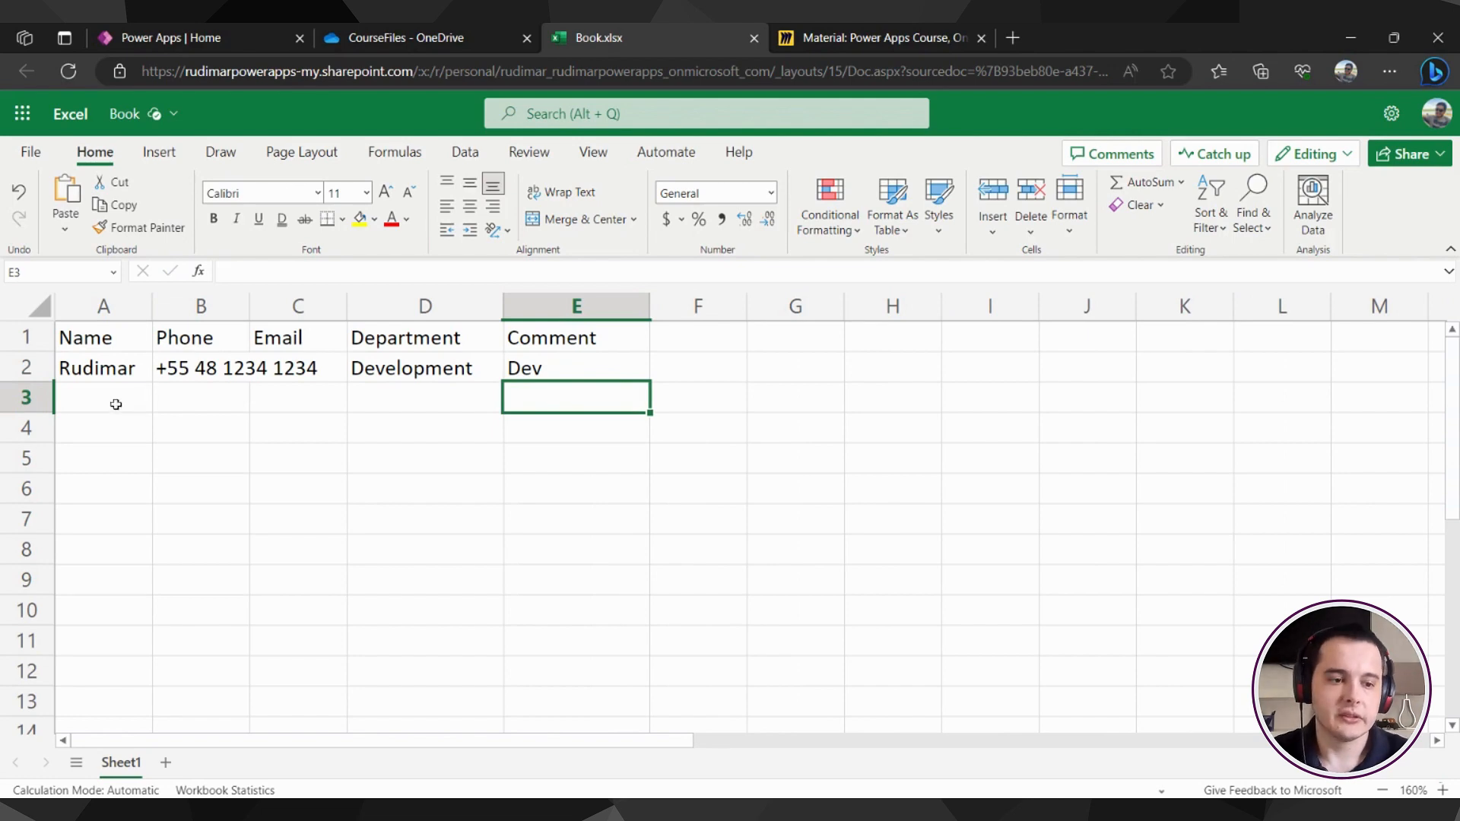
left_click_drag(104, 397, 104, 578)
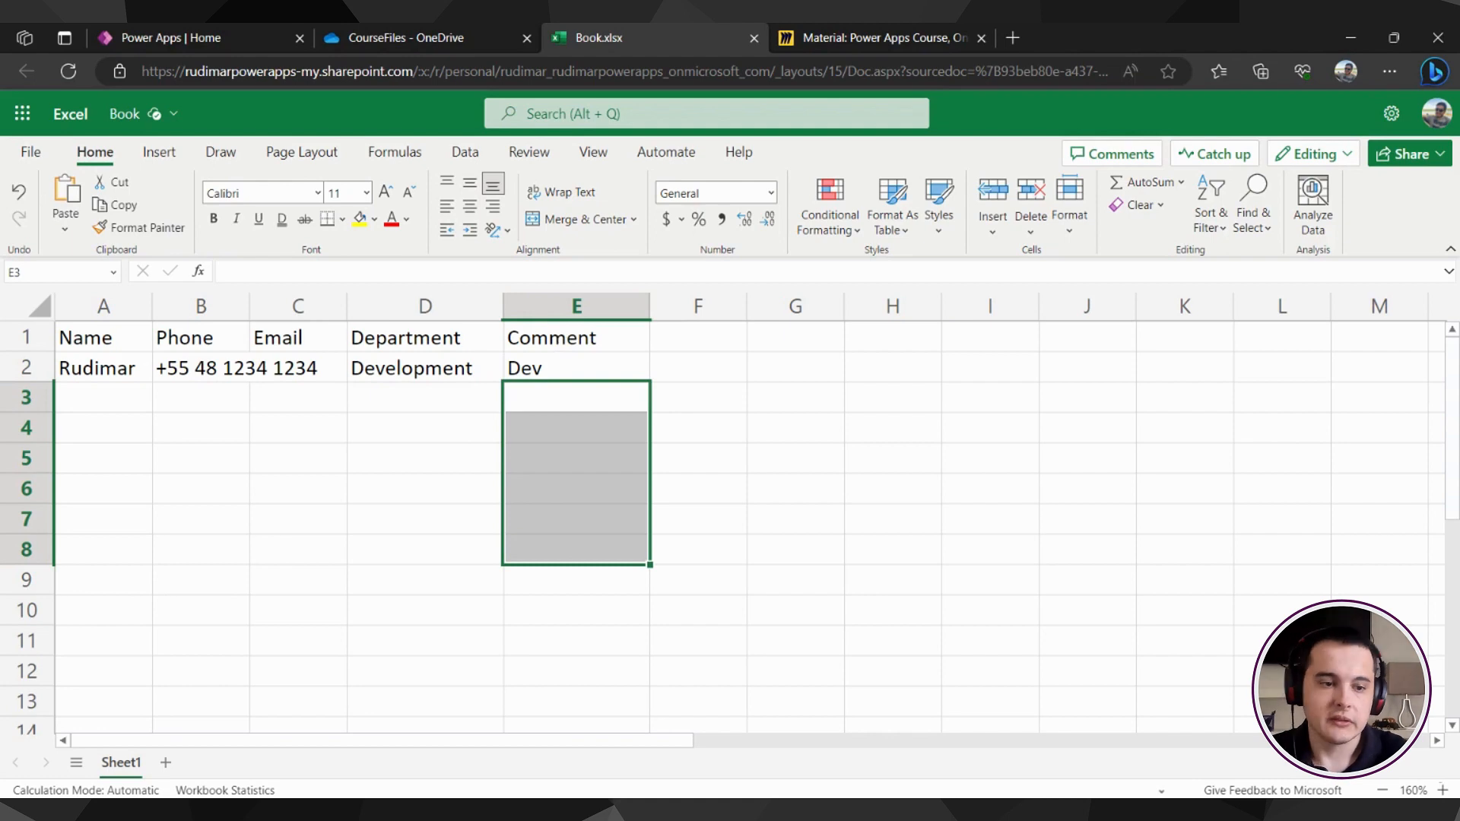
mouse_move(536, 701)
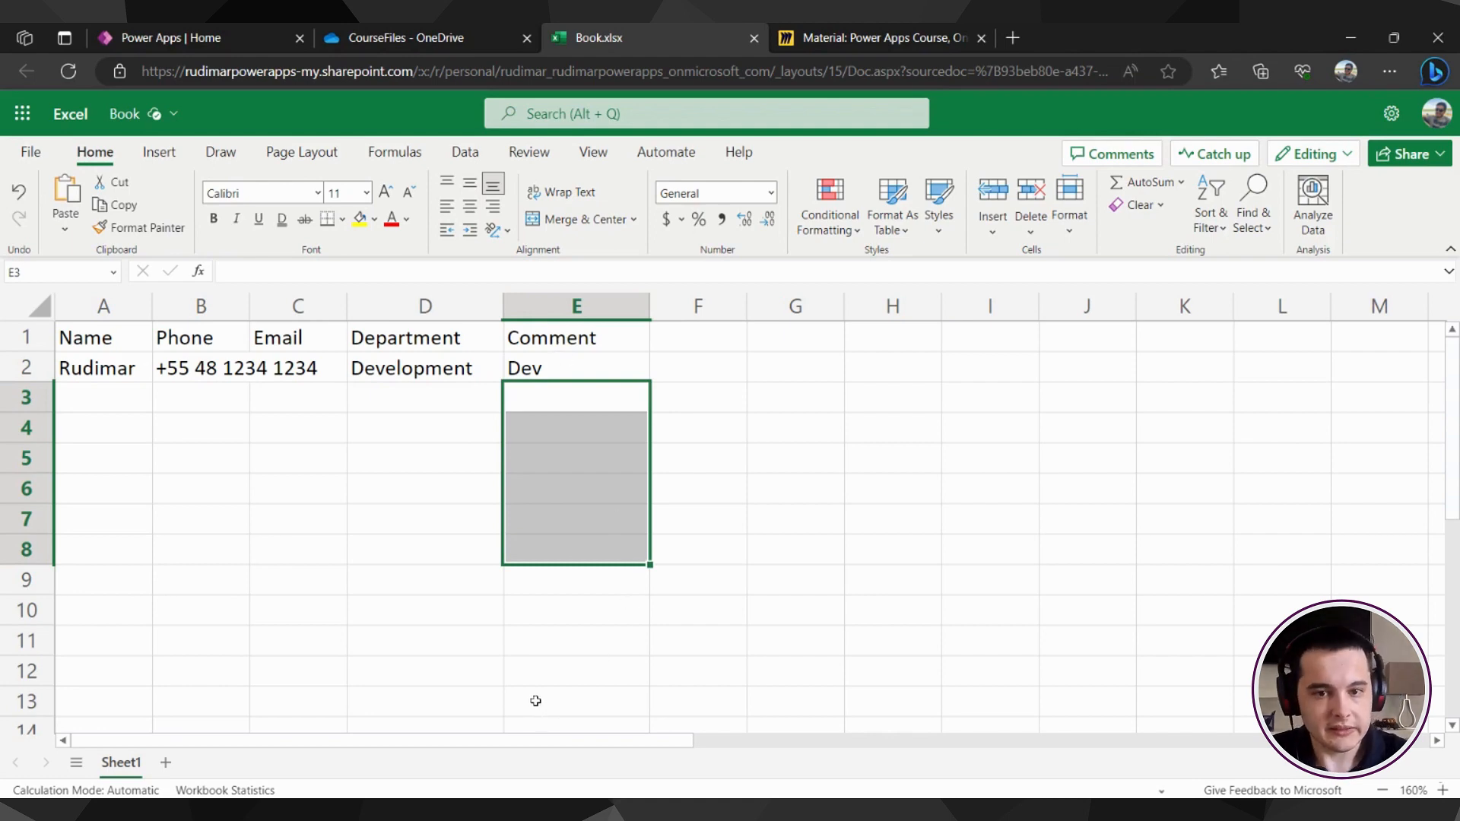
mouse_move(479, 623)
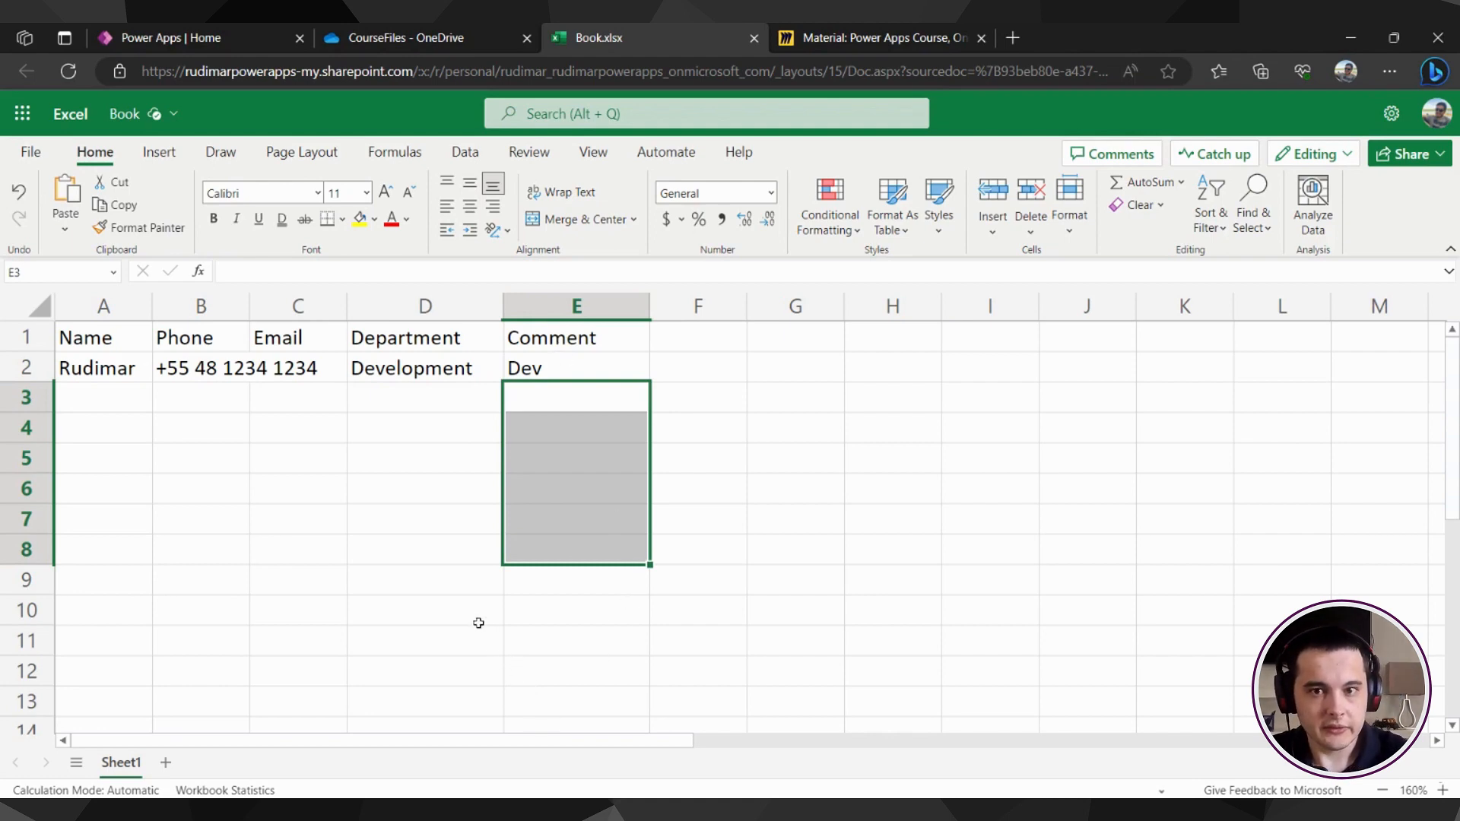
left_click(101, 397)
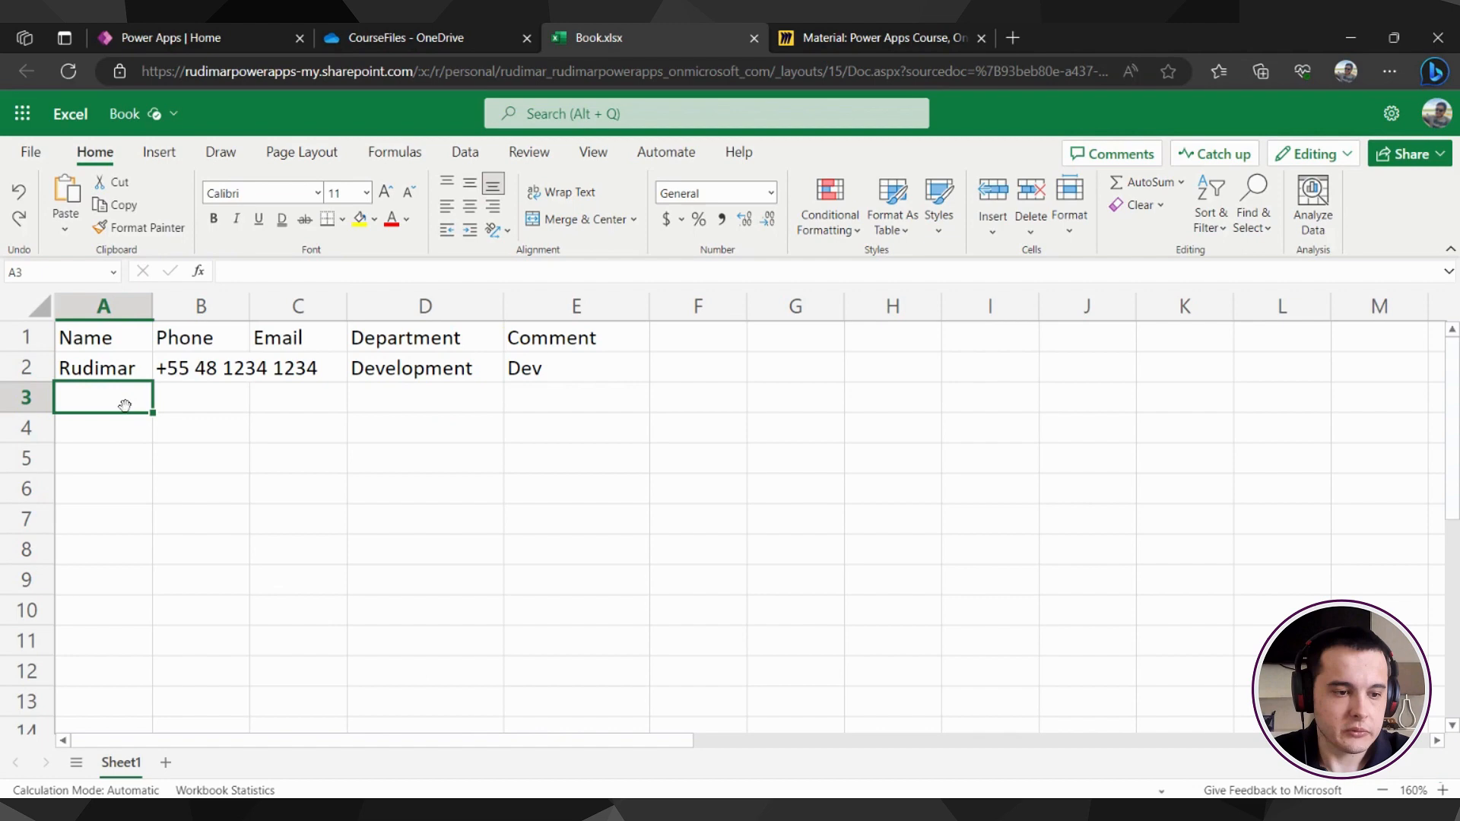
key("ctrl+v")
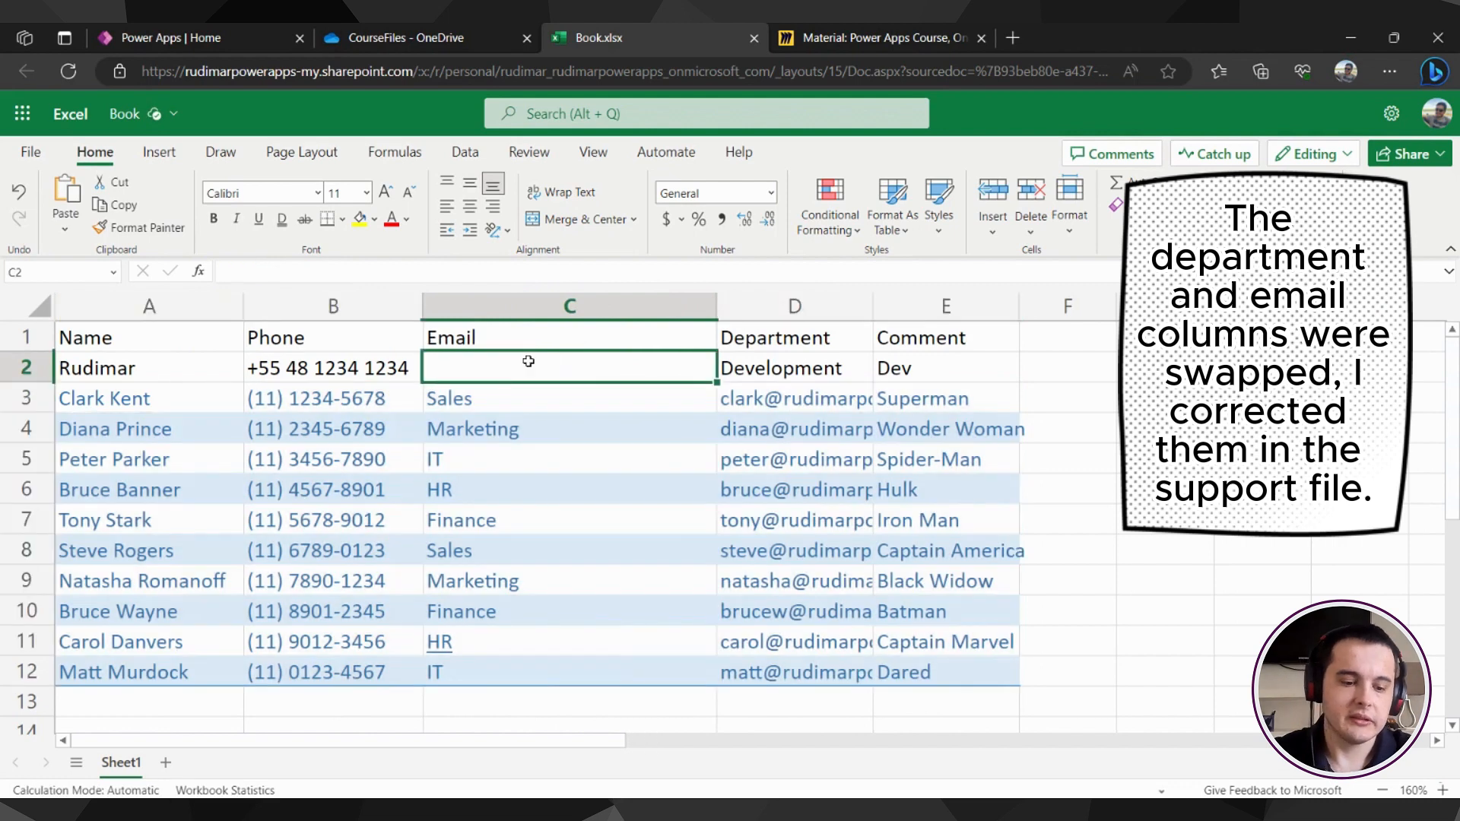
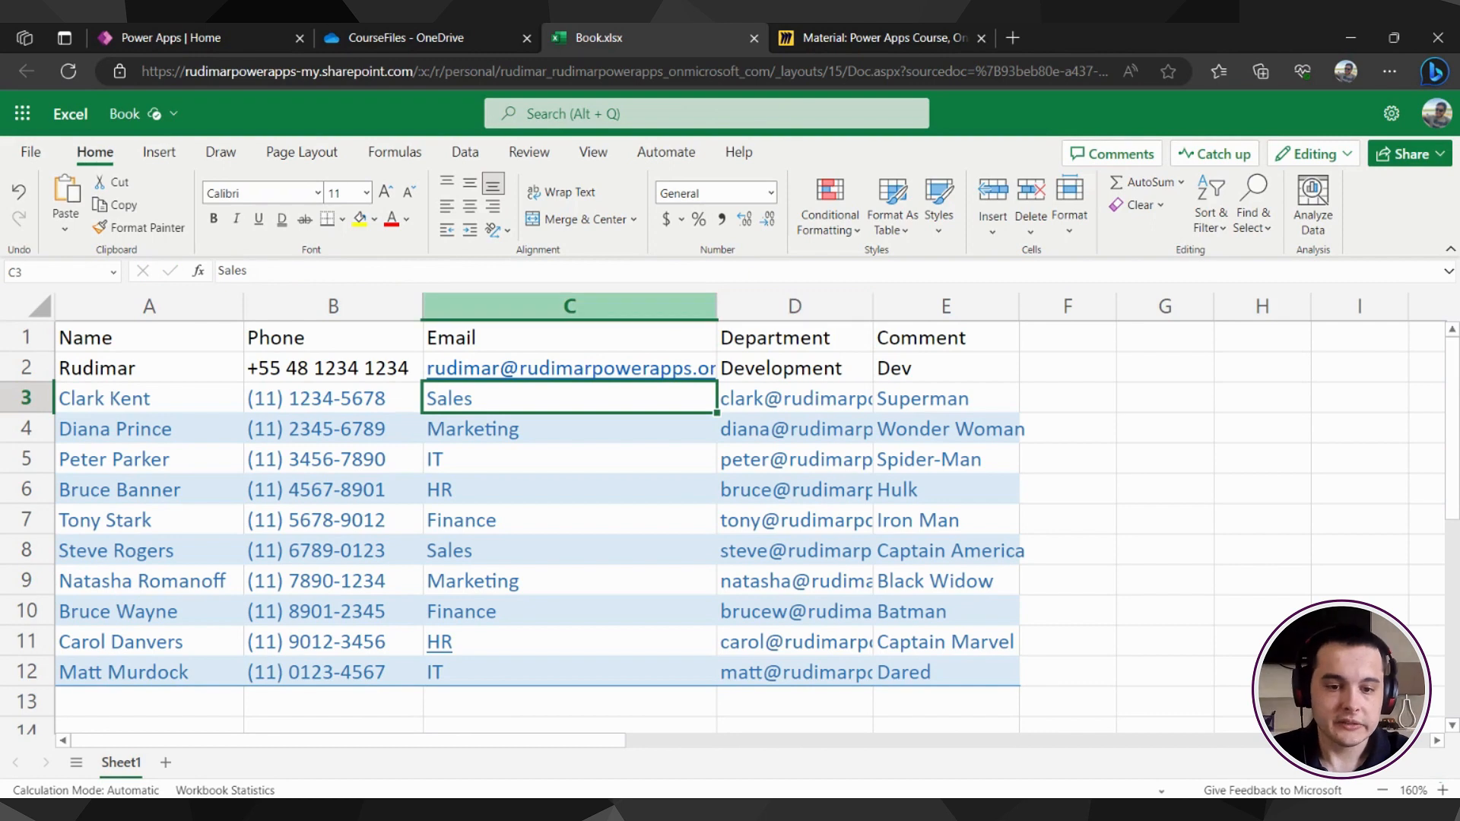
Widen the Email column to fit the addresses and select the contact data
left_click_drag(717, 305, 785, 305)
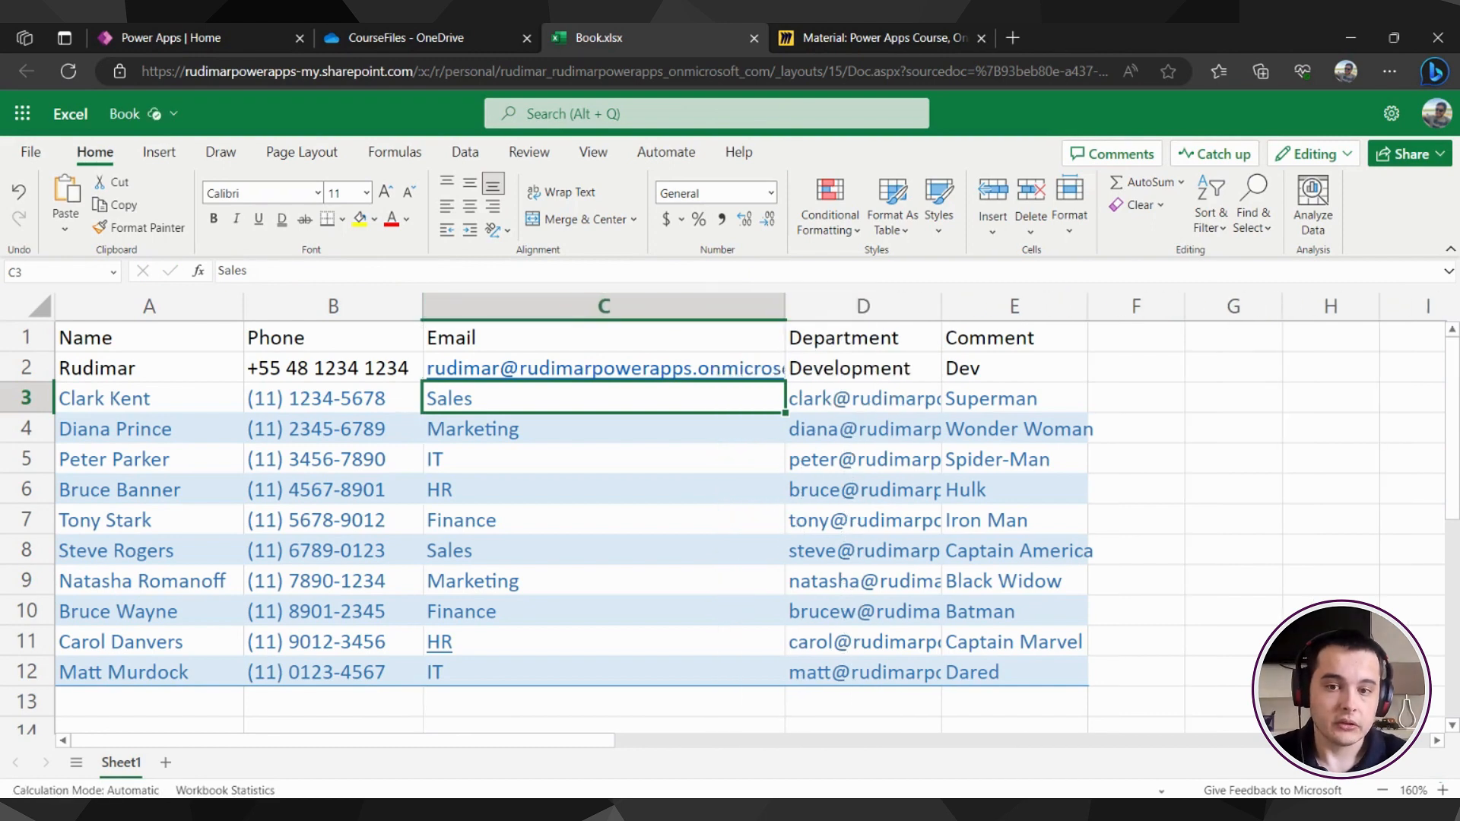
left_click(333, 368)
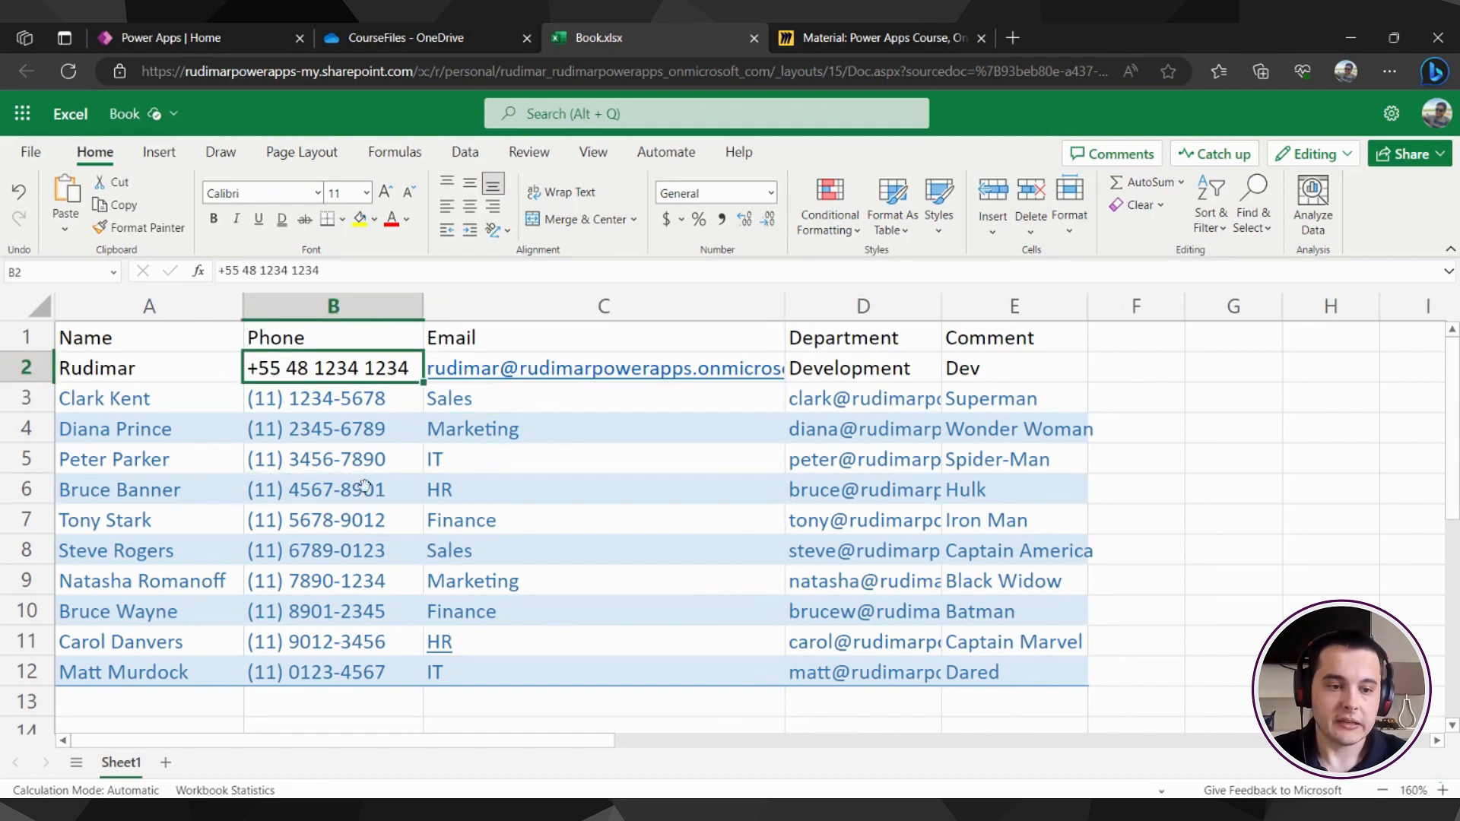
left_click(604, 520)
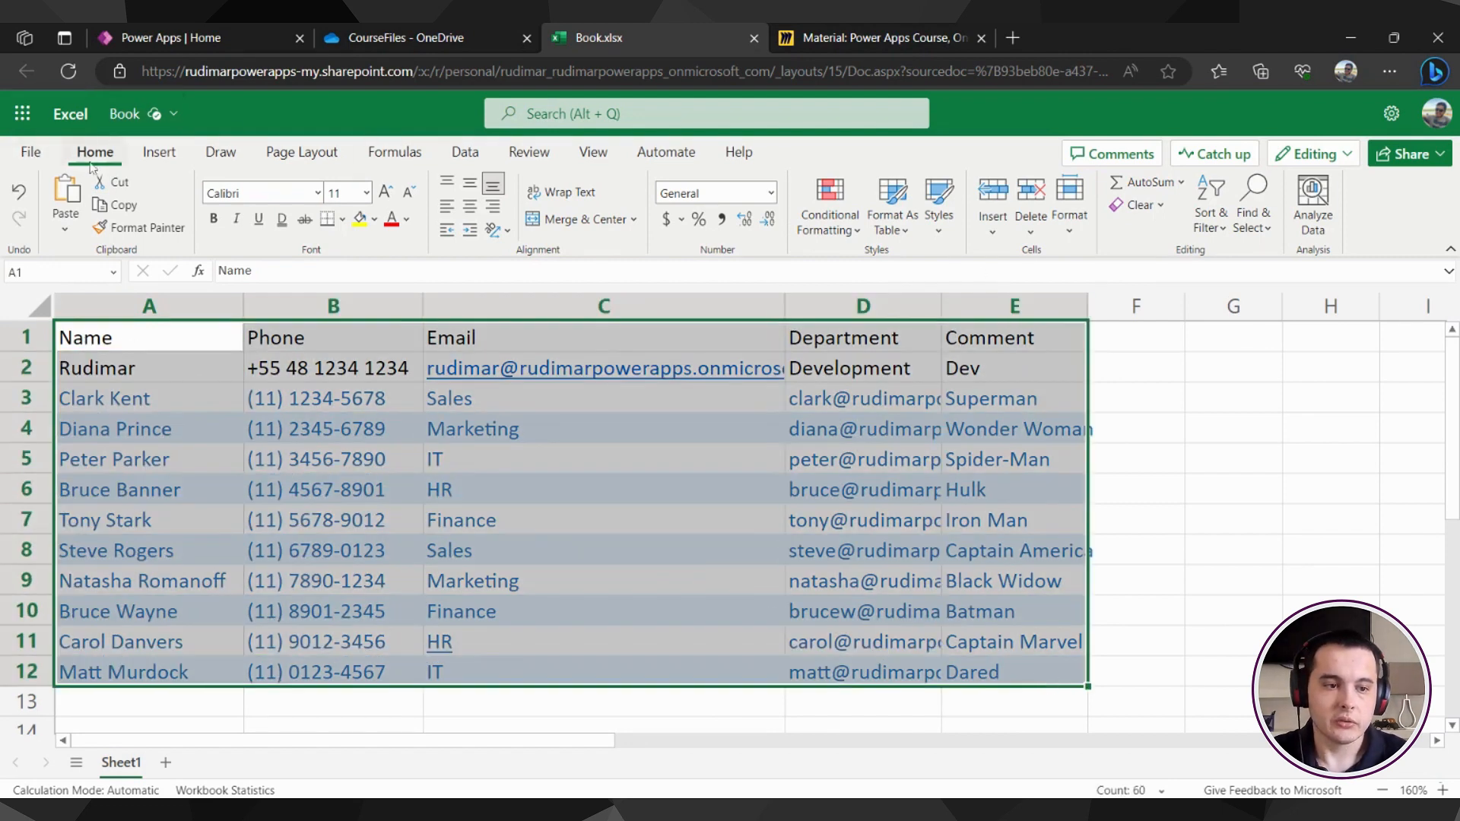
Format the contact range as a light-style table with headers
left_click(889, 202)
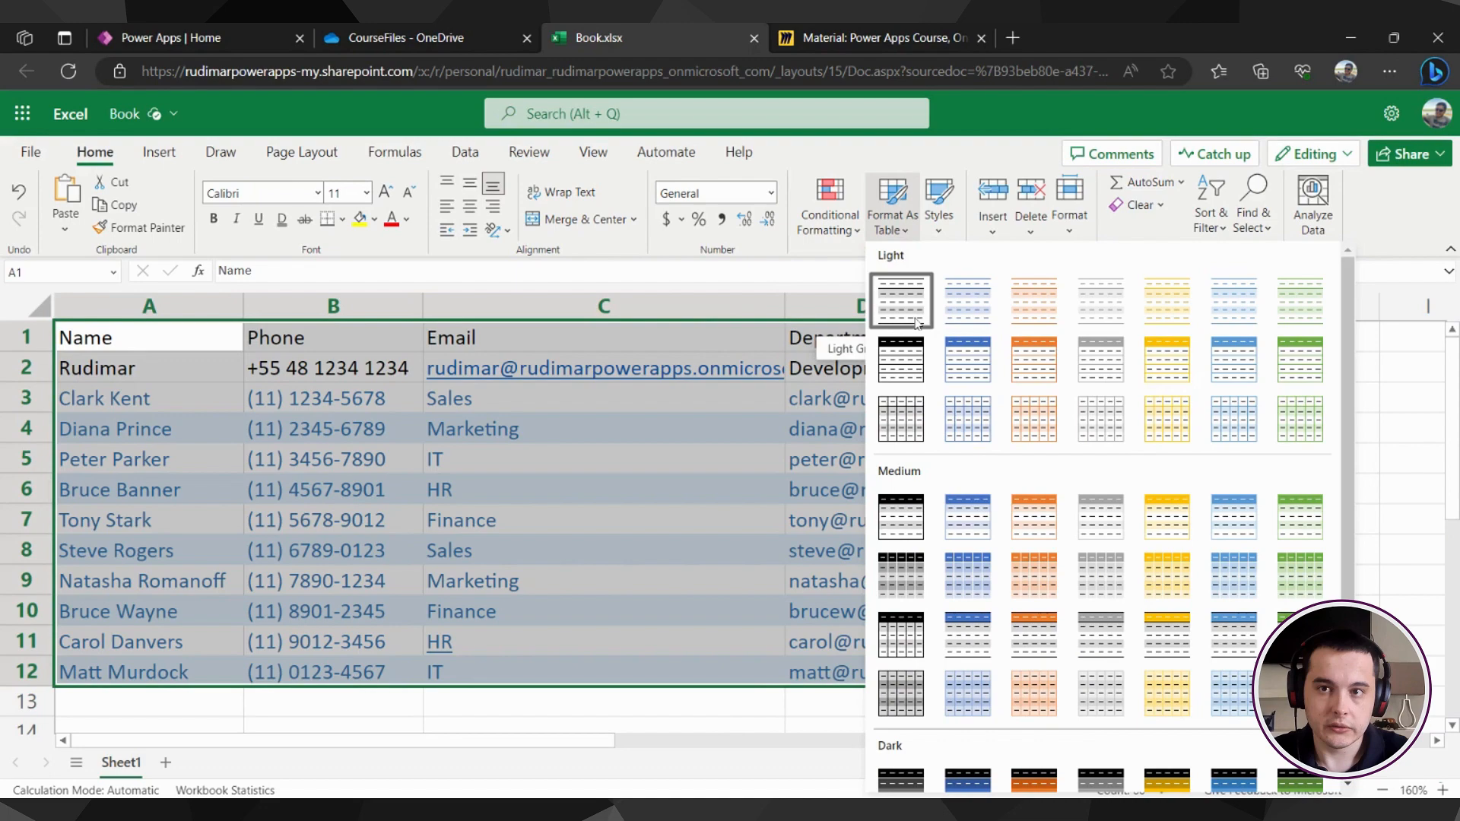
left_click(899, 300)
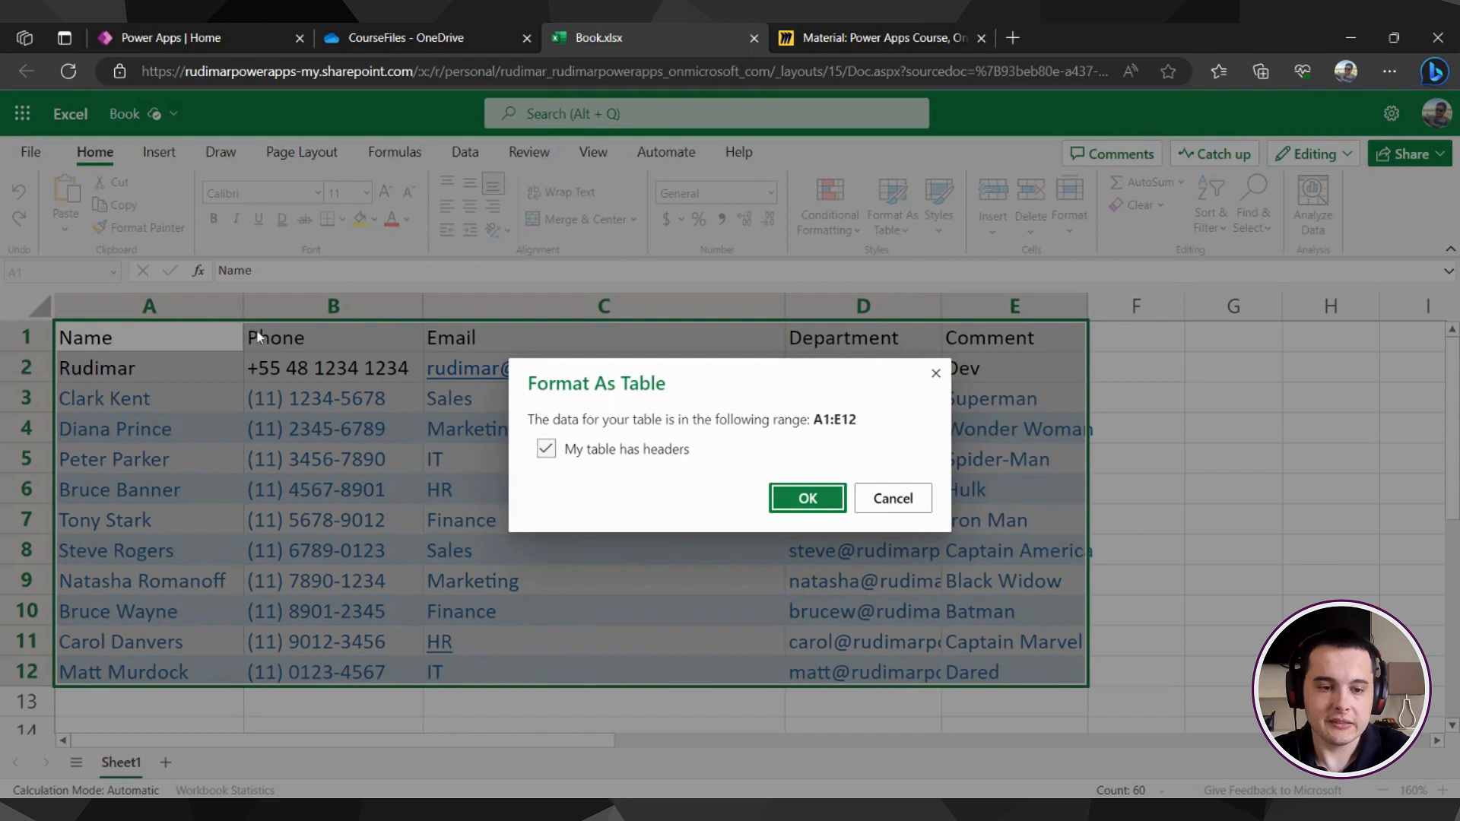
mouse_move(604, 347)
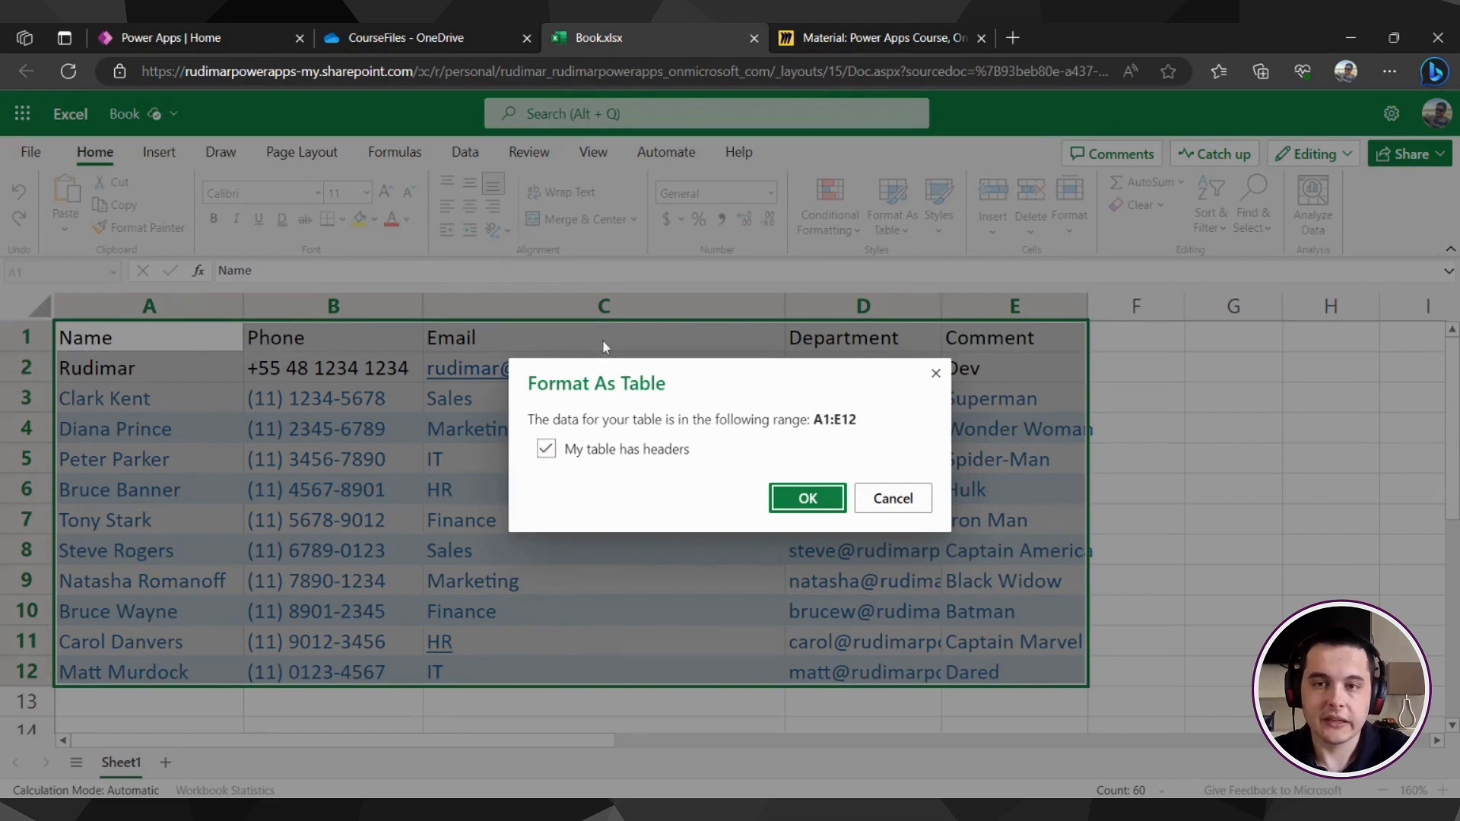
left_click(807, 497)
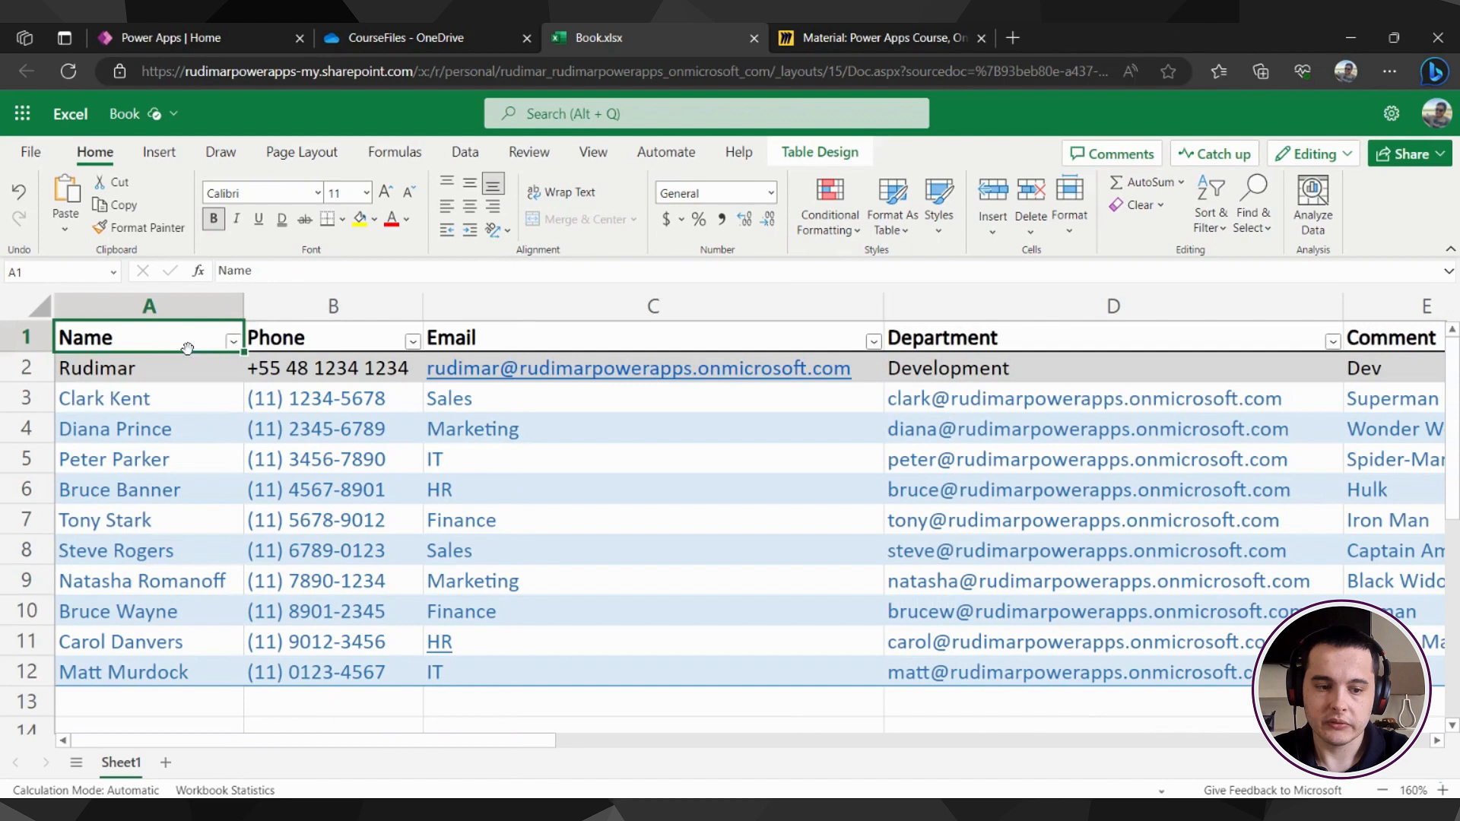
left_click(652, 458)
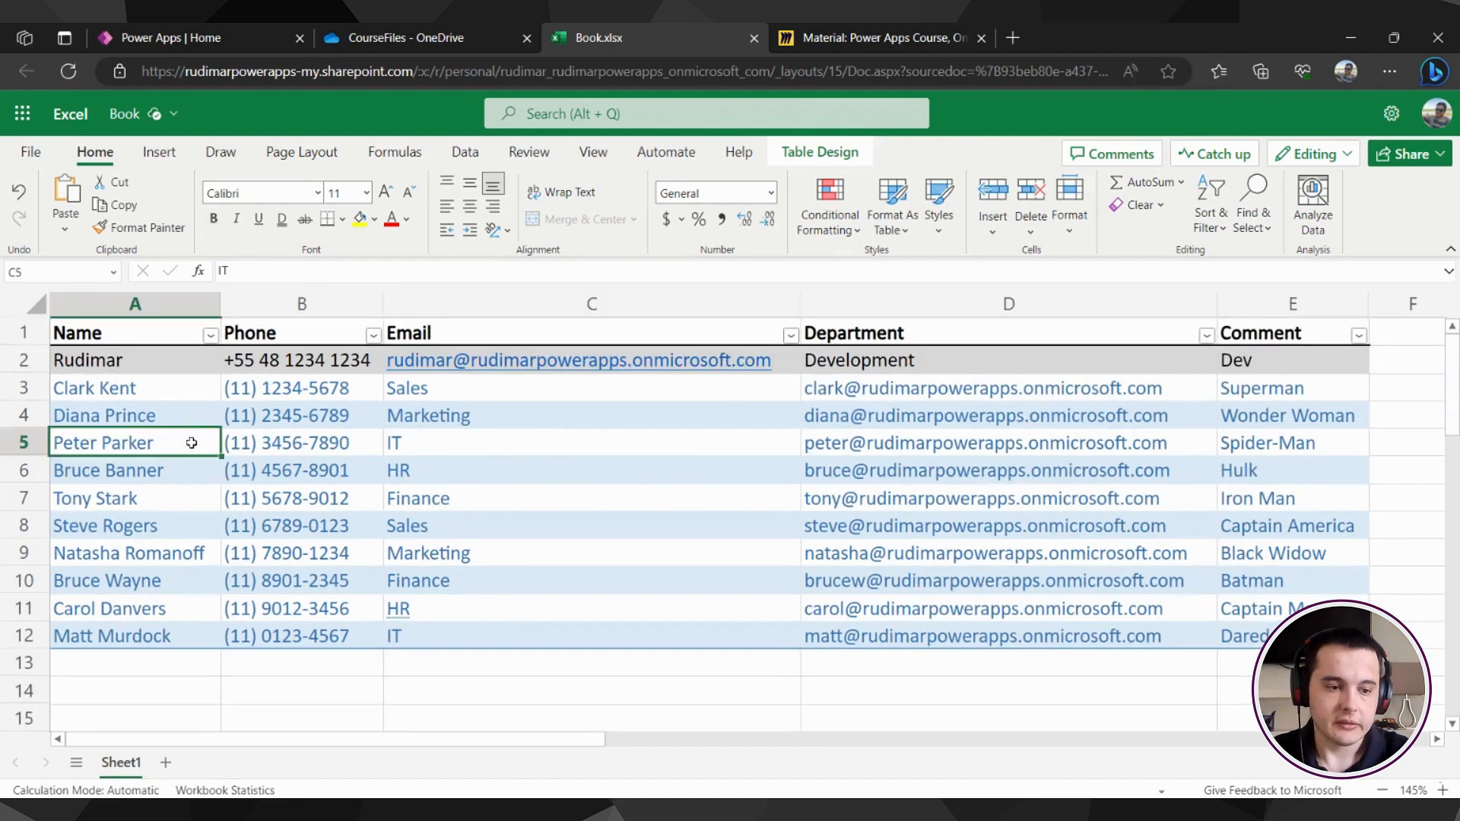
Show the table's design options and check the table name on the Miro board
left_click(105, 443)
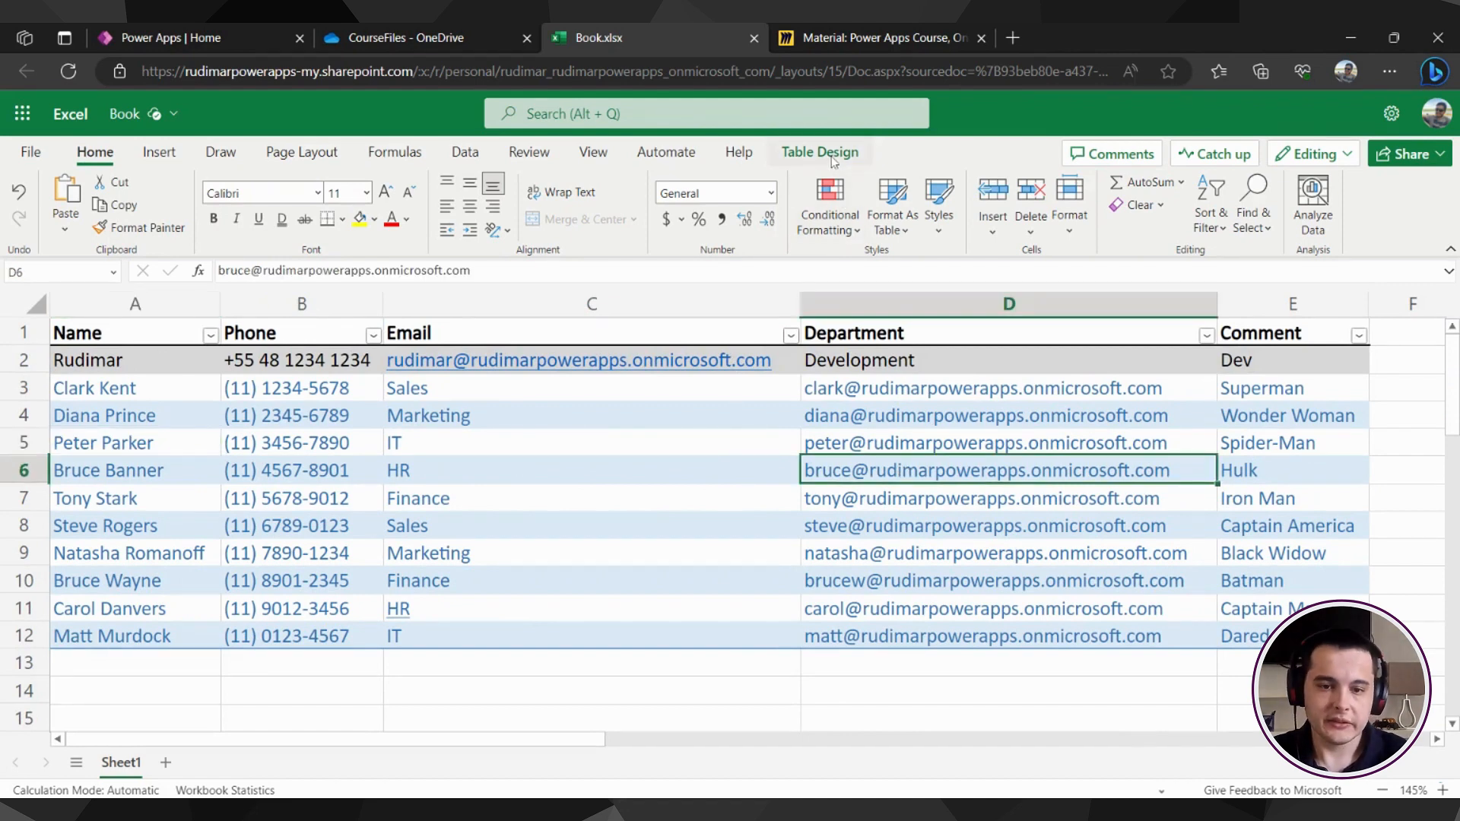
left_click(818, 152)
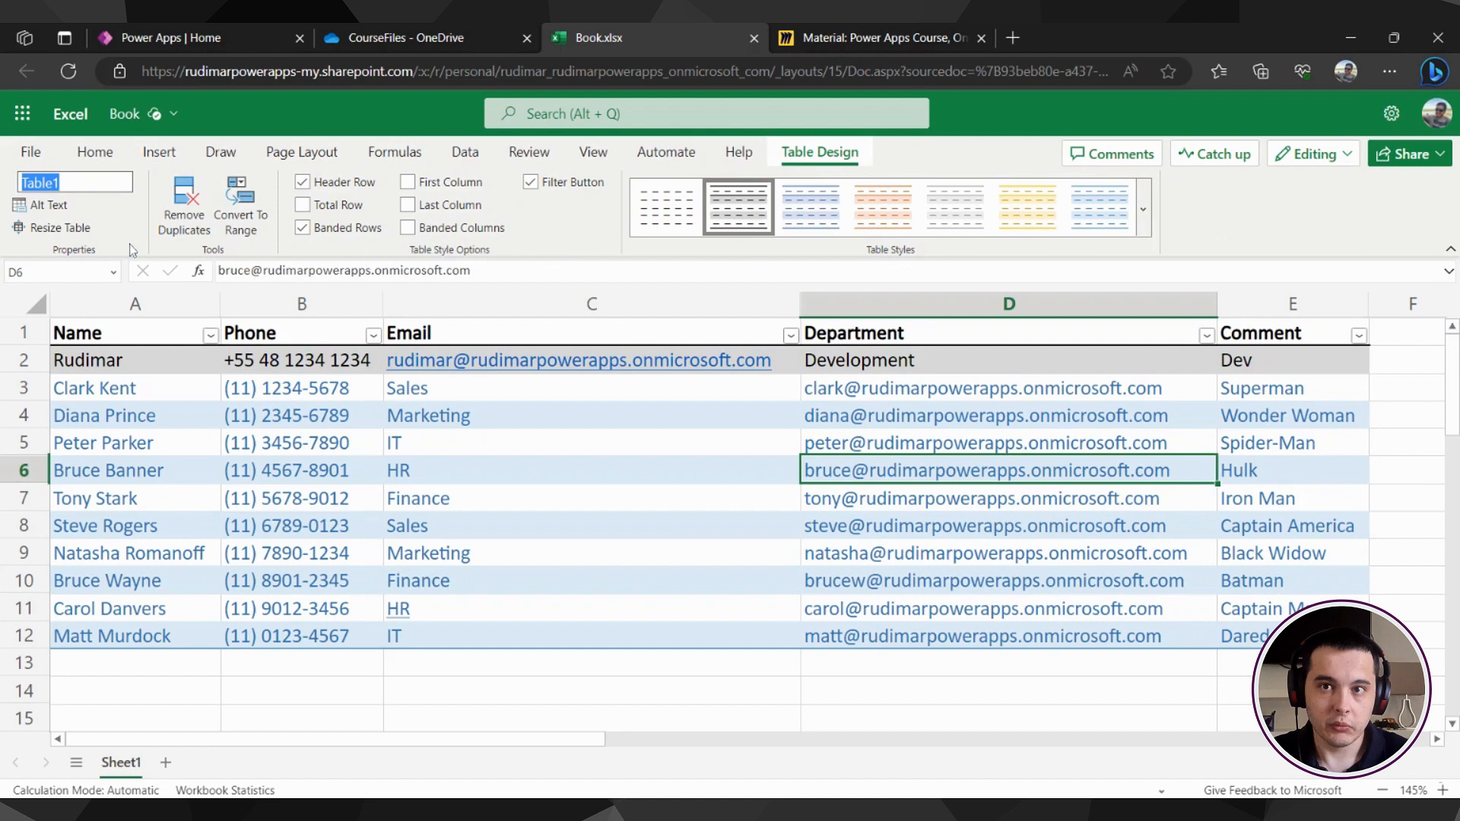
left_click(879, 36)
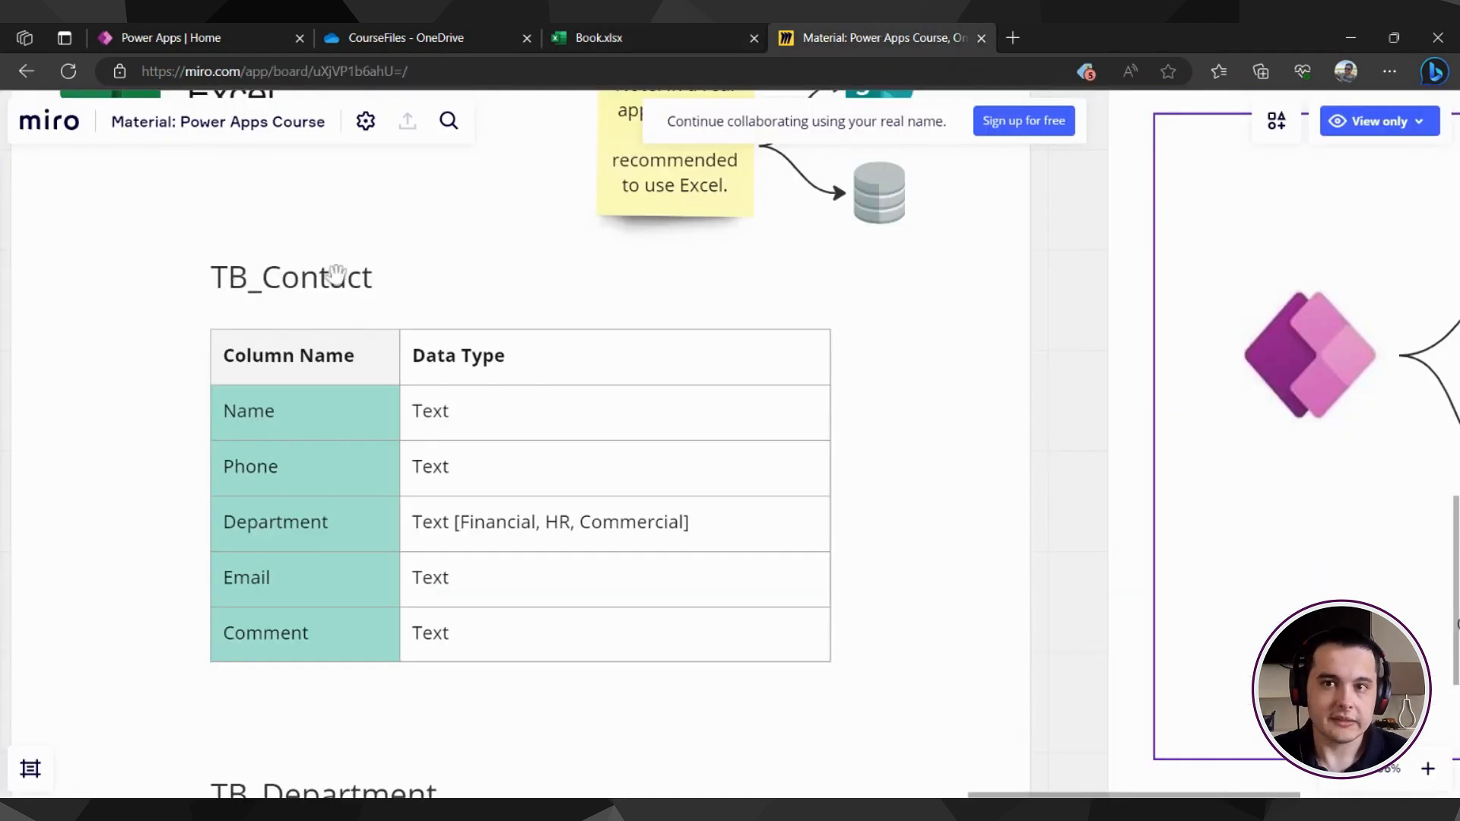
mouse_move(657, 44)
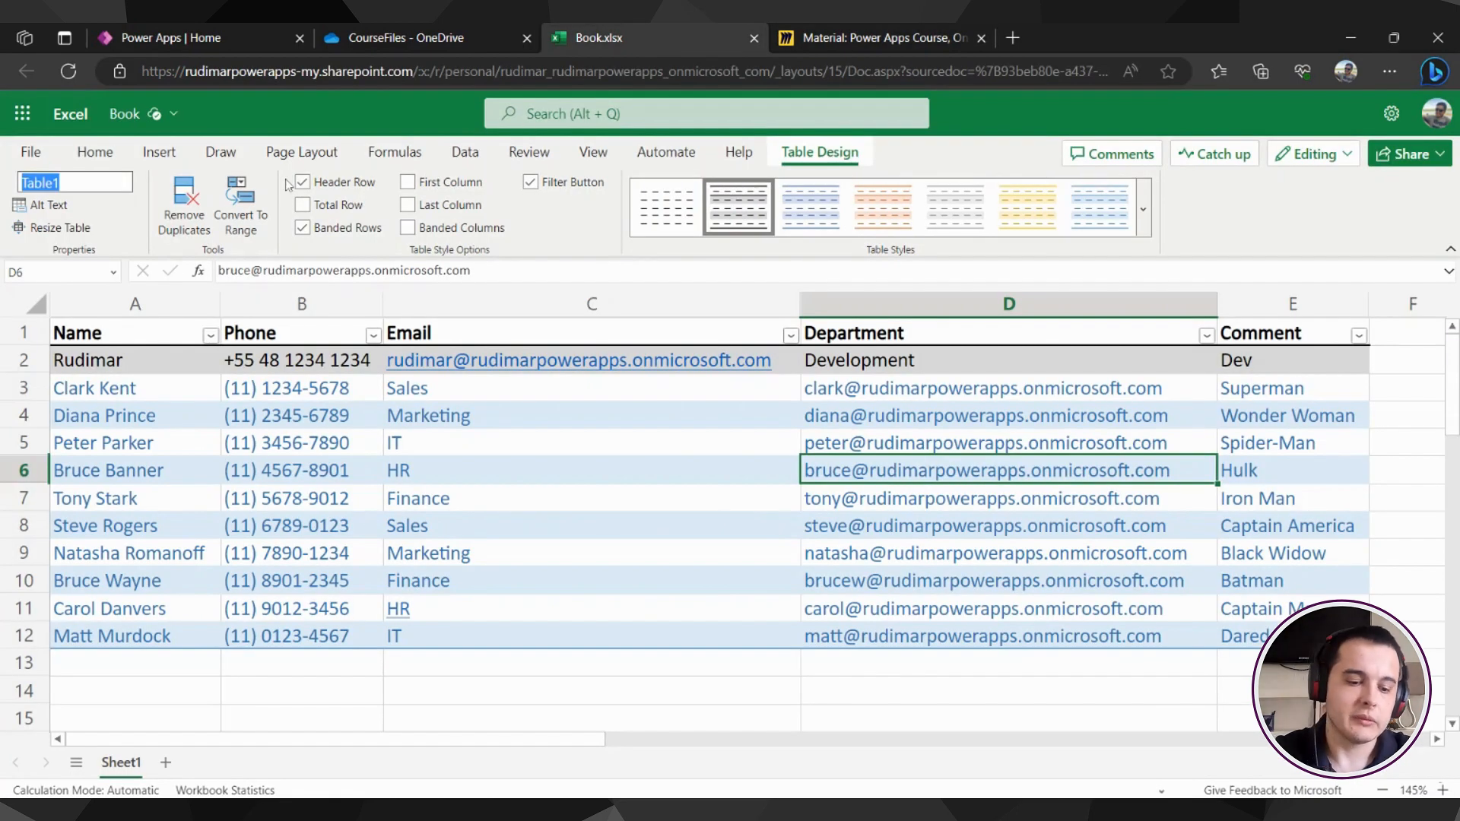
Rename the contacts table TB_Contact
type("TB_con")
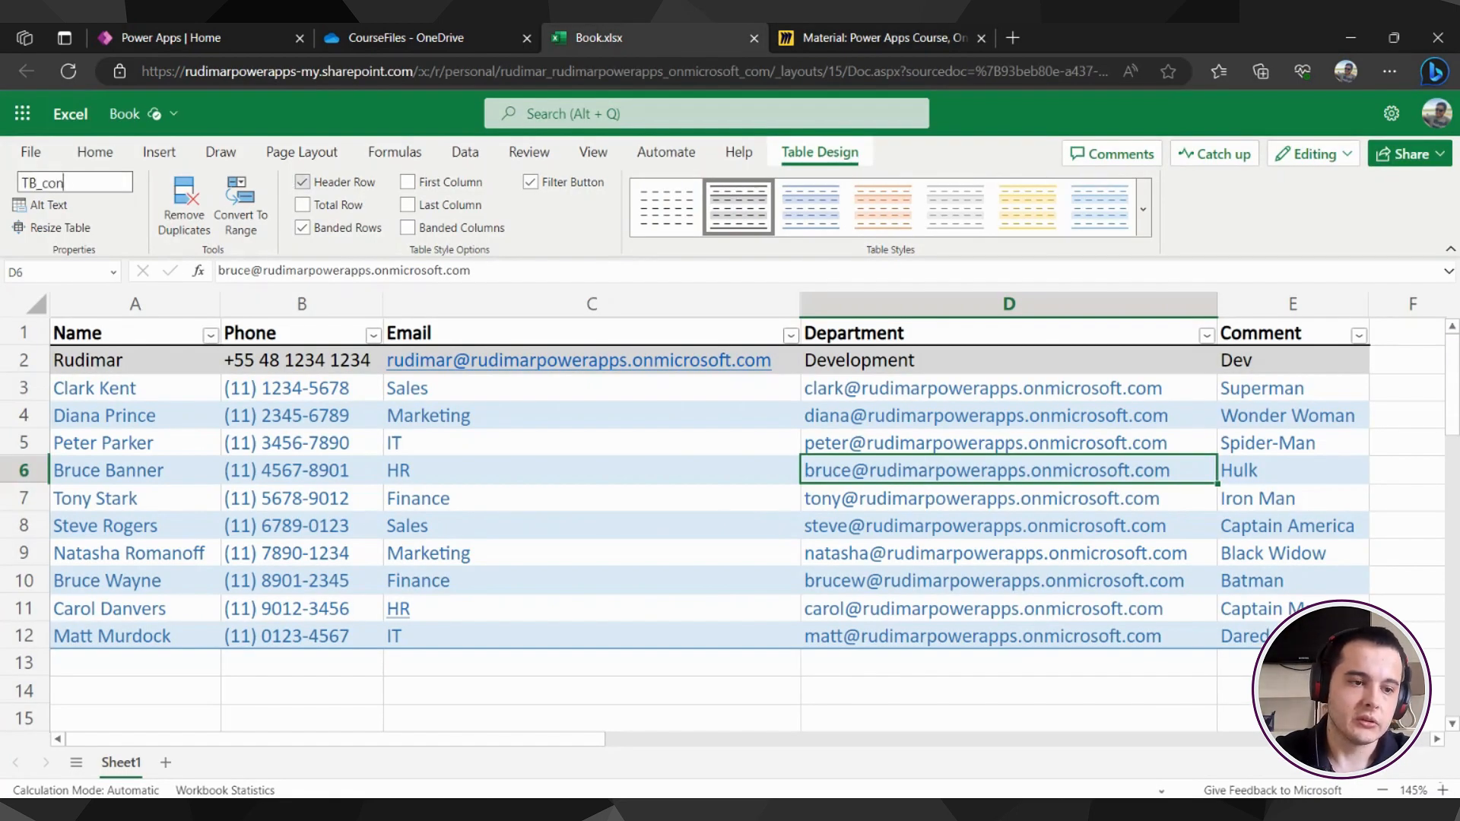
type("Conto")
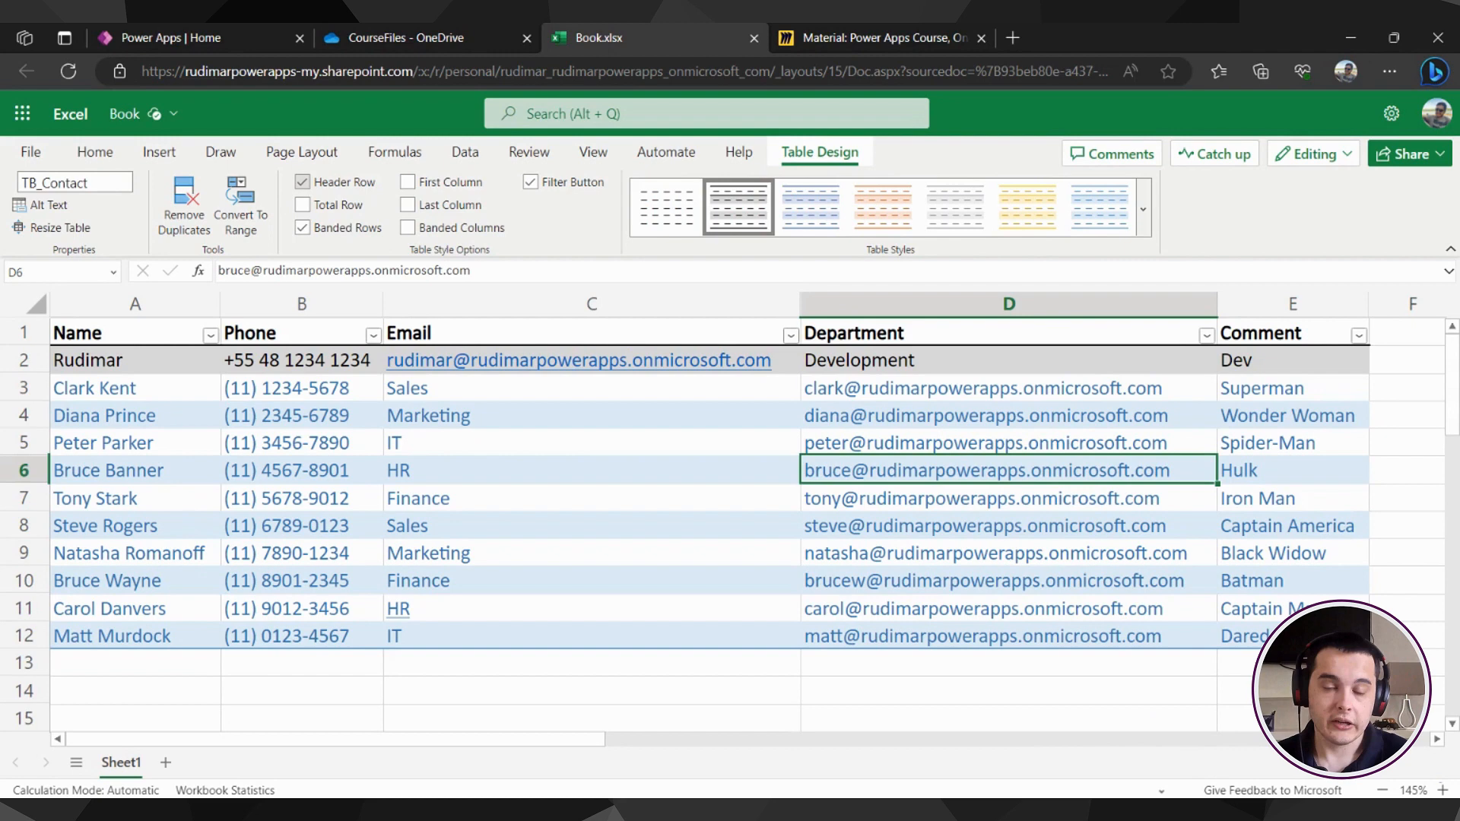
mouse_move(558, 254)
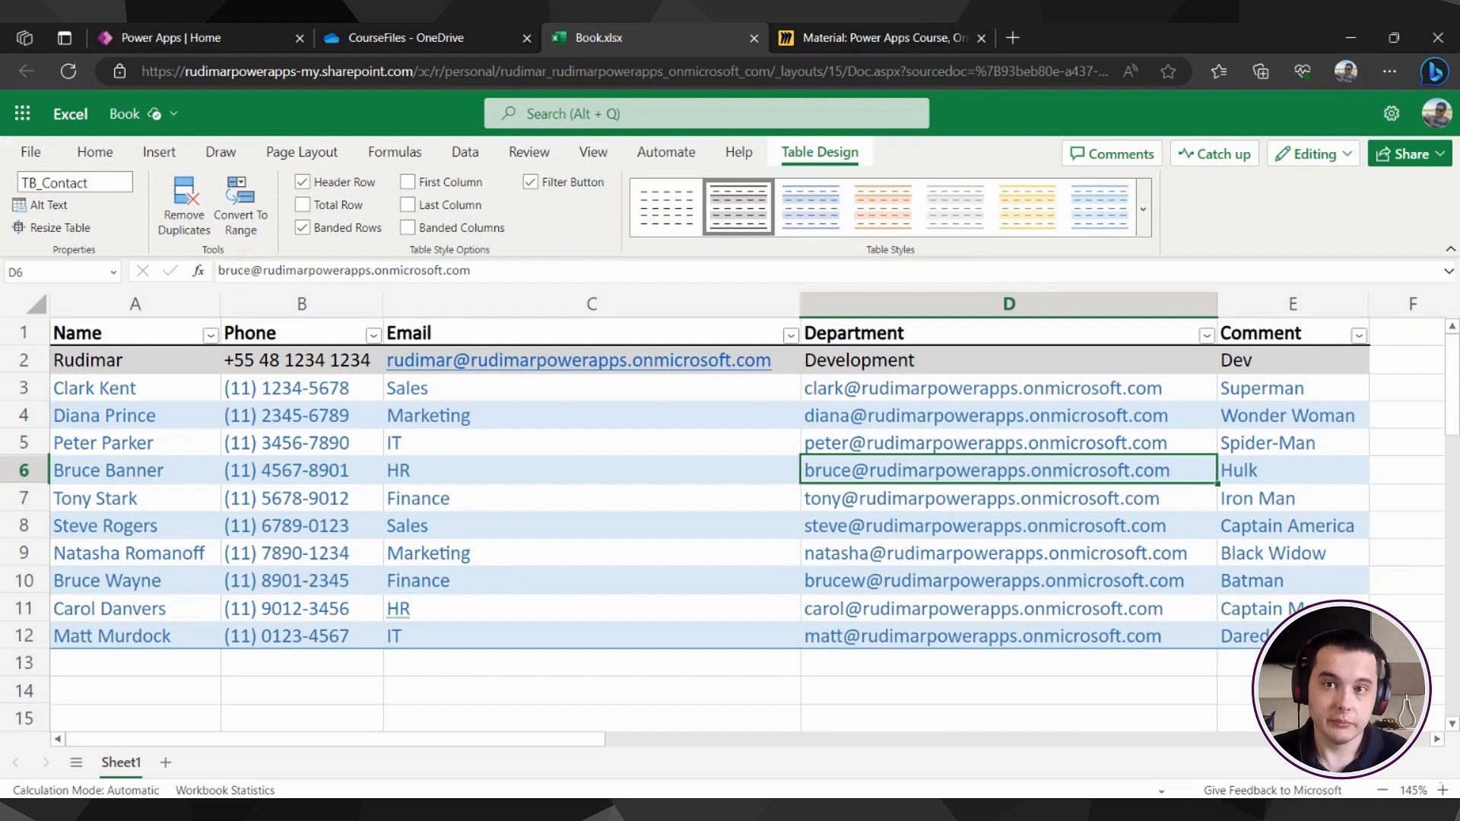
left_click(592, 415)
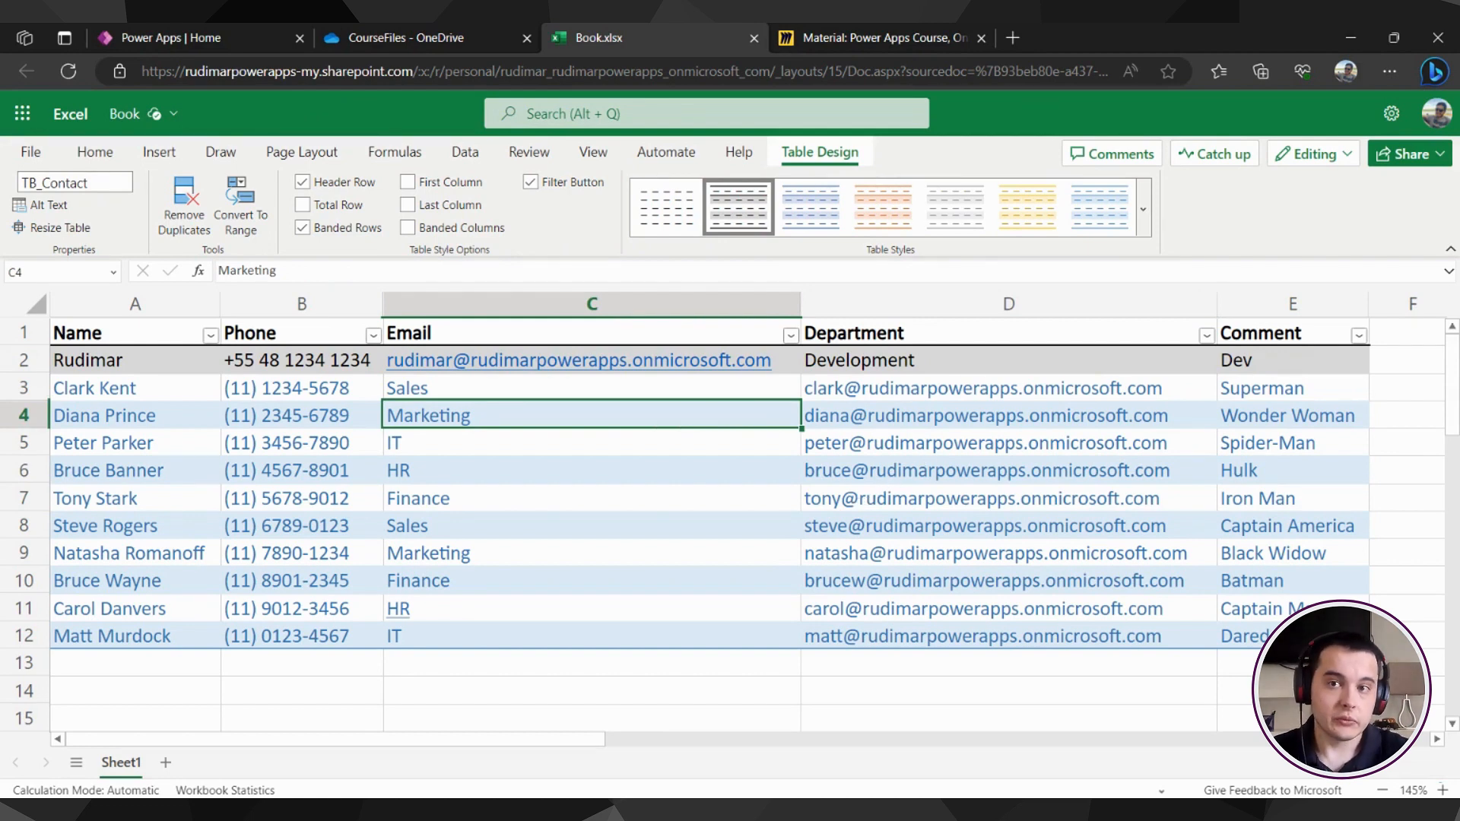
left_click(591, 497)
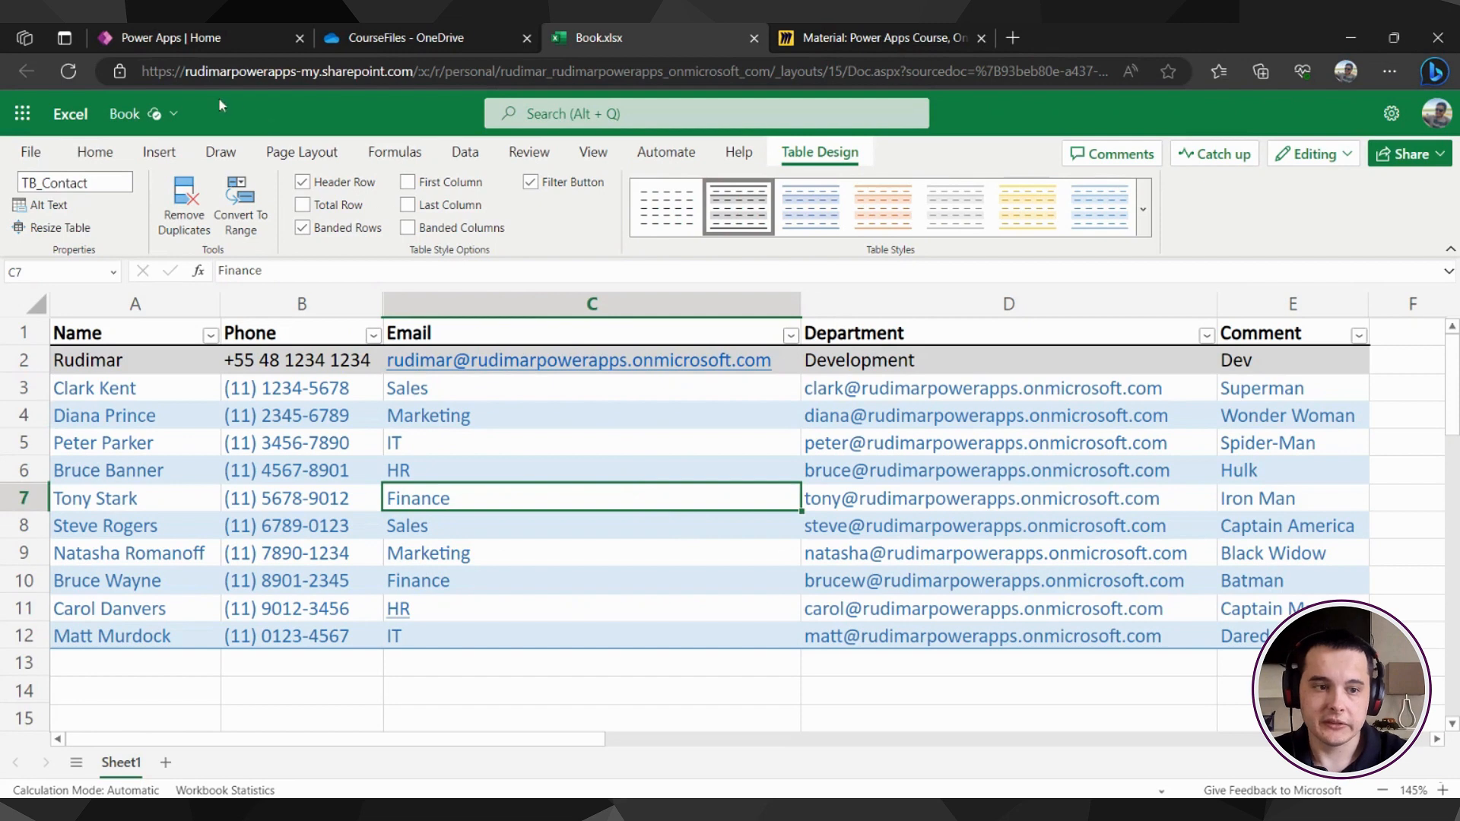
Start renaming the workbook file from Book, typing AppD so far
left_click(124, 114)
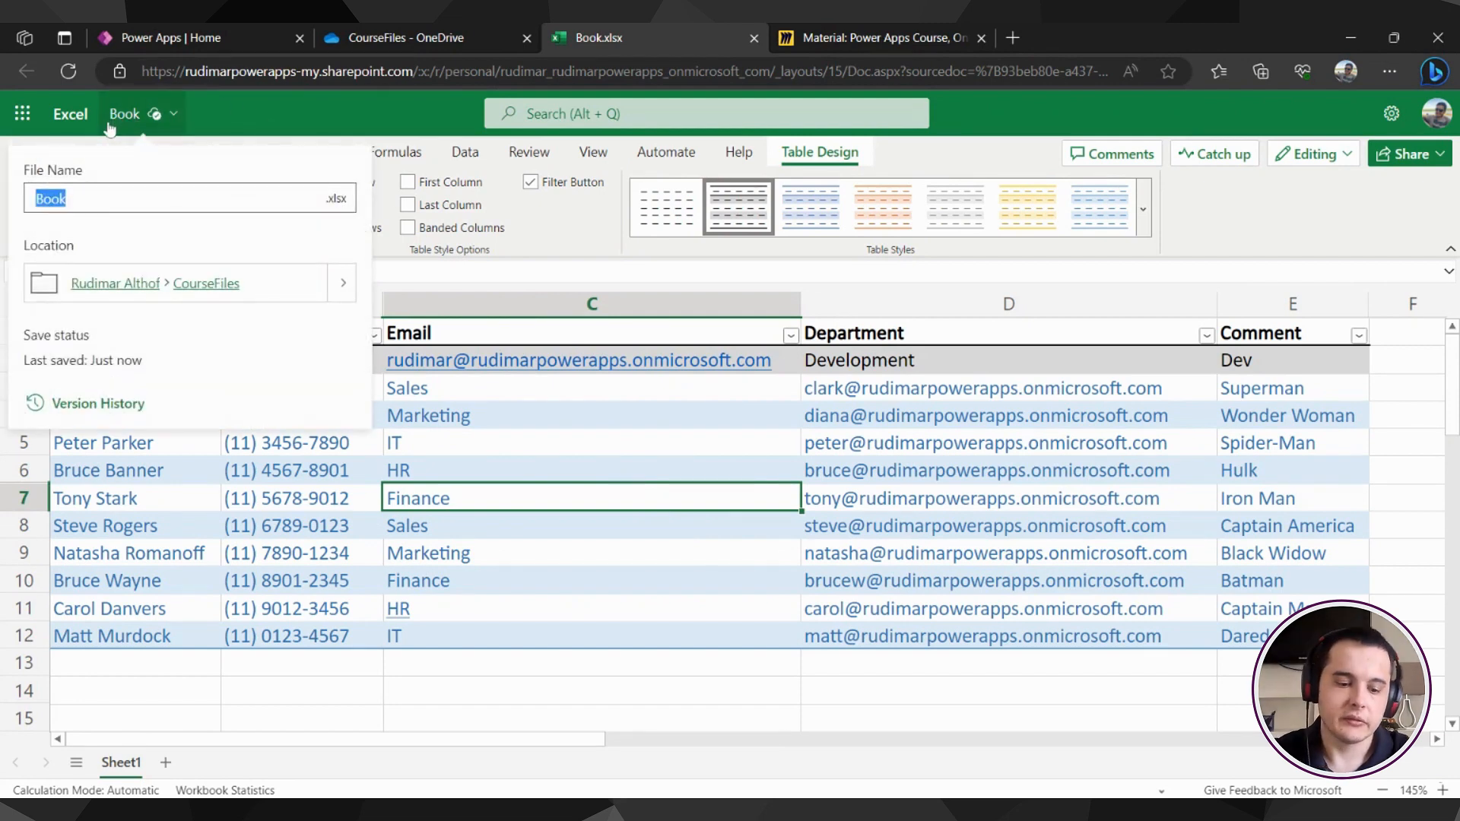
type("AppD")
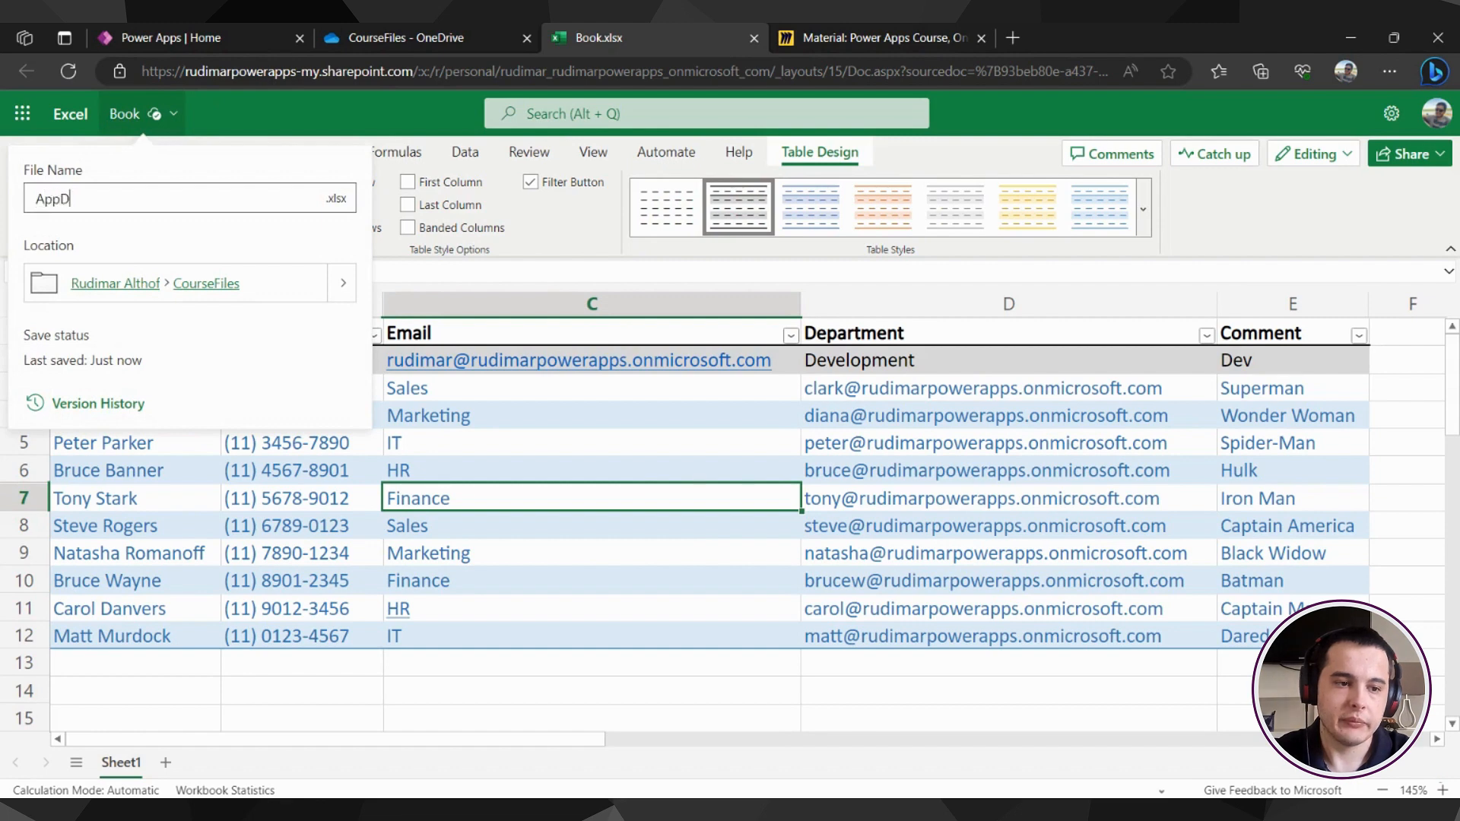